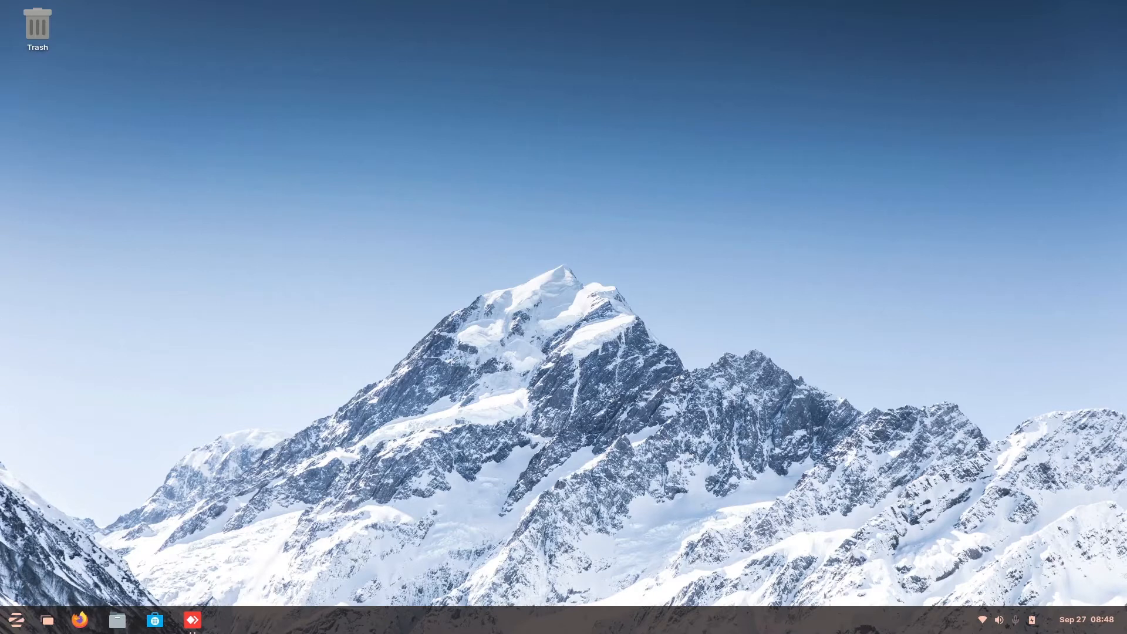
- Launch Settings from the Zorin menu and show the Wi-Fi page
{"action": "left_click", "coordinate": [16, 619]}
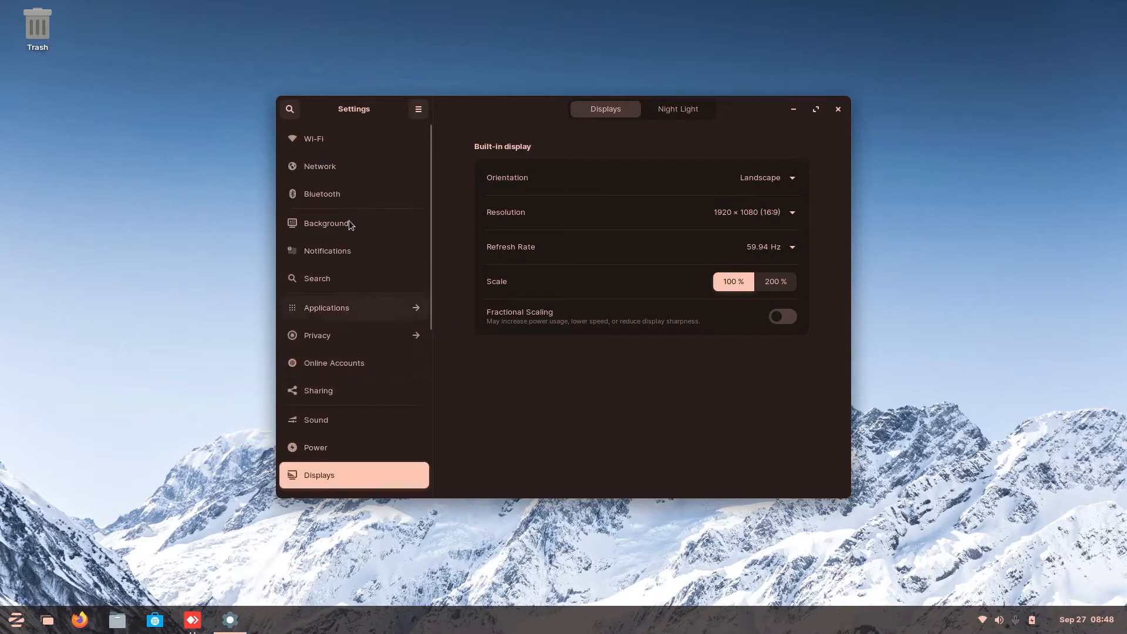
{"action": "mouse_move", "coordinate": [349, 134]}
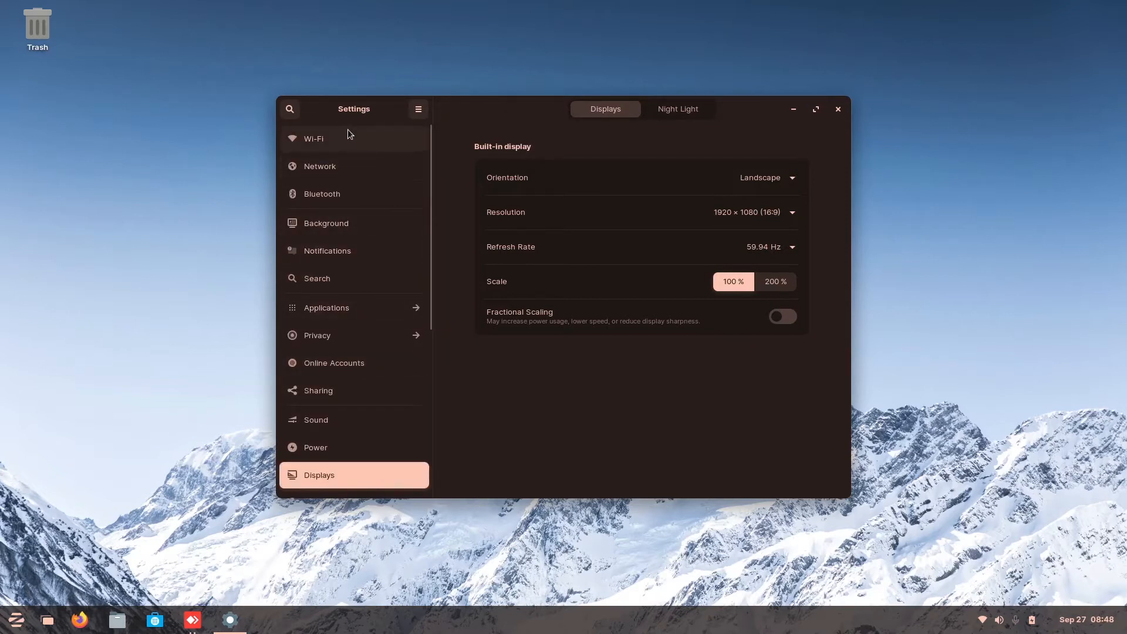
{"action": "left_click", "coordinate": [314, 138]}
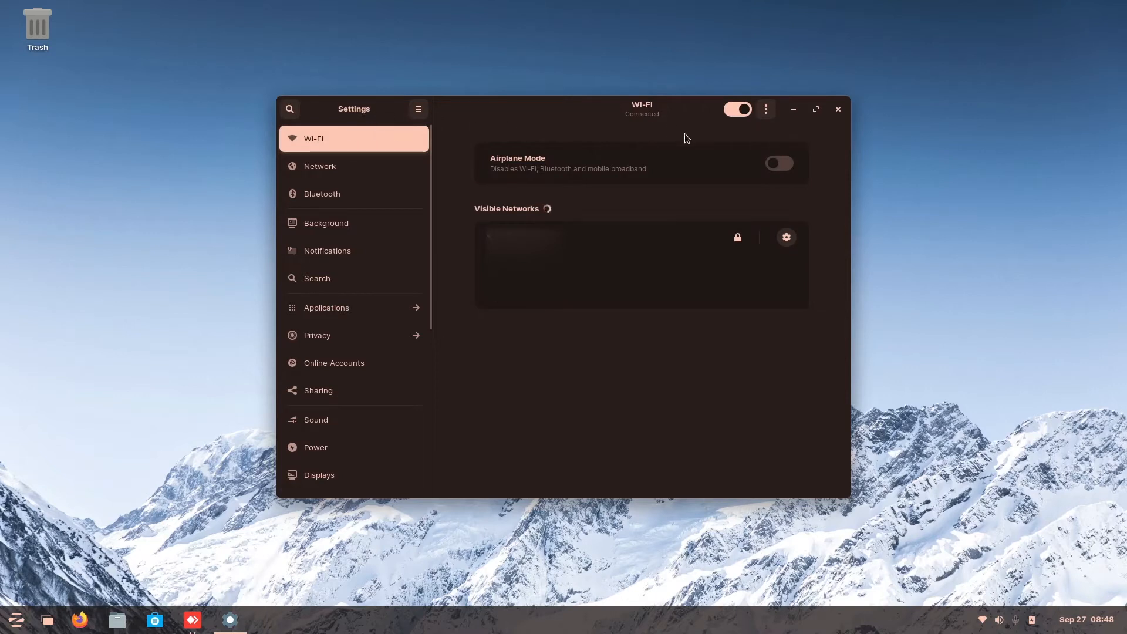
{"action": "mouse_move", "coordinate": [701, 142]}
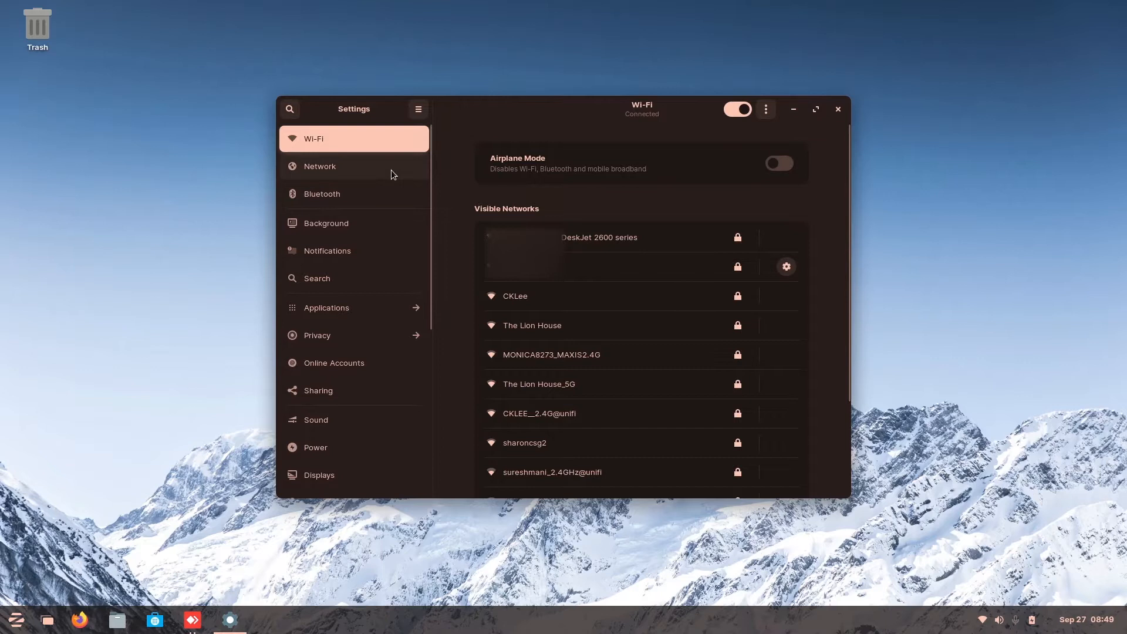
- Browse Network, Bluetooth, Background, Notifications and the calendar panel, ending on Search
{"action": "left_click", "coordinate": [319, 166]}
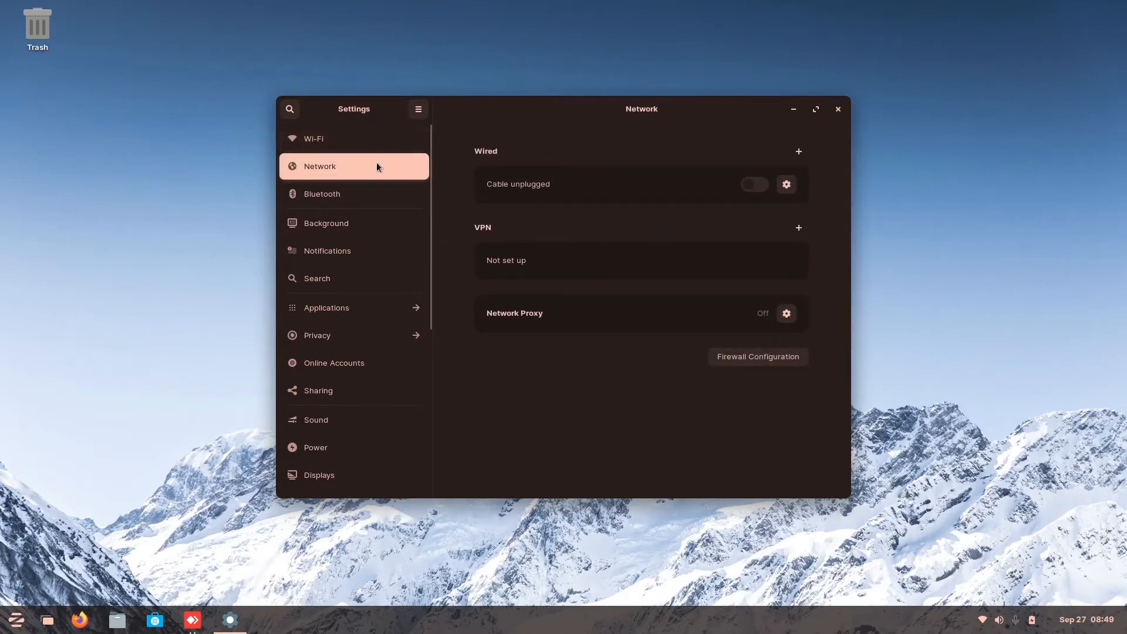
{"action": "mouse_move", "coordinate": [625, 214]}
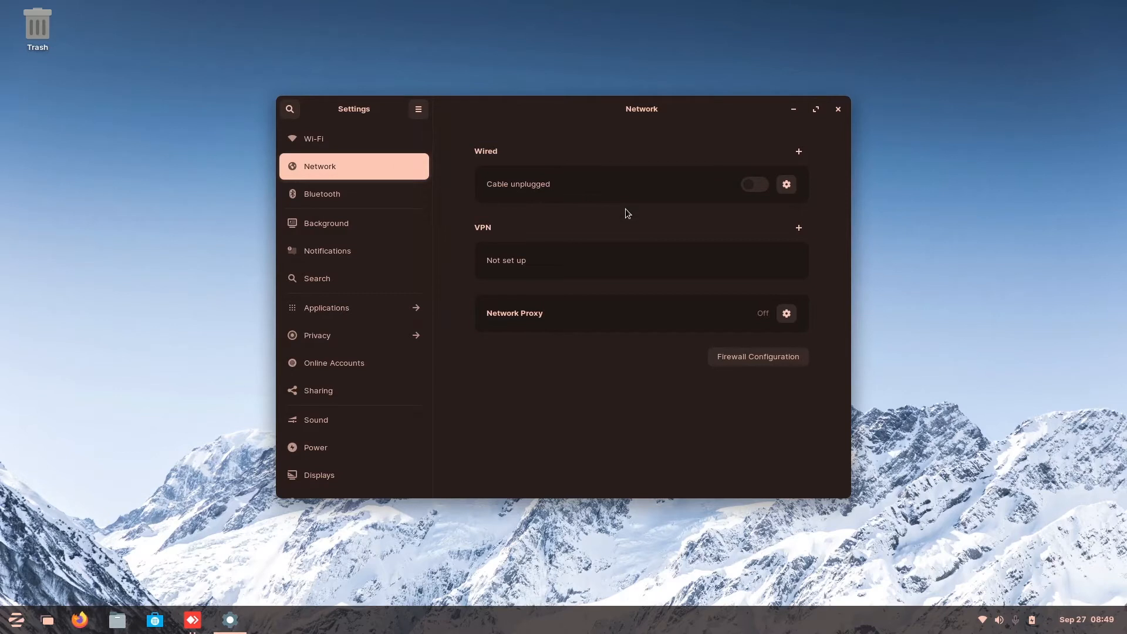
{"action": "mouse_move", "coordinate": [634, 247]}
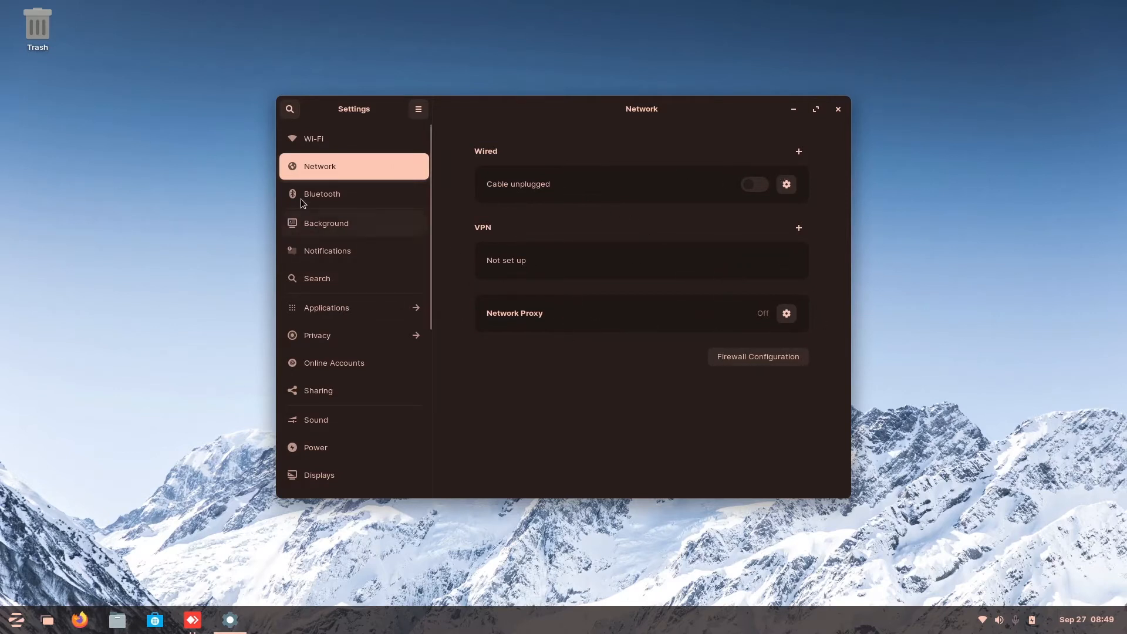
{"action": "left_click", "coordinate": [321, 193]}
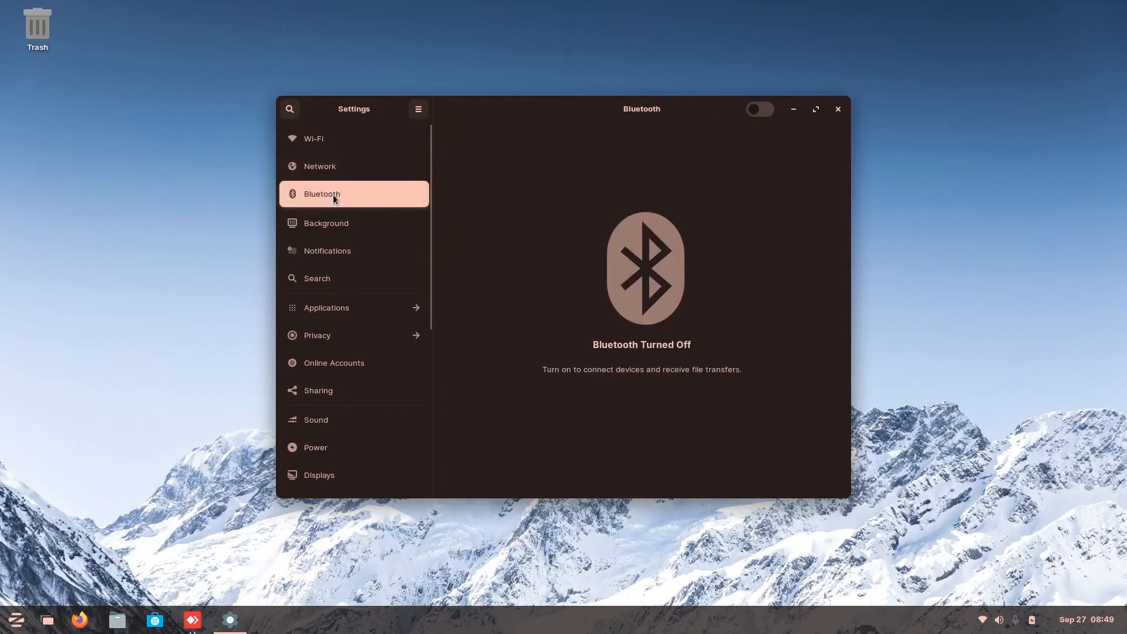
{"action": "mouse_move", "coordinate": [348, 219]}
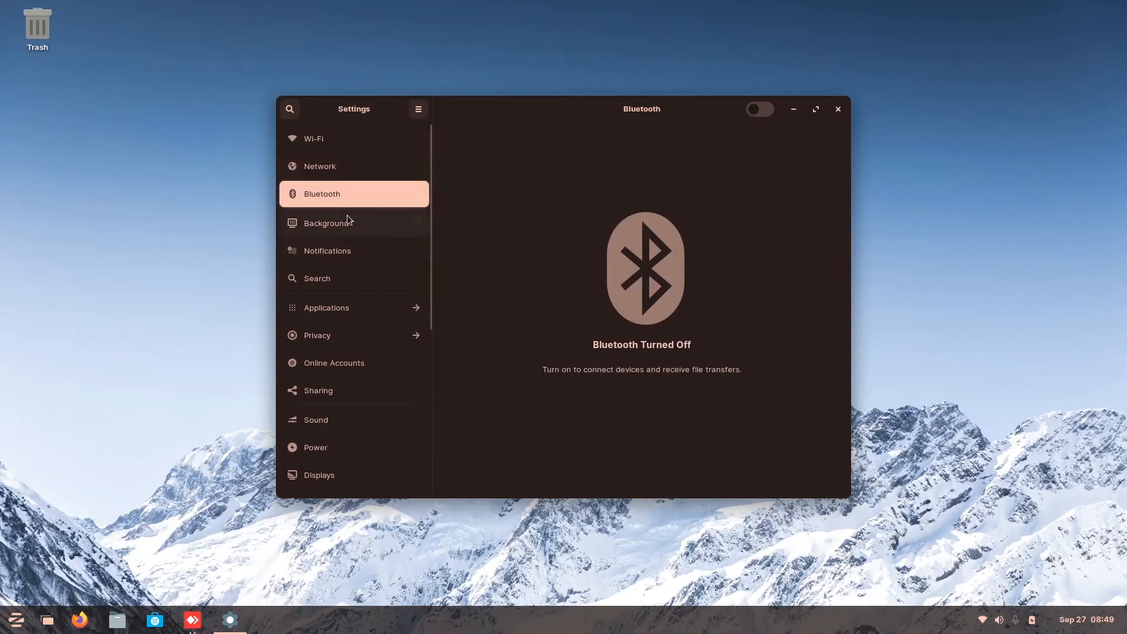
{"action": "left_click", "coordinate": [327, 223]}
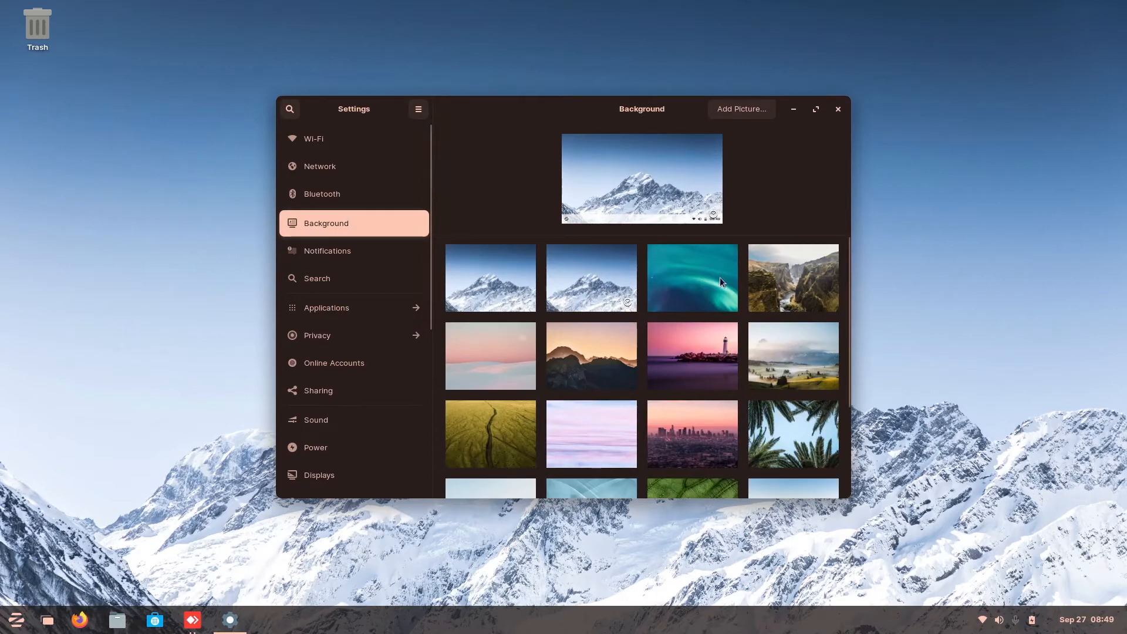
{"action": "mouse_move", "coordinate": [224, 187]}
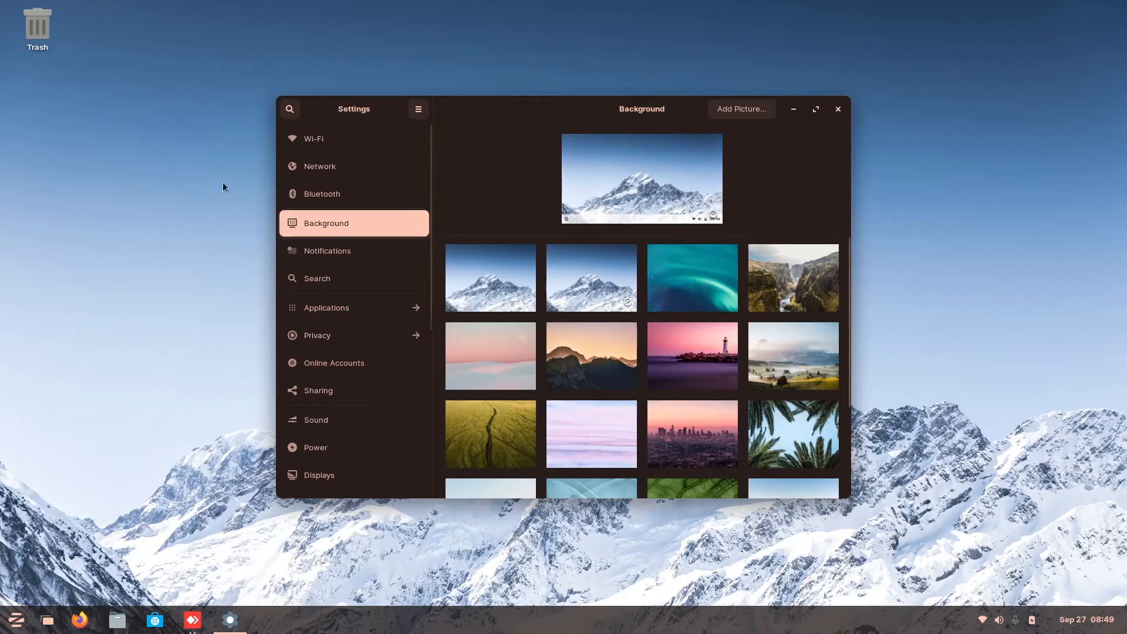
{"action": "left_click", "coordinate": [328, 250]}
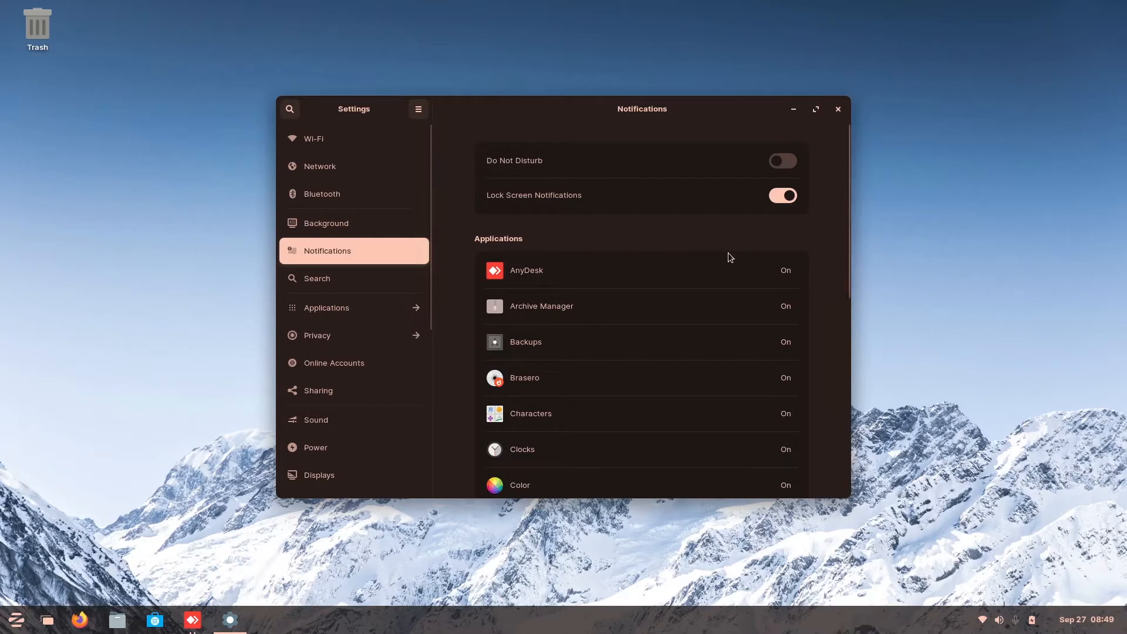
{"action": "mouse_move", "coordinate": [782, 293]}
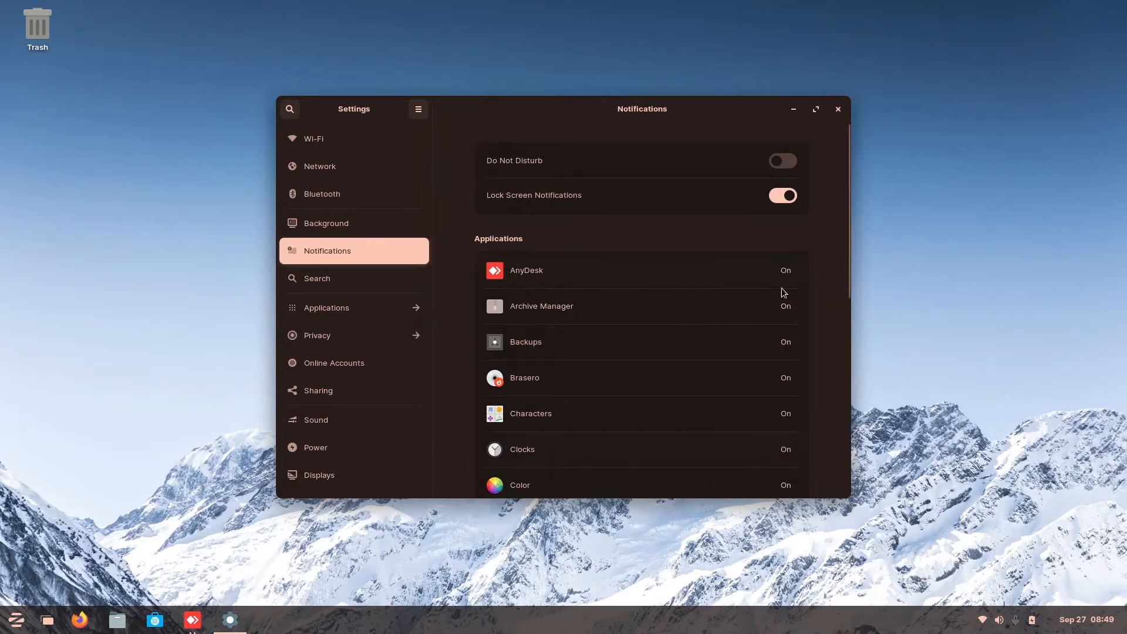
{"action": "mouse_move", "coordinate": [1071, 619]}
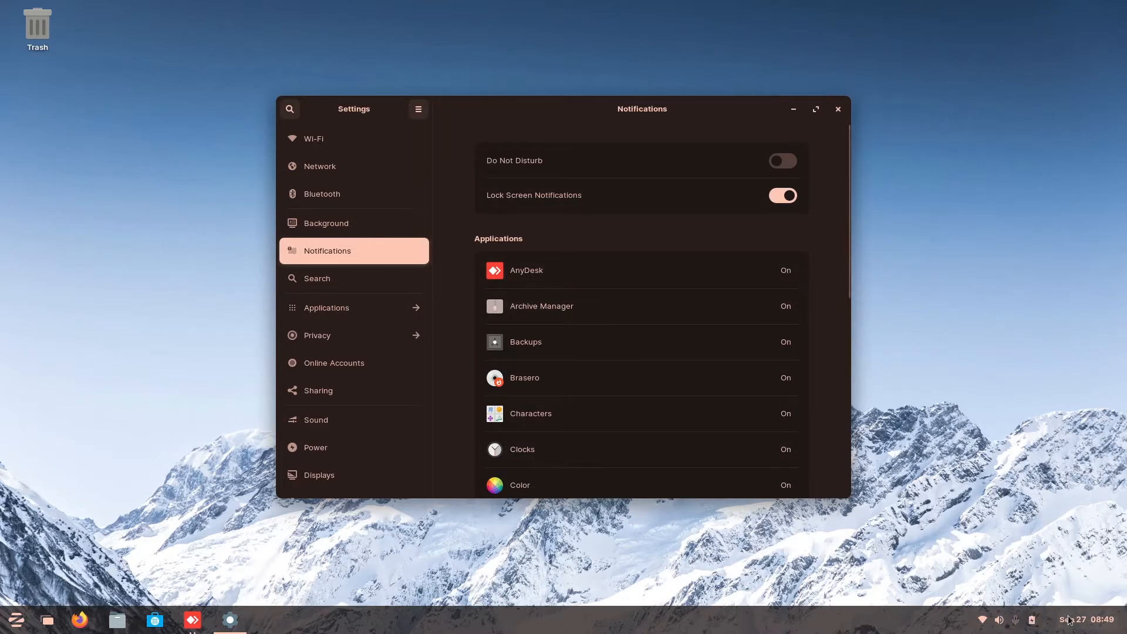
{"action": "left_click", "coordinate": [1086, 618]}
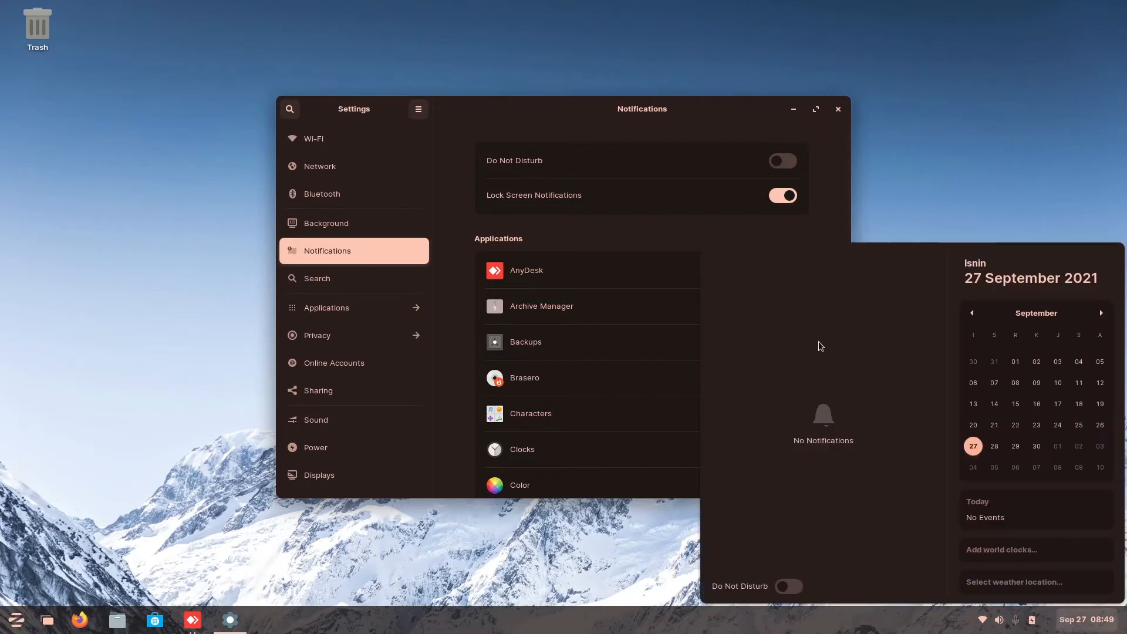
{"action": "mouse_move", "coordinate": [1073, 621]}
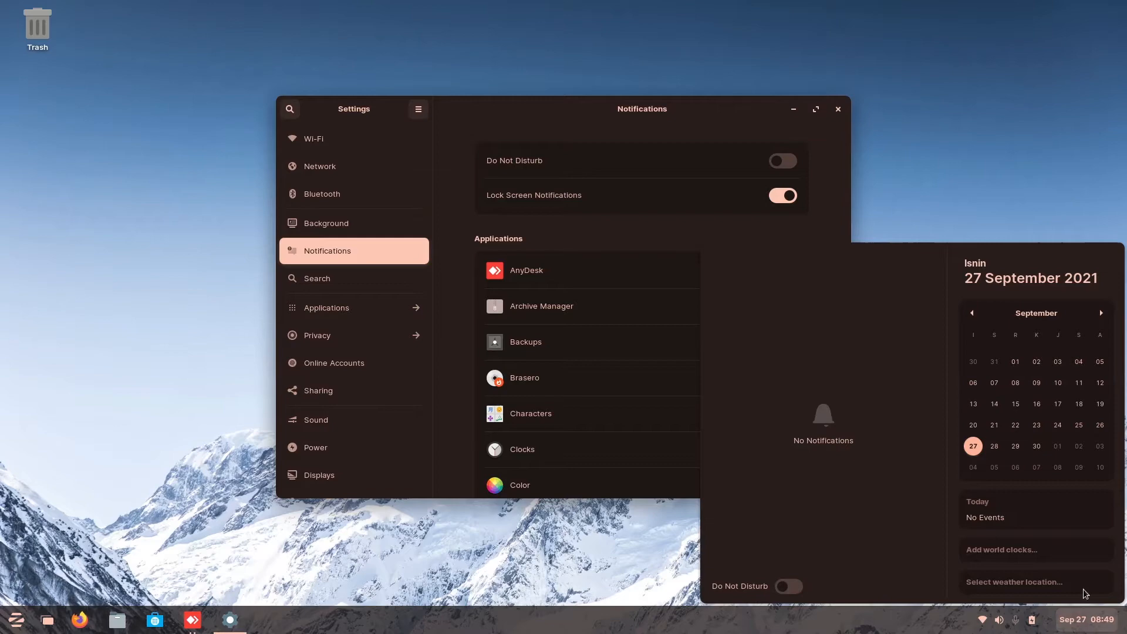
{"action": "left_click", "coordinate": [1082, 618]}
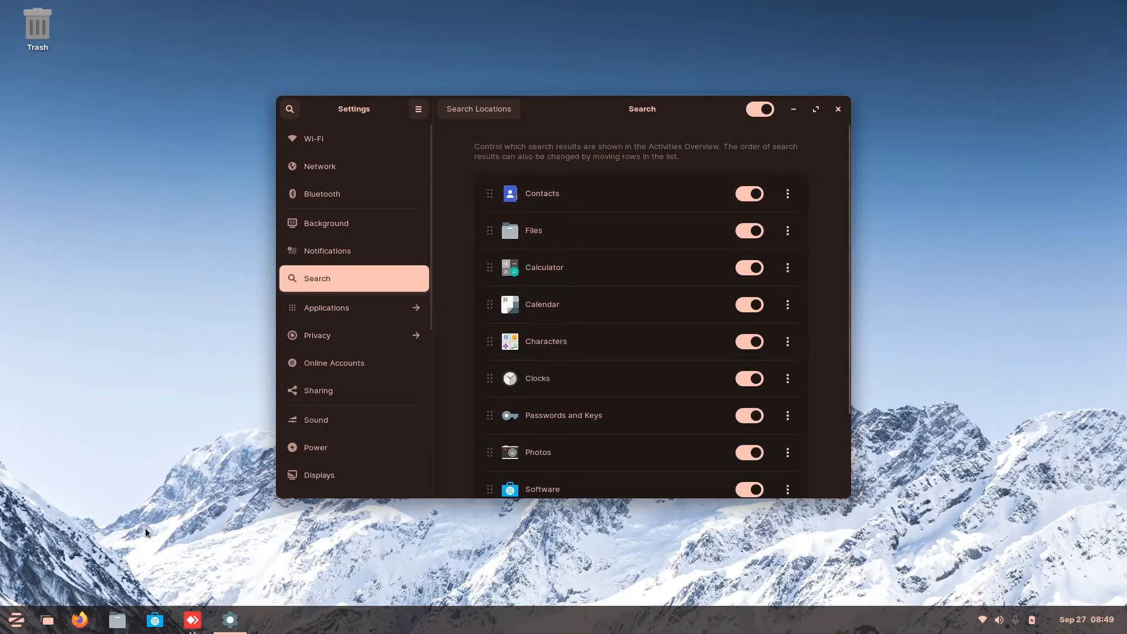
{"action": "left_click", "coordinate": [16, 619]}
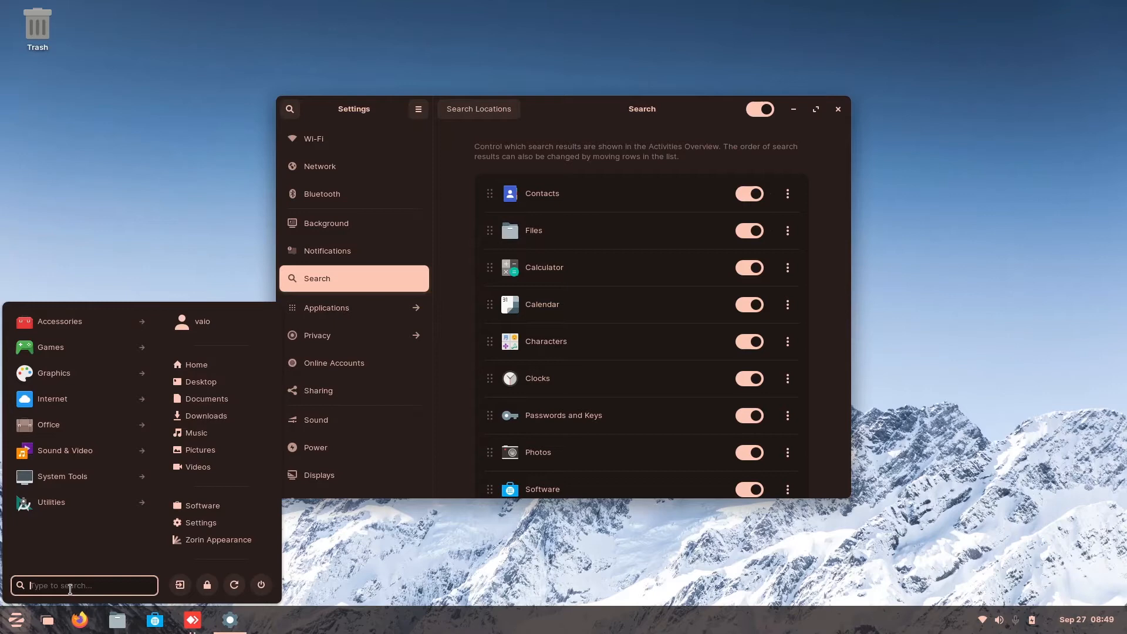
{"action": "type", "text": "contact"}
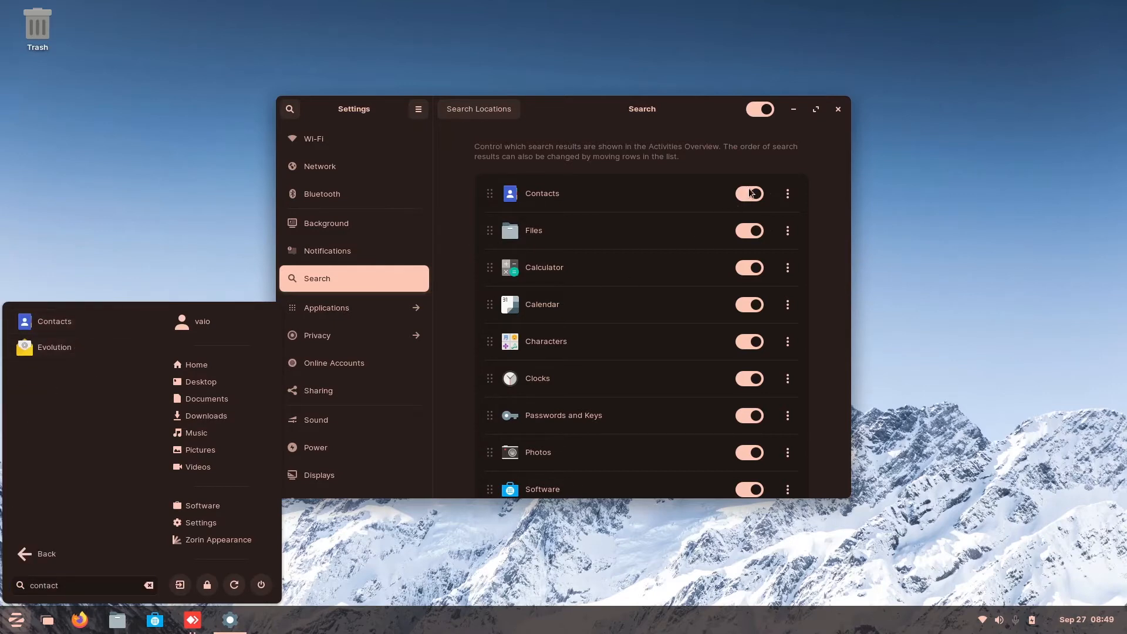
{"action": "left_click", "coordinate": [749, 193]}
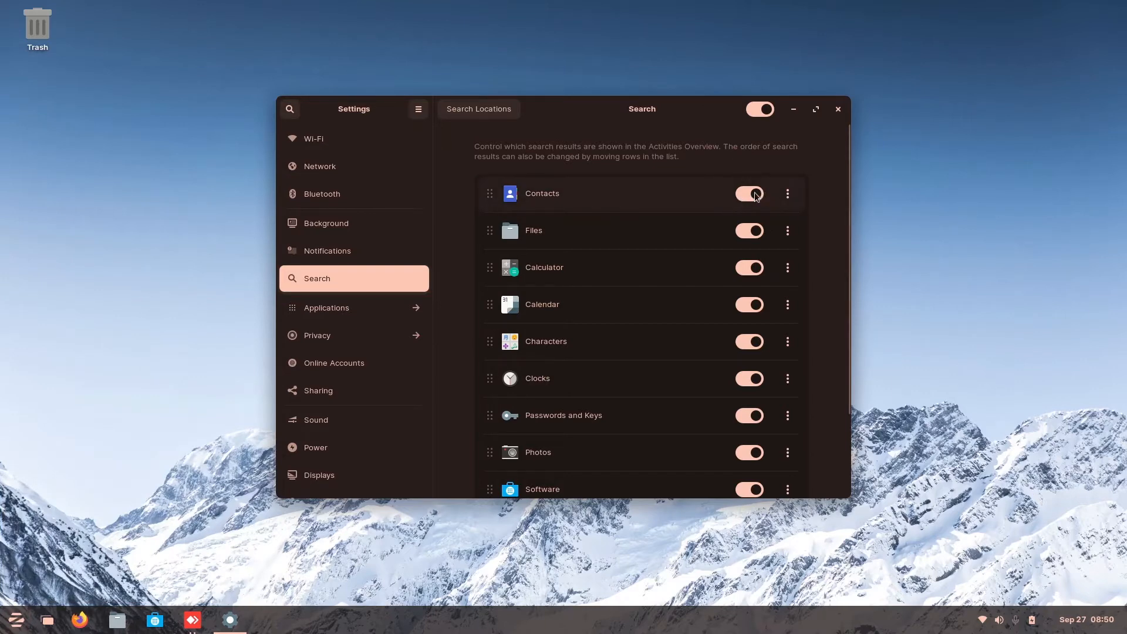
{"action": "left_click", "coordinate": [749, 194]}
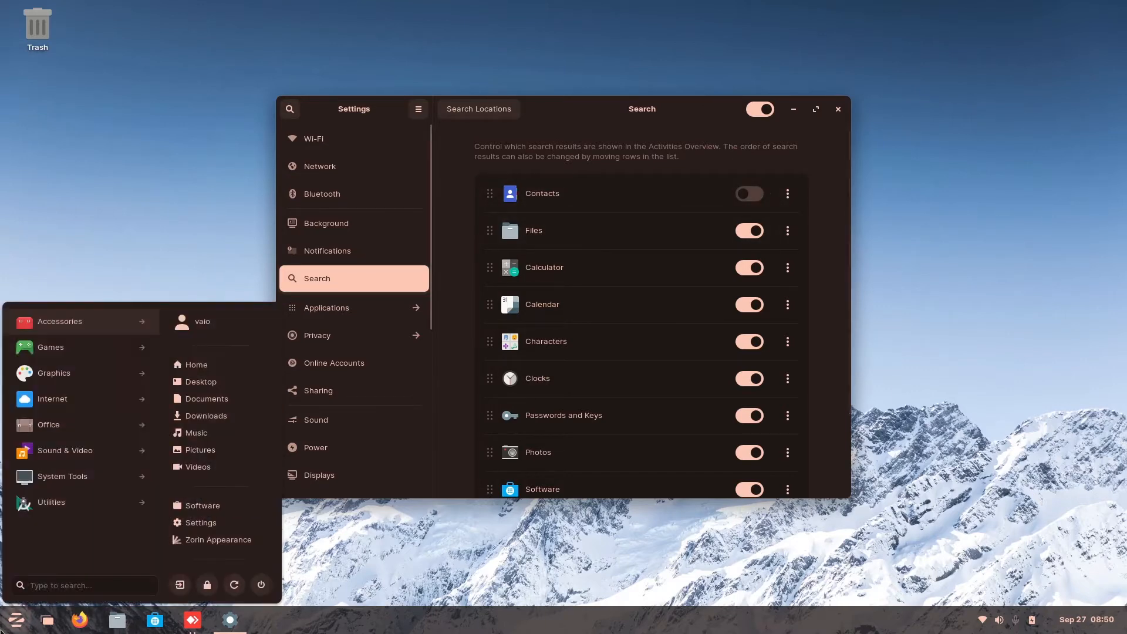
{"action": "type", "text": "contac"}
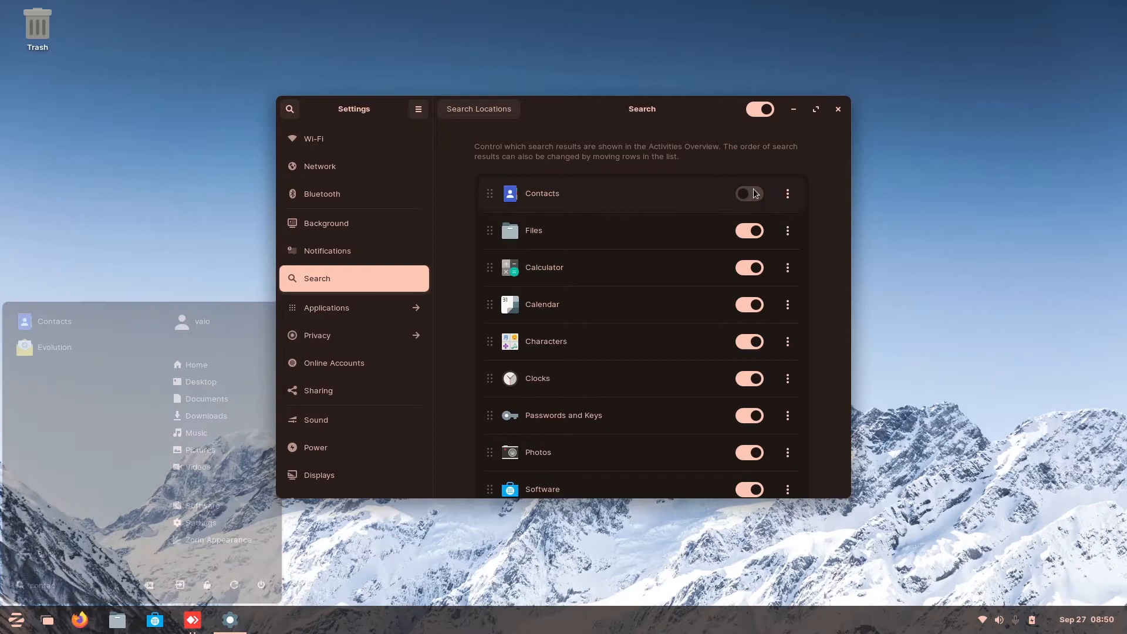
{"action": "left_click", "coordinate": [749, 193]}
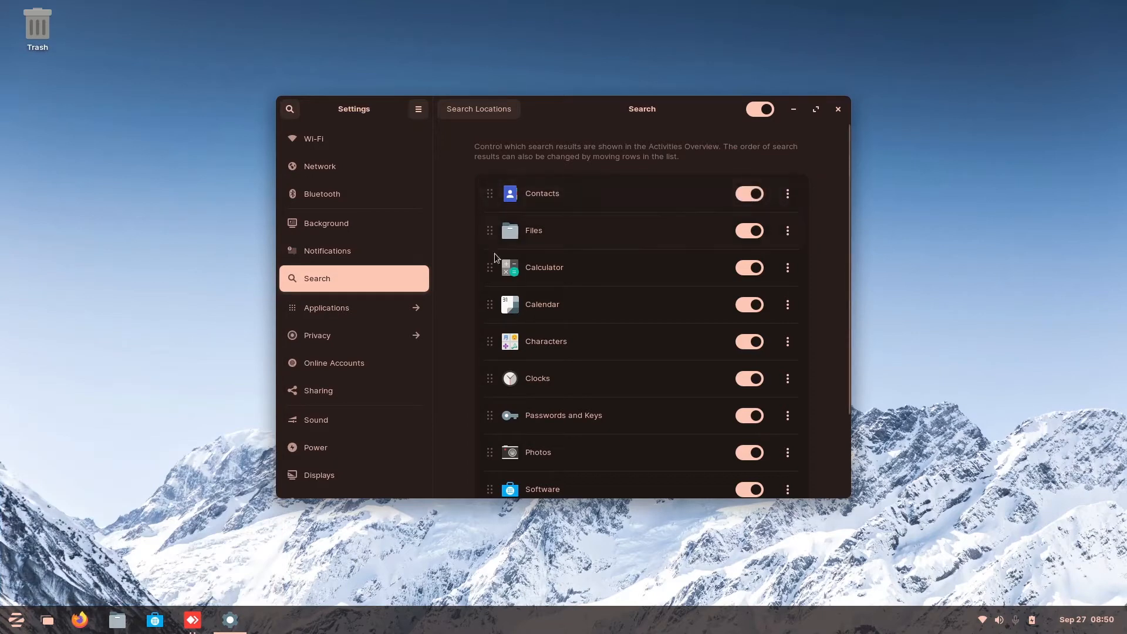
- Select Additional Drivers under Applications to view its notifications integration
{"action": "left_click", "coordinate": [326, 307]}
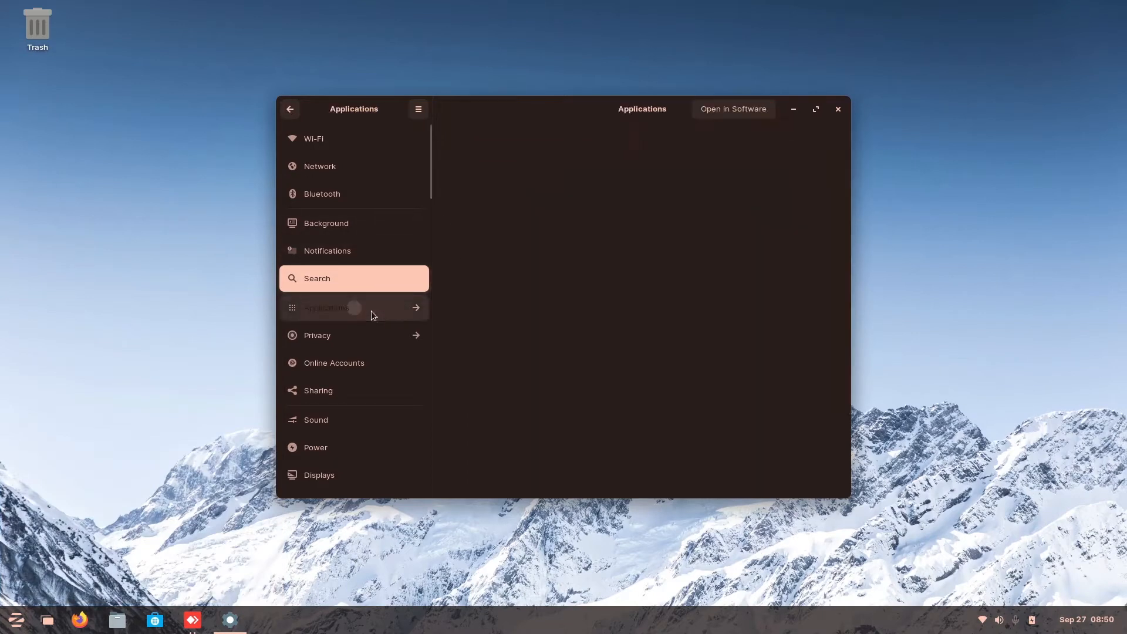
{"action": "left_click", "coordinate": [327, 308]}
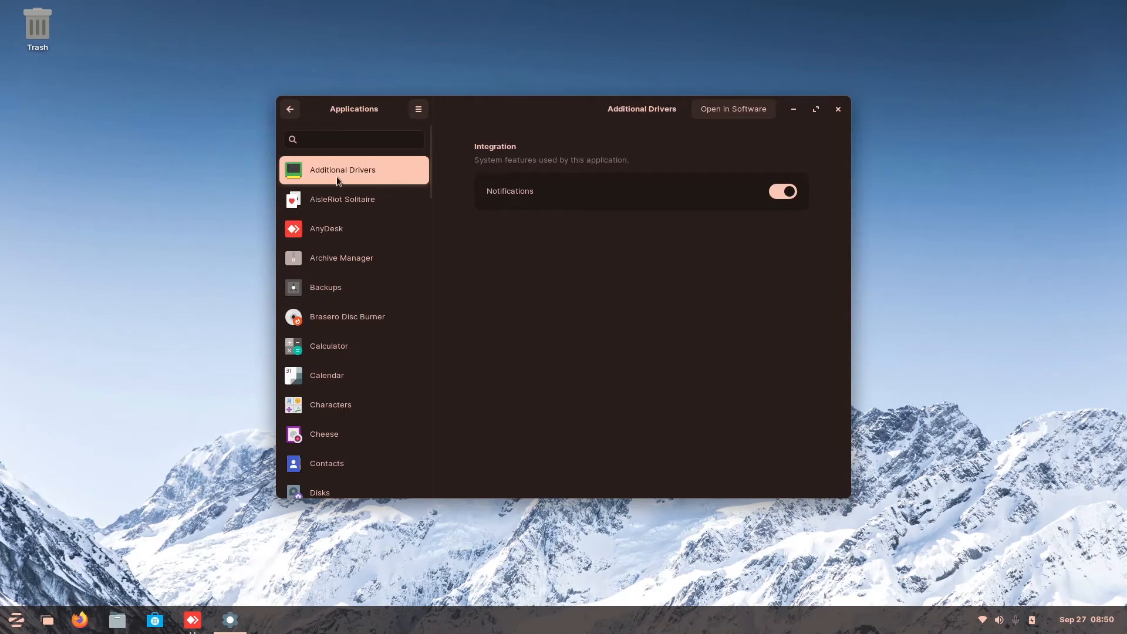
{"action": "mouse_move", "coordinate": [373, 235]}
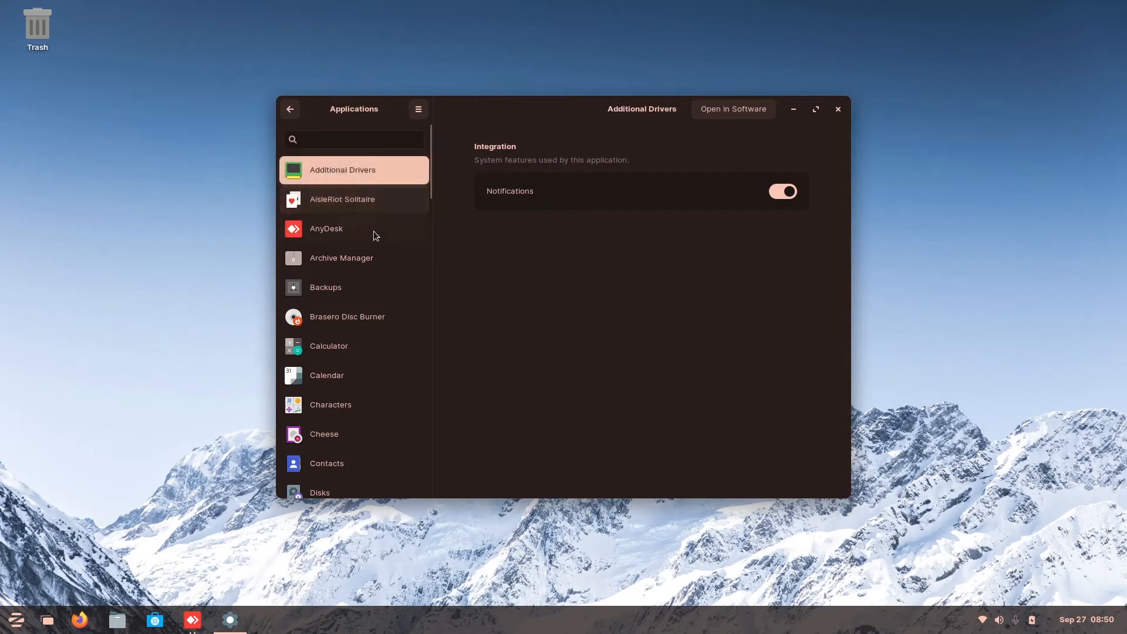
{"action": "mouse_move", "coordinate": [798, 196]}
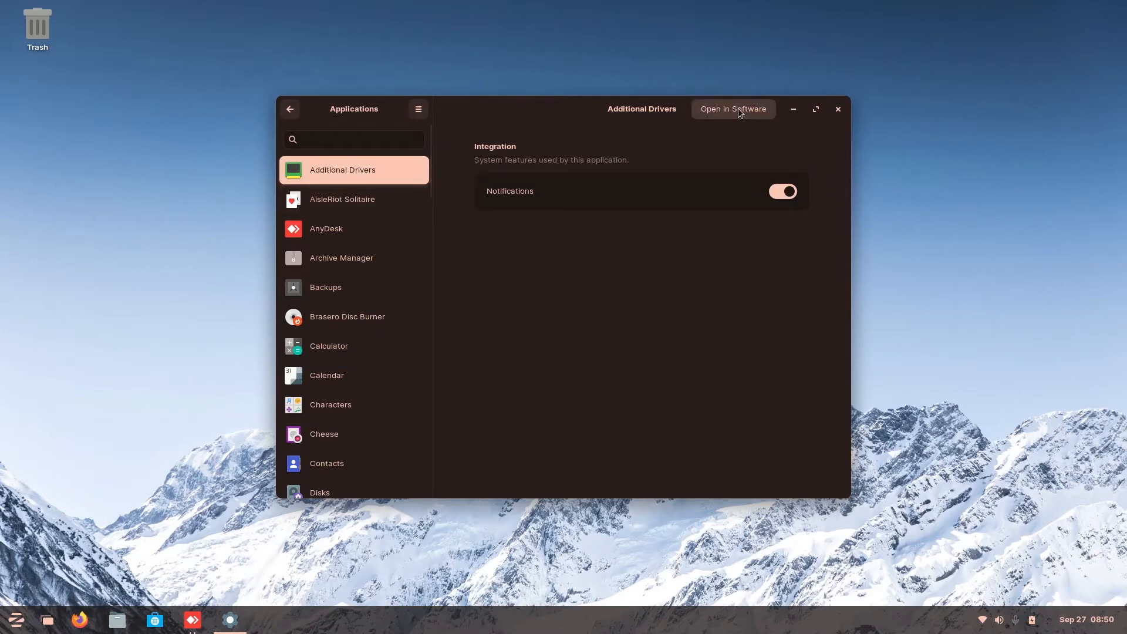
- Open Additional Drivers in Zorin Software to review its package details
{"action": "left_click", "coordinate": [733, 109]}
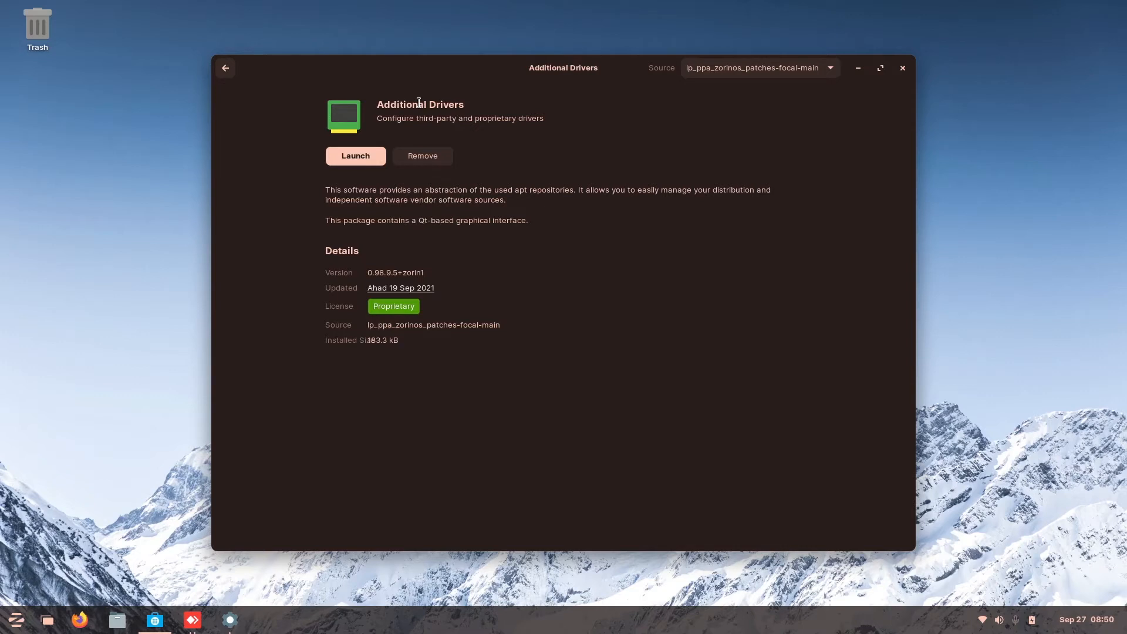
{"action": "mouse_move", "coordinate": [494, 269]}
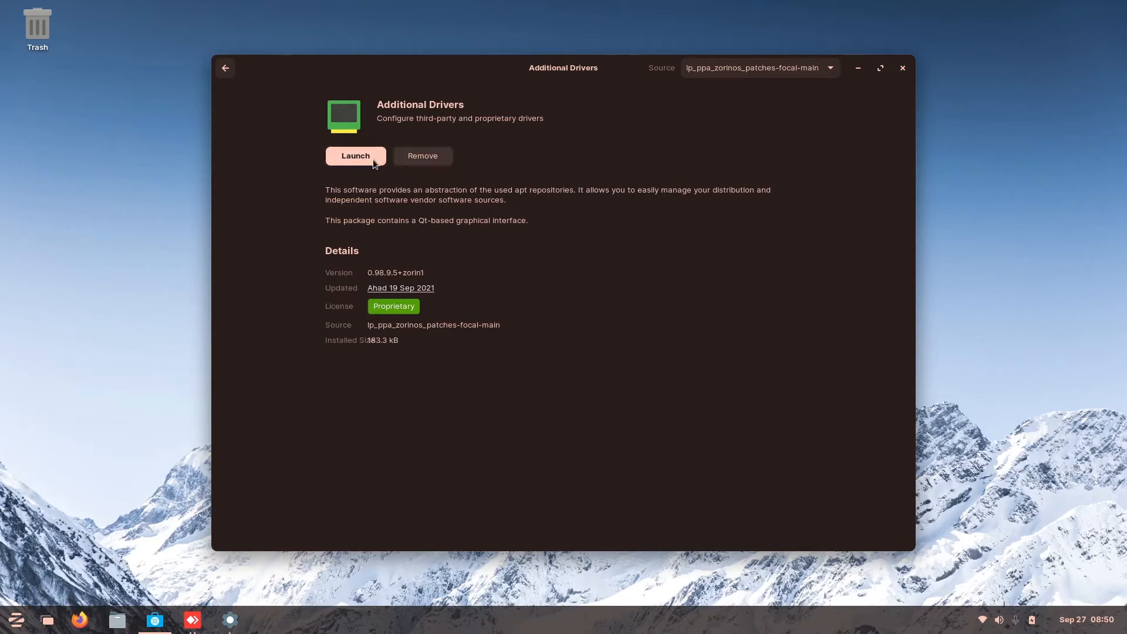
{"action": "mouse_move", "coordinate": [506, 90]}
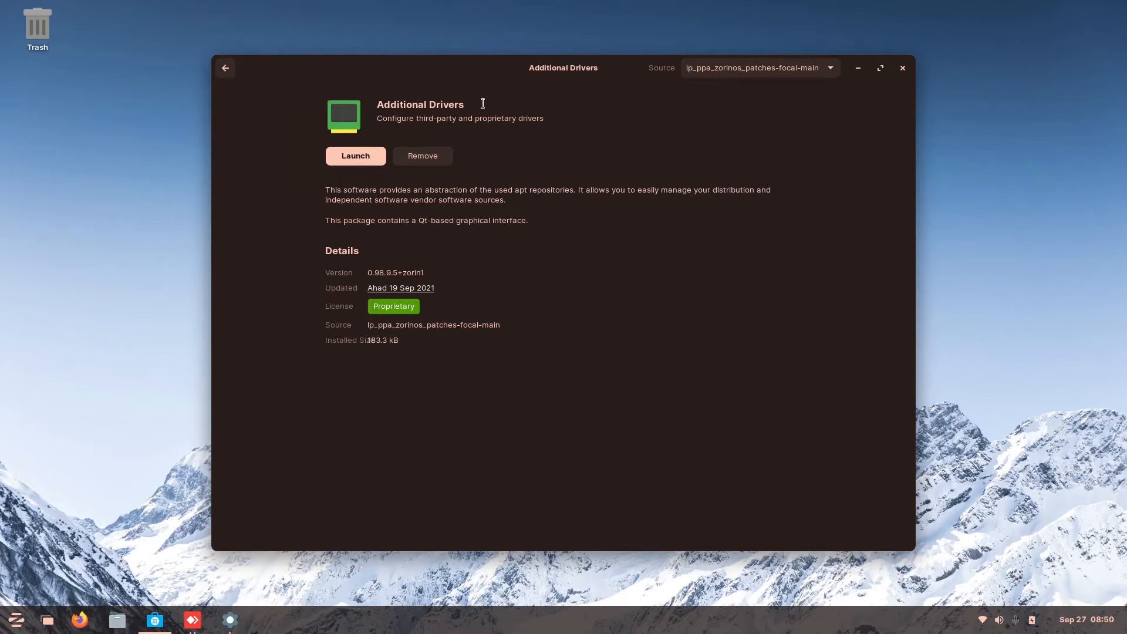
{"action": "mouse_move", "coordinate": [503, 180]}
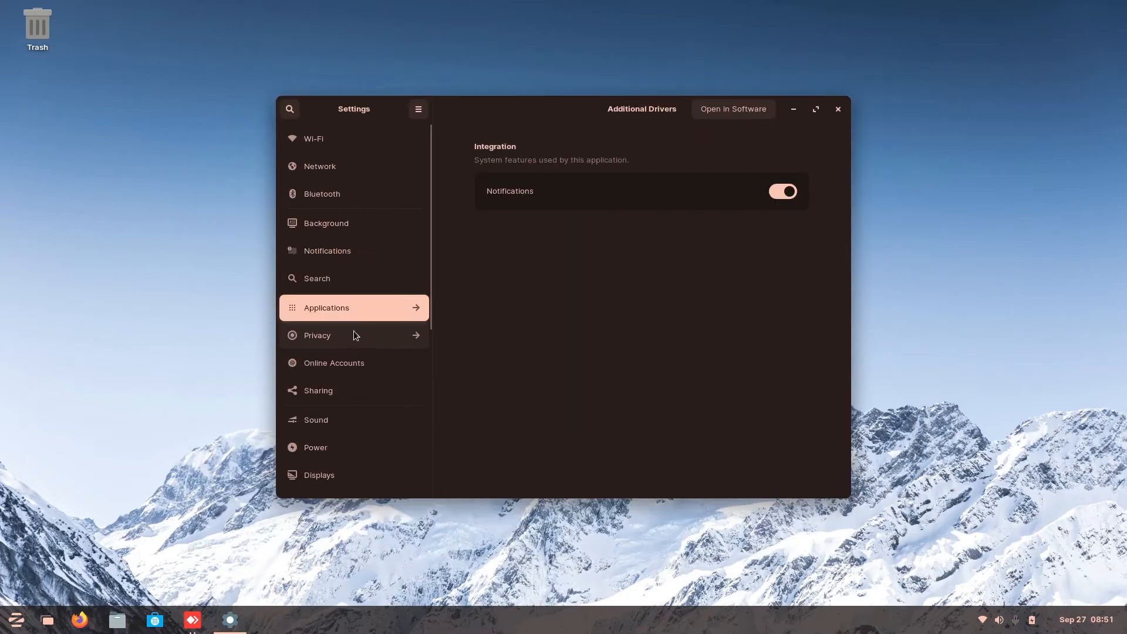
- Browse Privacy's Location Services and File History & Trash pages, ending on Screen Lock
{"action": "left_click", "coordinate": [317, 335]}
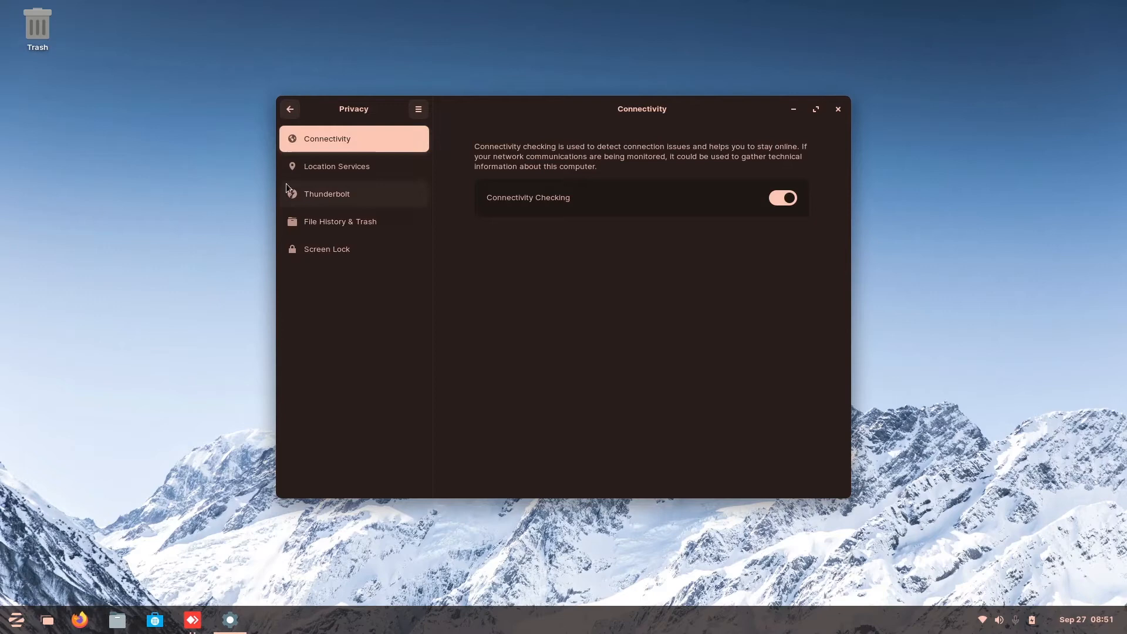
{"action": "left_click", "coordinate": [336, 166]}
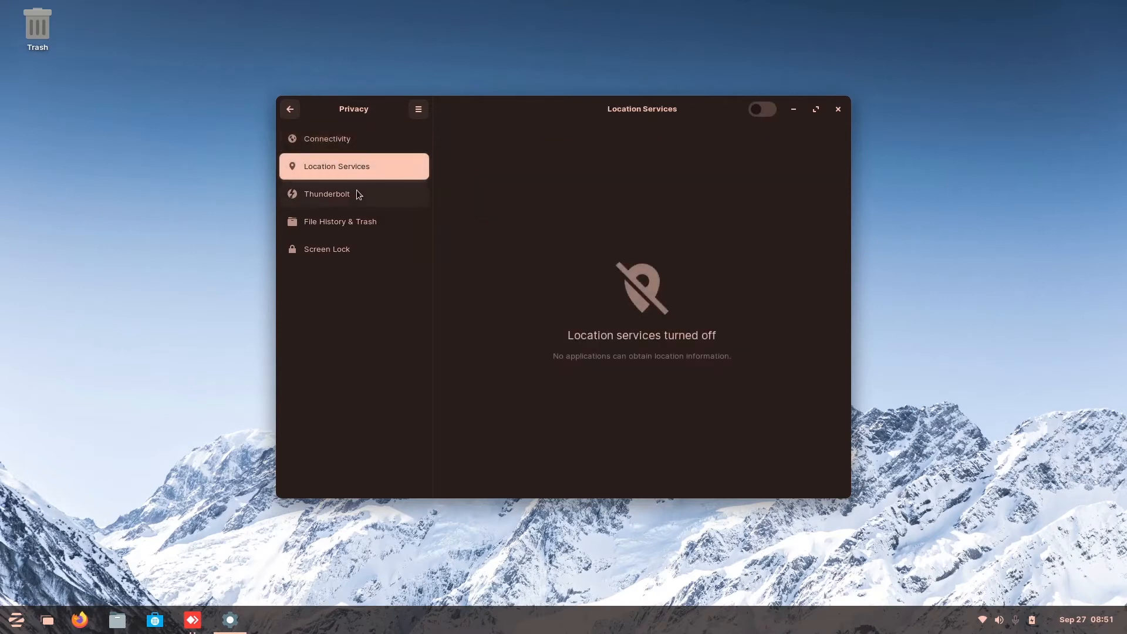
{"action": "left_click", "coordinate": [340, 221]}
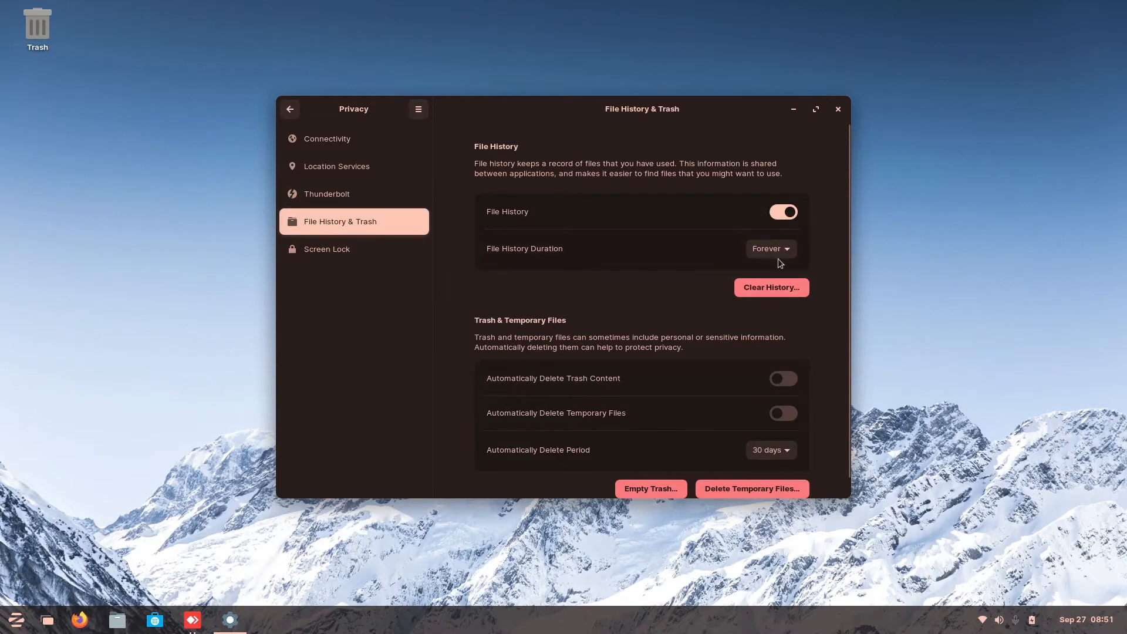
{"action": "scroll", "scroll_direction": "down", "scroll_amount": 3}
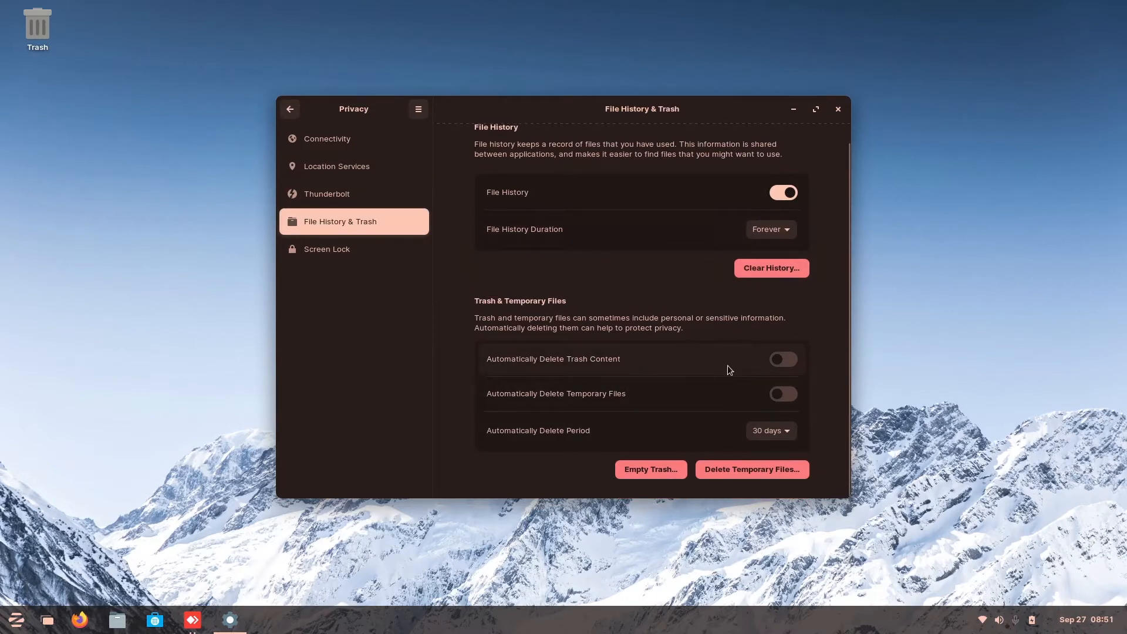
{"action": "scroll", "scroll_direction": "down", "scroll_amount": 3}
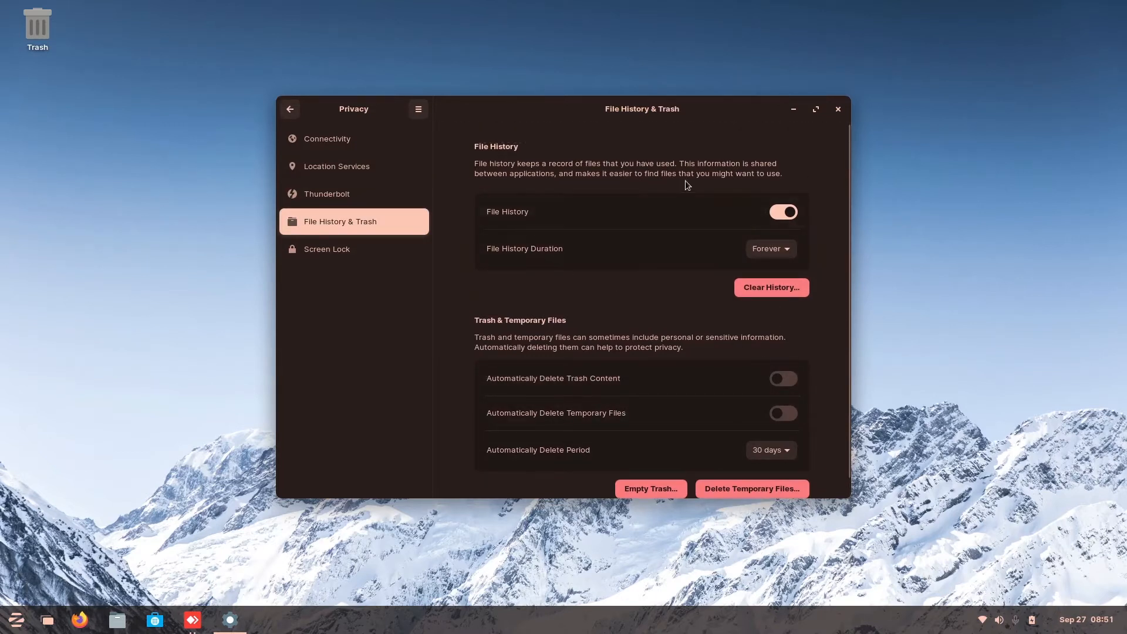
{"action": "mouse_move", "coordinate": [613, 256]}
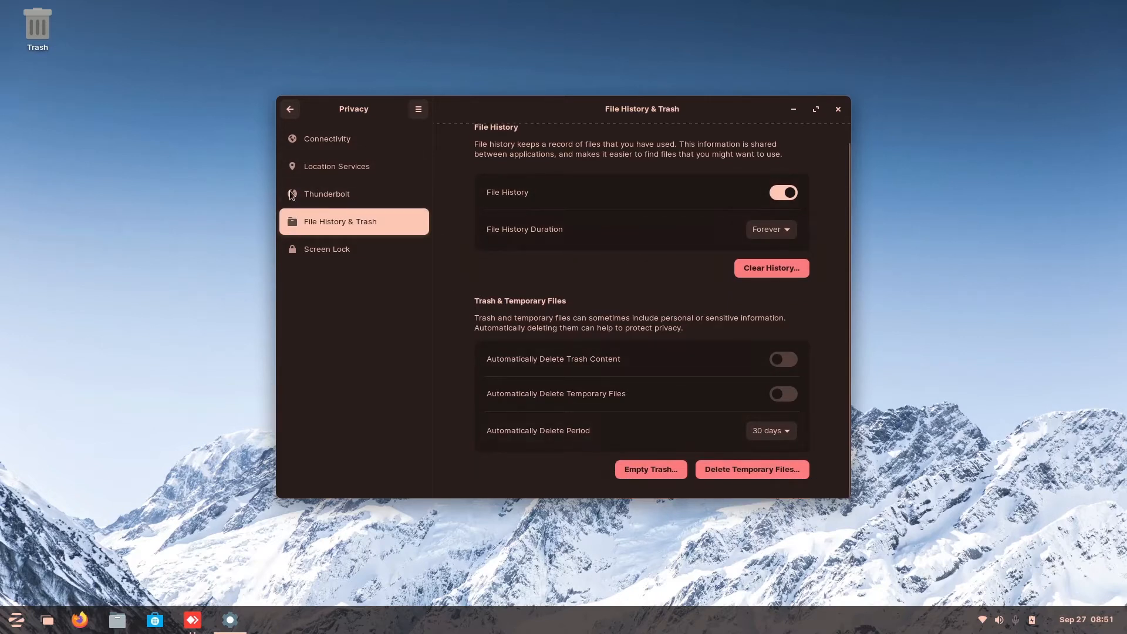
{"action": "left_click", "coordinate": [327, 249]}
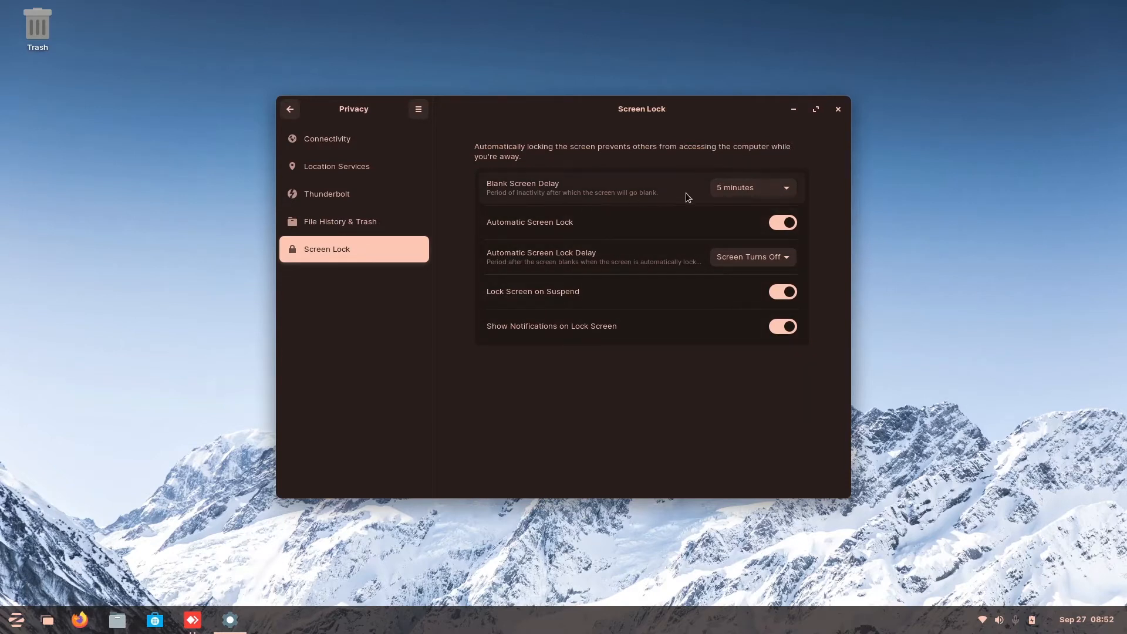
{"action": "mouse_move", "coordinate": [755, 202]}
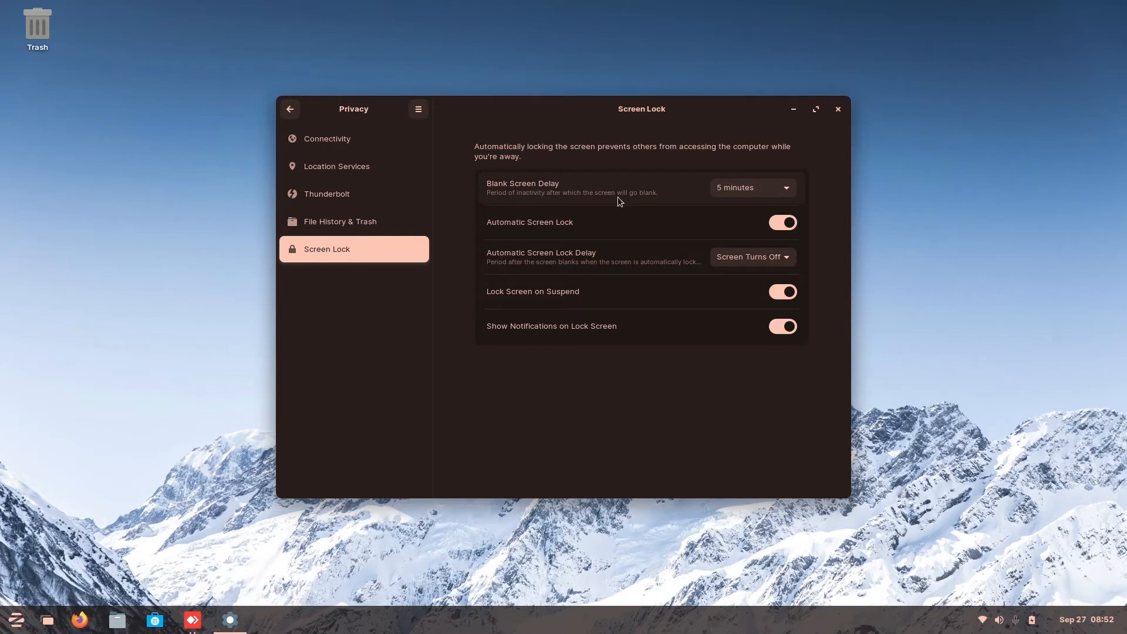
{"action": "mouse_move", "coordinate": [591, 252]}
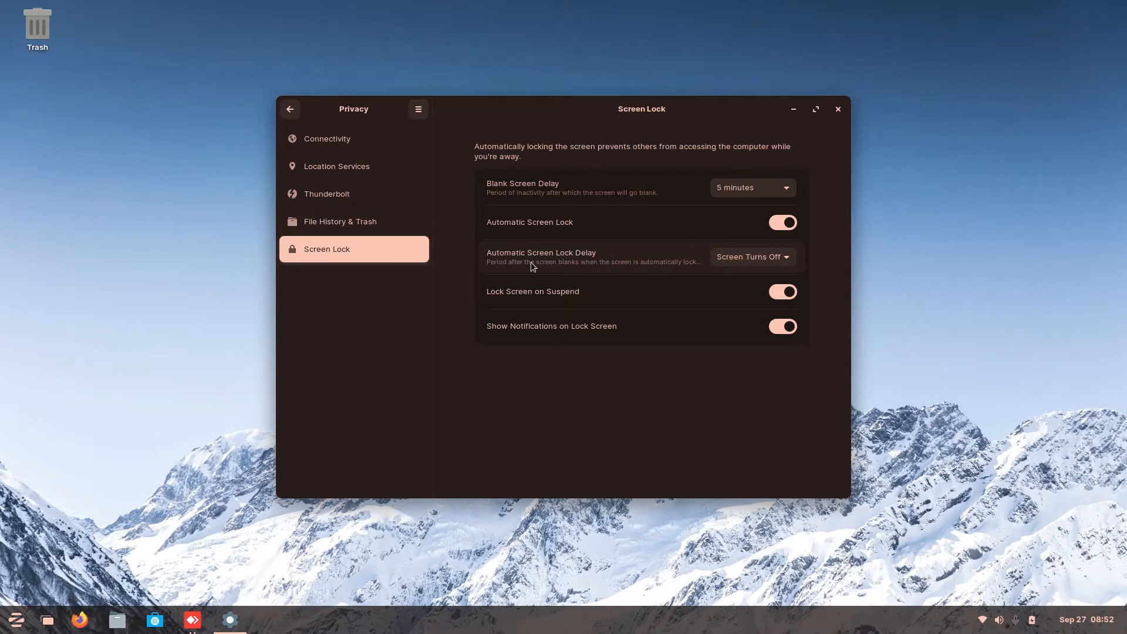
{"action": "mouse_move", "coordinate": [611, 275]}
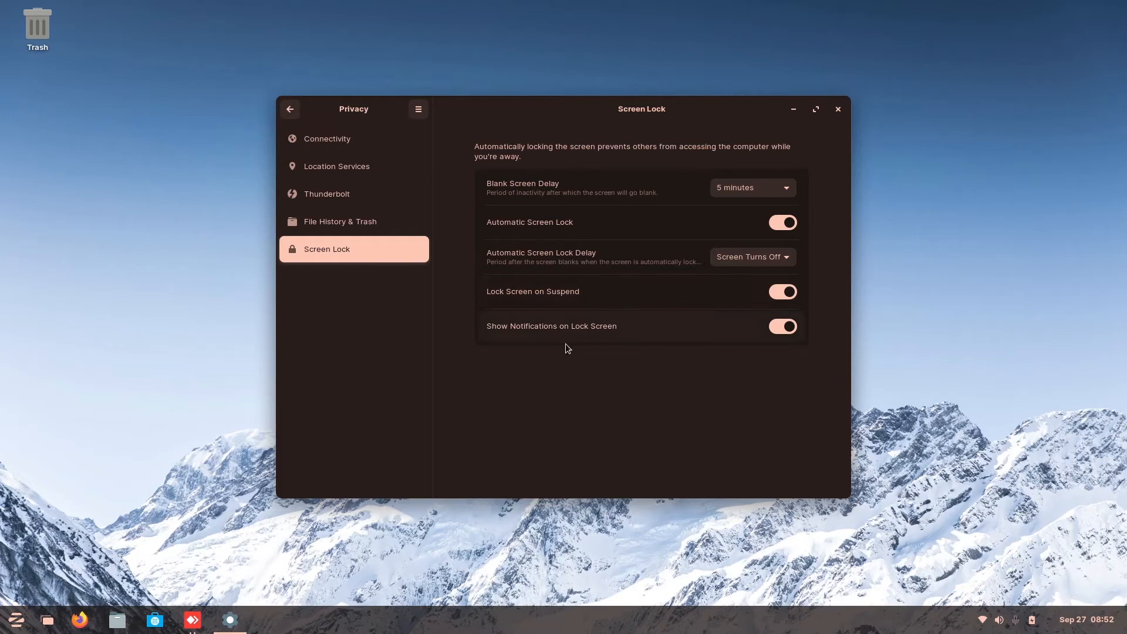
- Return to the main Settings sidebar and scroll down toward Sharing and Sound
{"action": "left_click", "coordinate": [334, 363]}
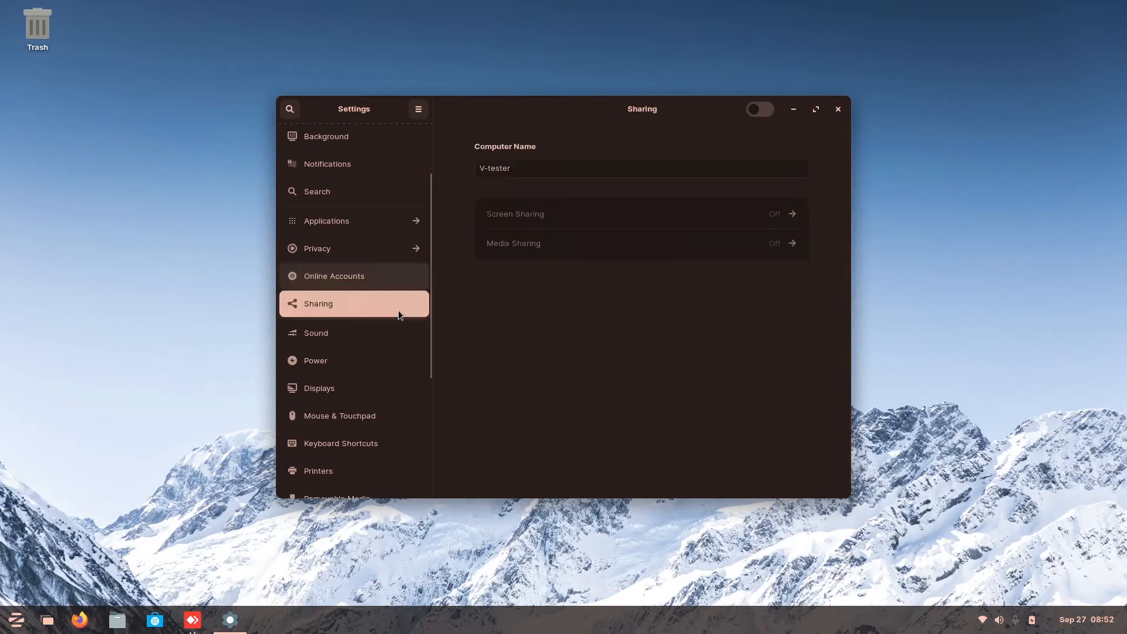
{"action": "mouse_move", "coordinate": [624, 294]}
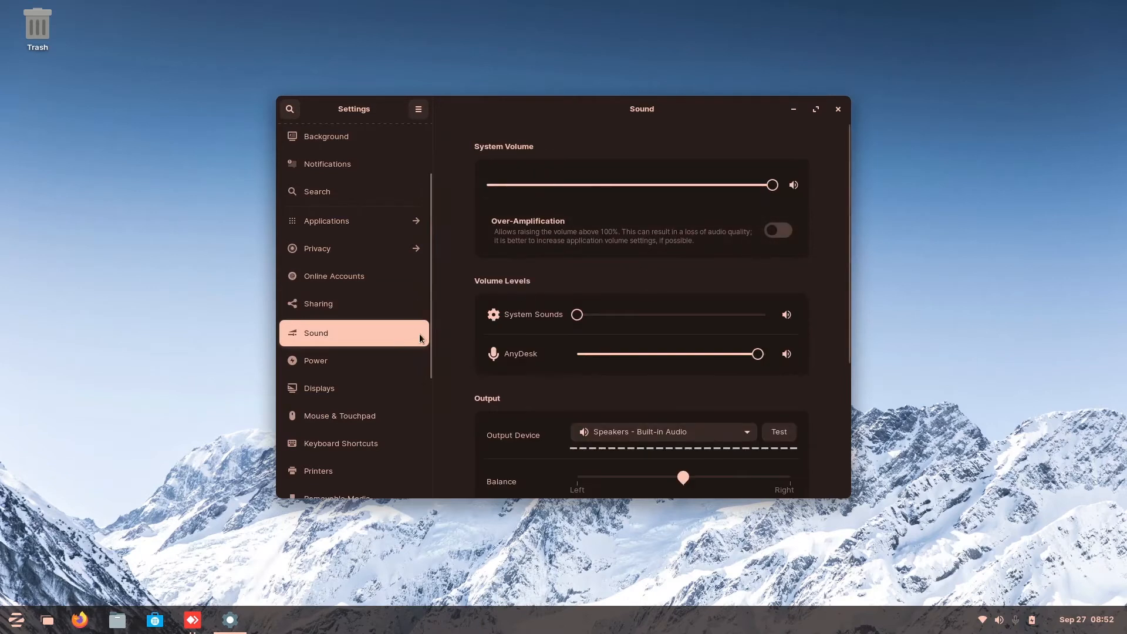
{"action": "mouse_move", "coordinate": [790, 289]}
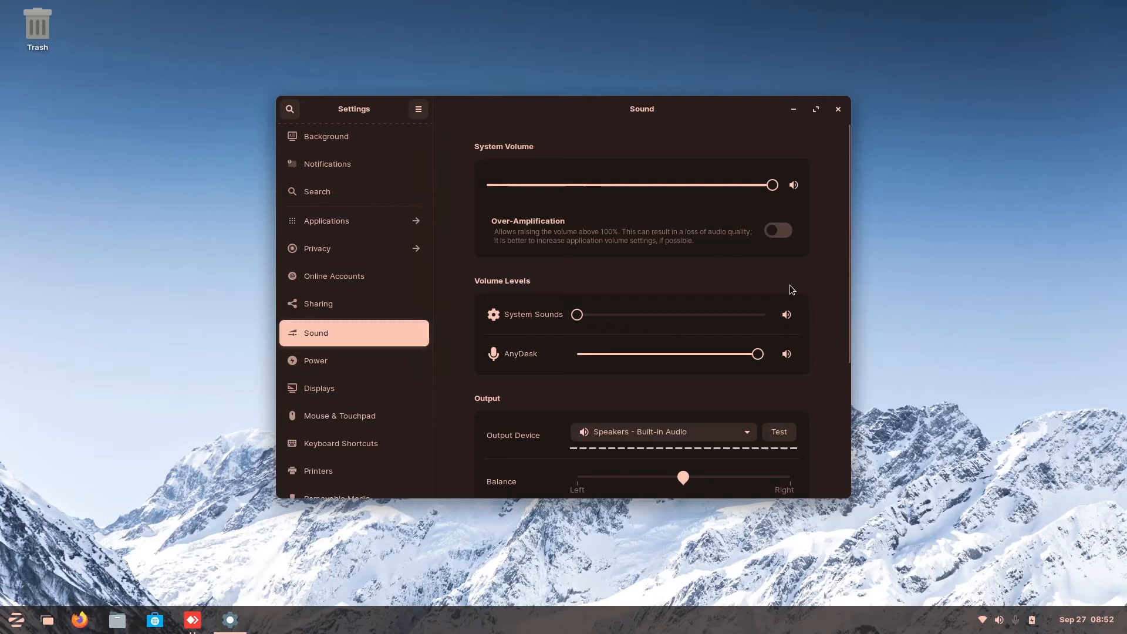
{"action": "scroll", "scroll_direction": "down", "scroll_amount": 3}
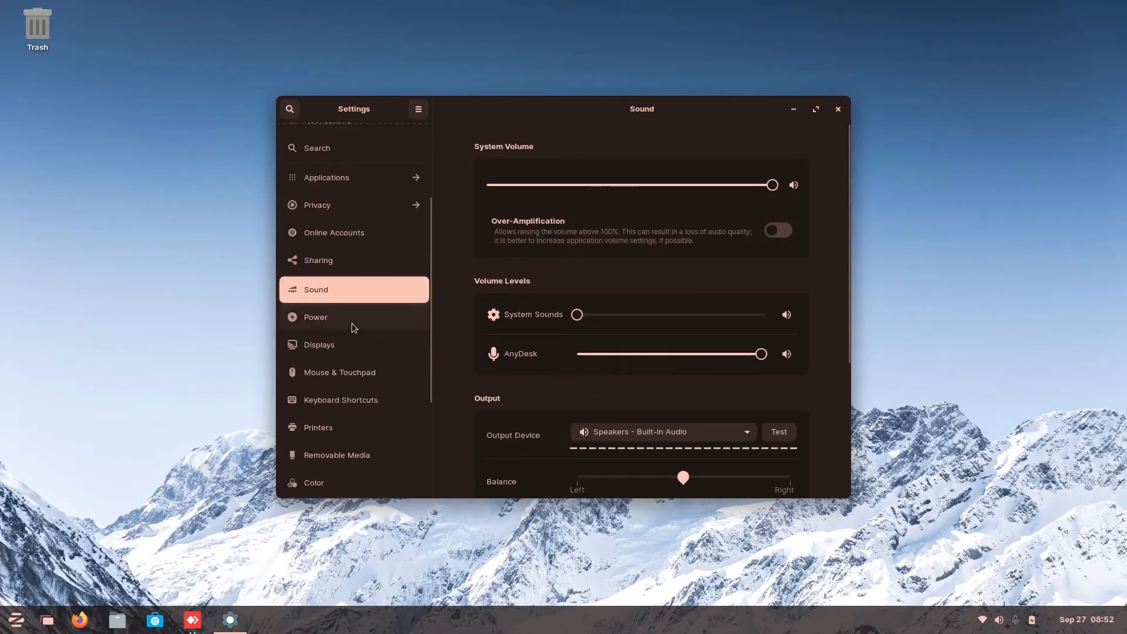
- Look through the Power options, then switch to the Displays page
{"action": "left_click", "coordinate": [316, 317]}
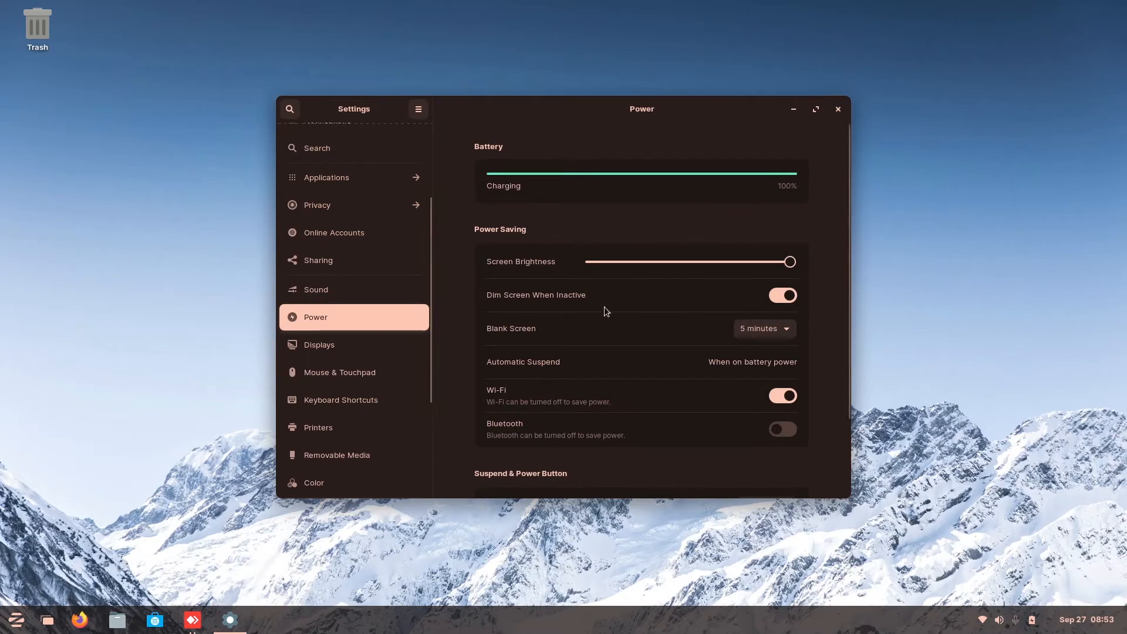
{"action": "scroll", "scroll_direction": "down", "scroll_amount": 3}
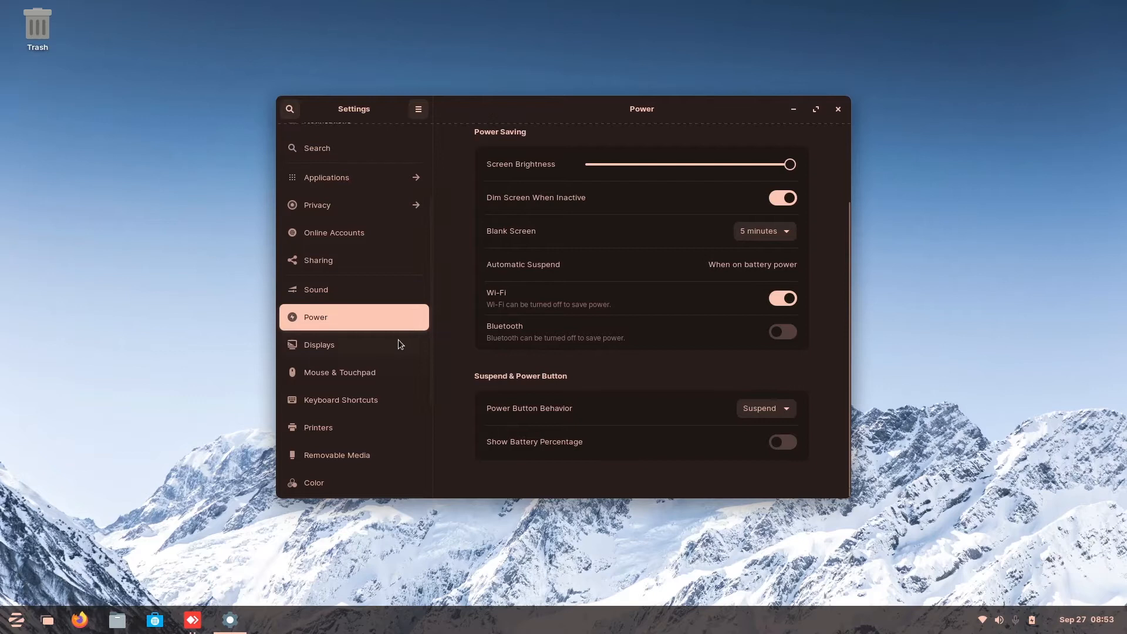
{"action": "left_click", "coordinate": [319, 344]}
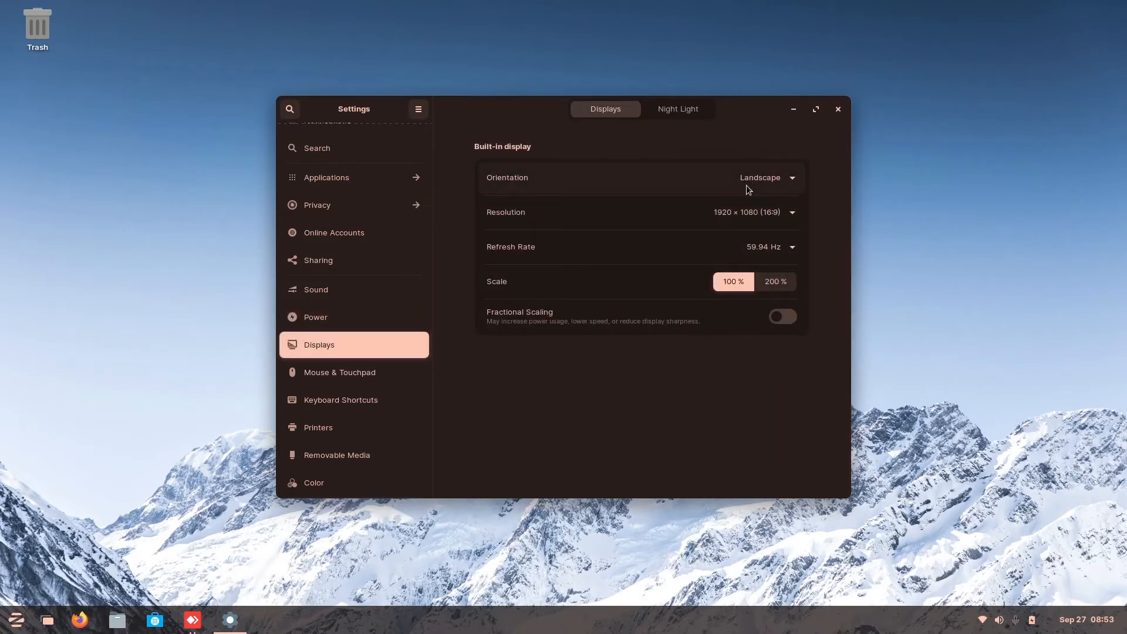
{"action": "left_click", "coordinate": [766, 178]}
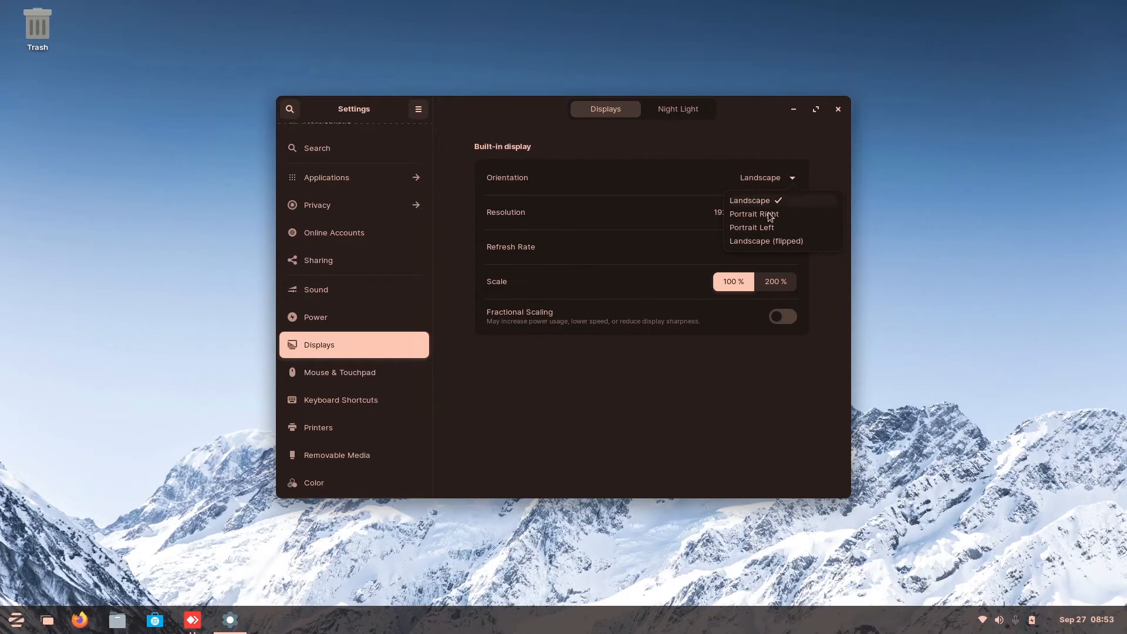
{"action": "left_click", "coordinate": [749, 201]}
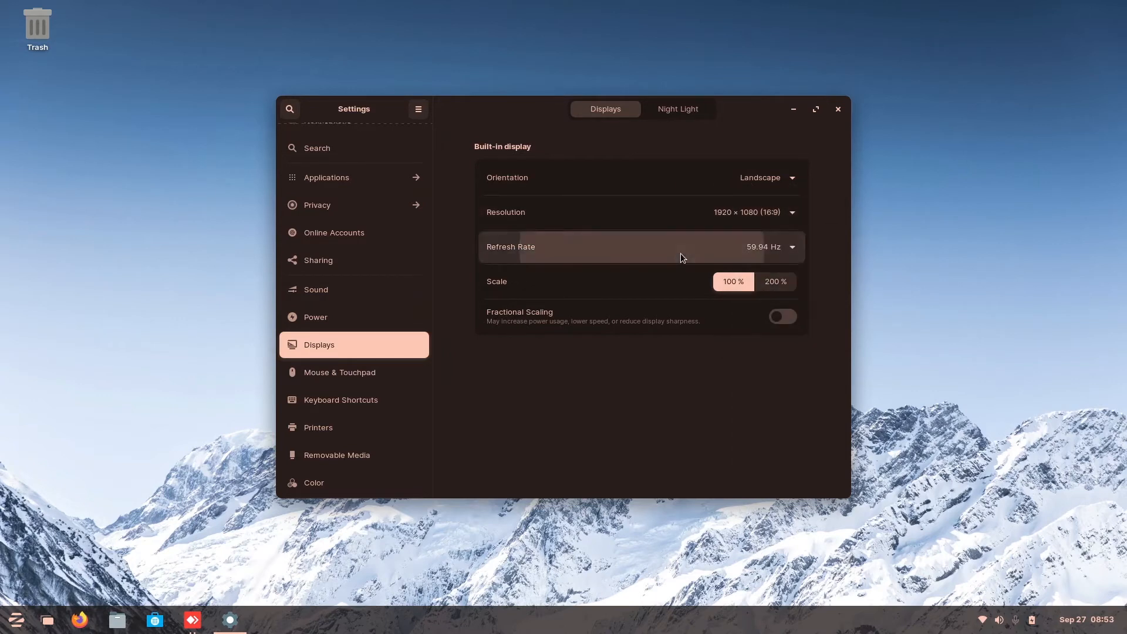
{"action": "mouse_move", "coordinate": [714, 328]}
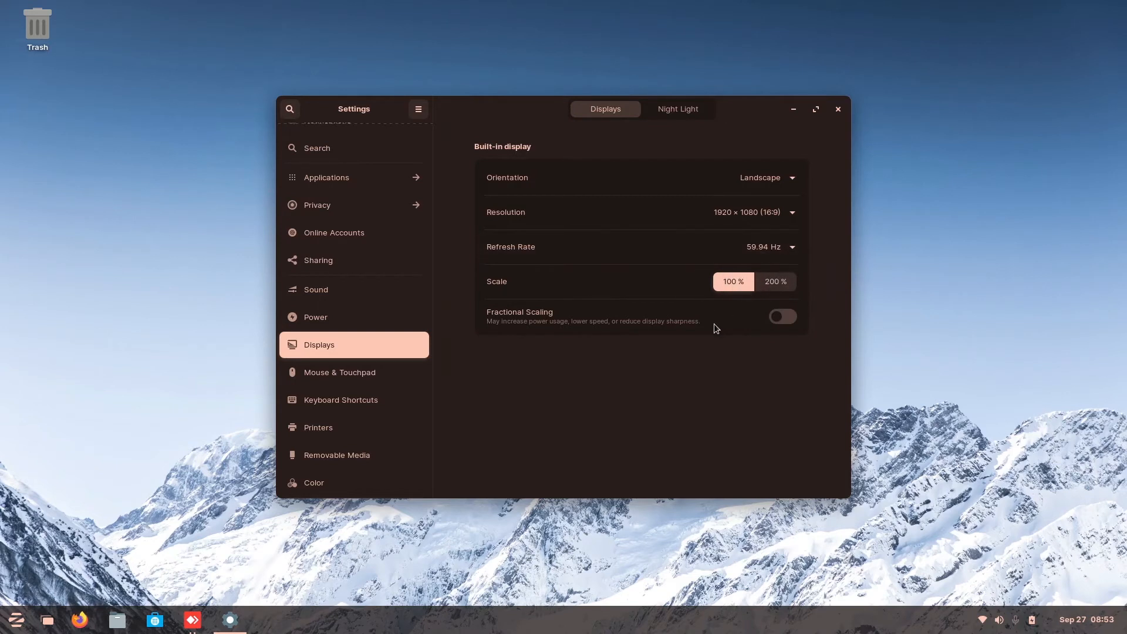
{"action": "left_click", "coordinate": [677, 108]}
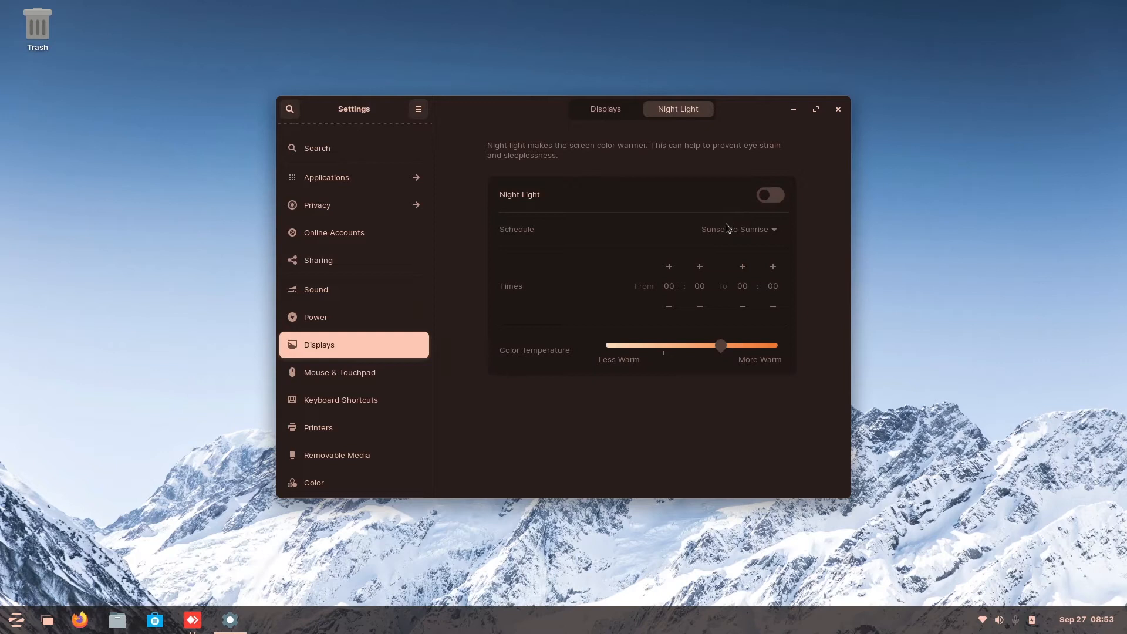
{"action": "mouse_move", "coordinate": [746, 244]}
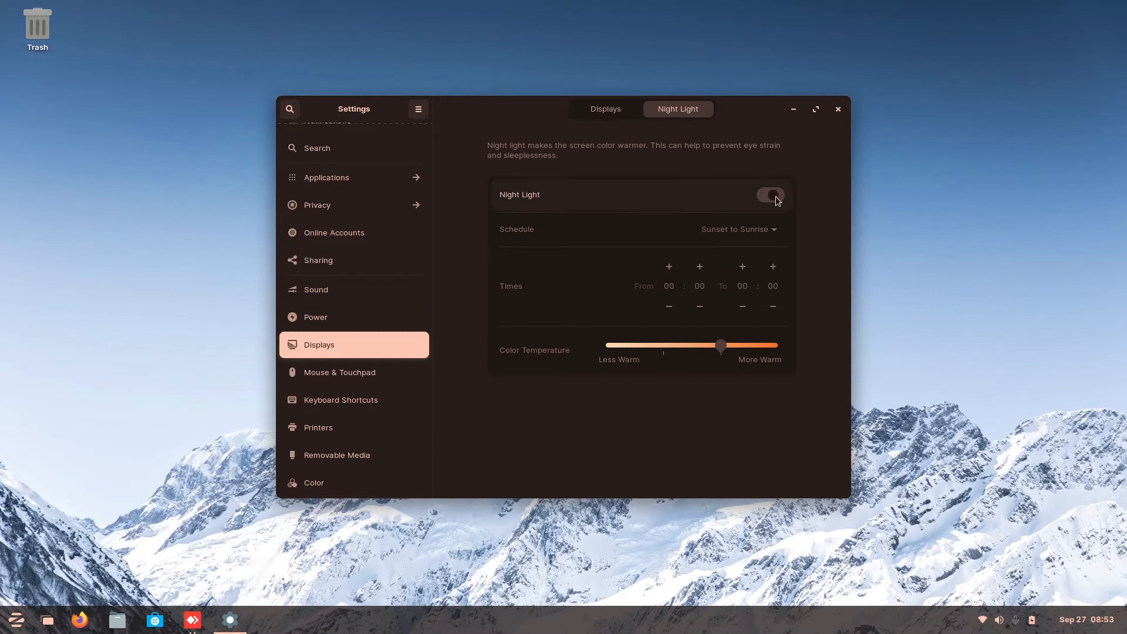
- Switch Night Light on to view its schedule, then turn it back off
{"action": "left_click", "coordinate": [769, 194]}
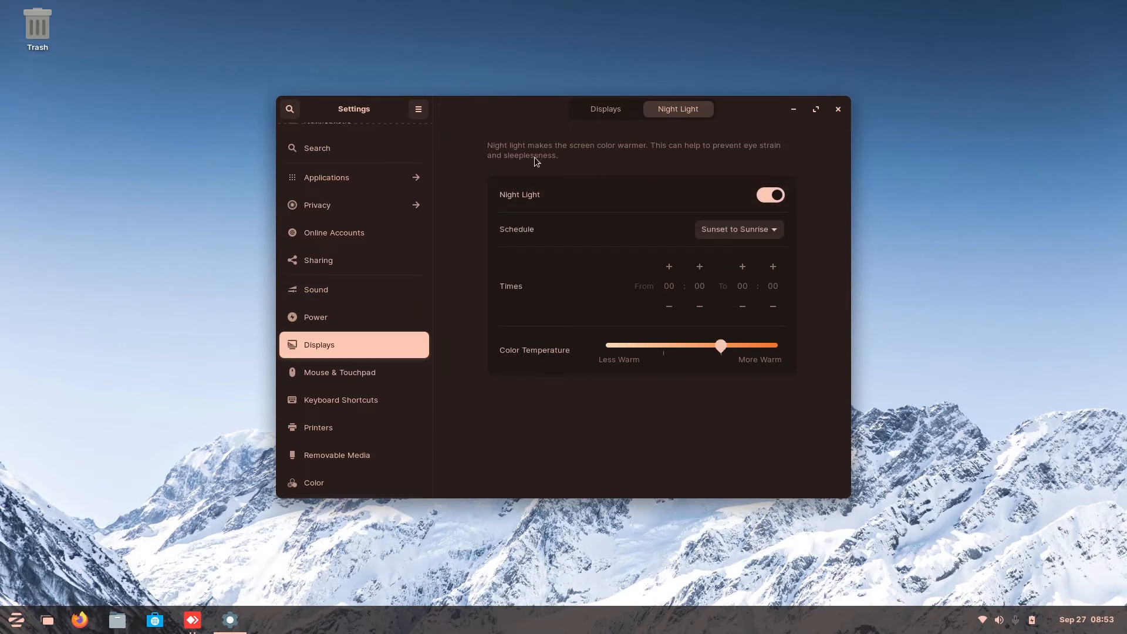
{"action": "mouse_move", "coordinate": [544, 166]}
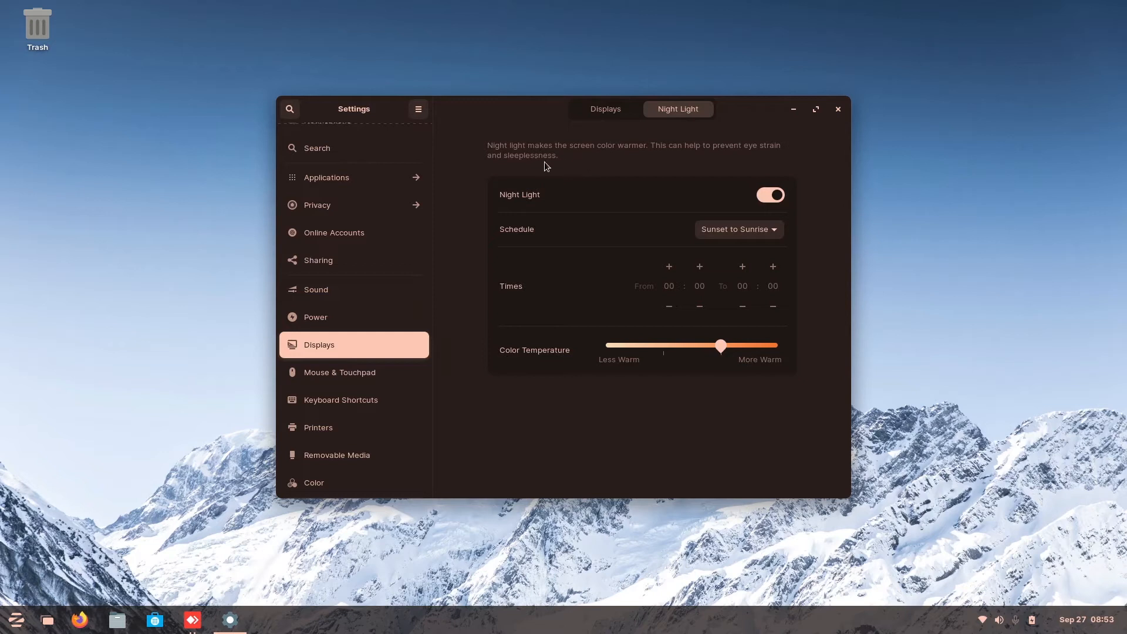
{"action": "mouse_move", "coordinate": [752, 247]}
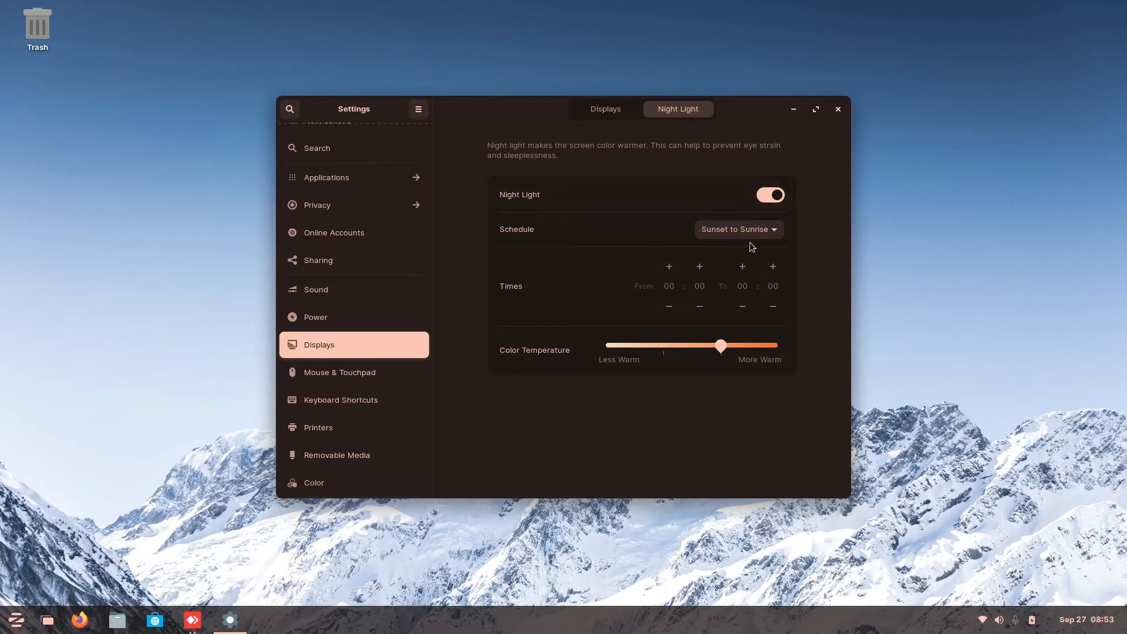
{"action": "left_click", "coordinate": [770, 195]}
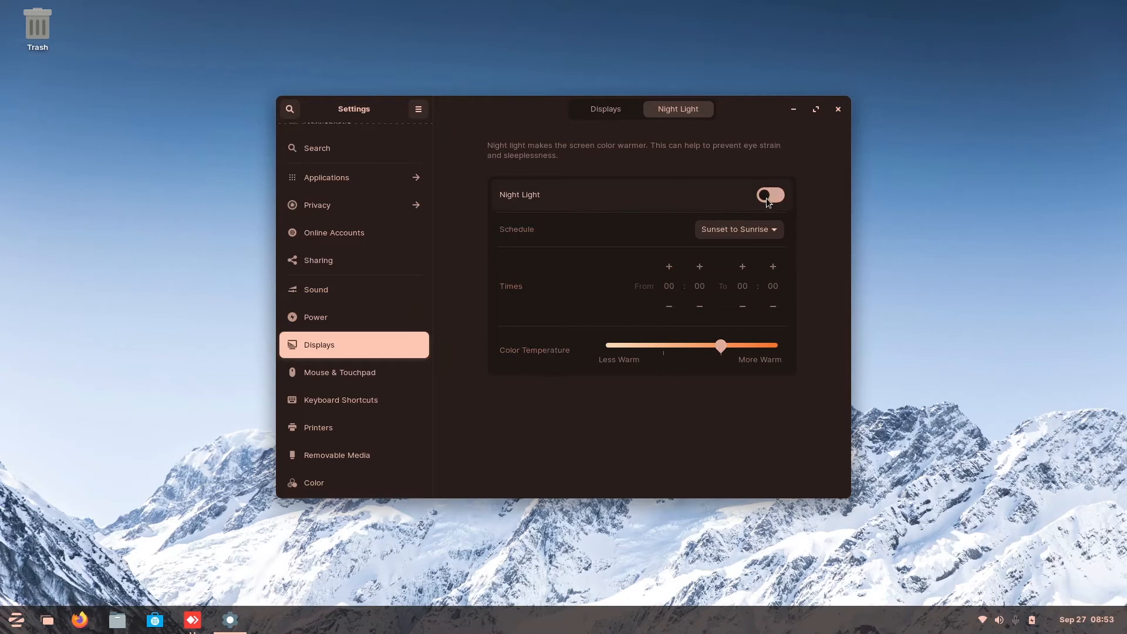
- On Mouse & Touchpad, keep Left as primary button and scroll through the options
{"action": "left_click", "coordinate": [340, 371]}
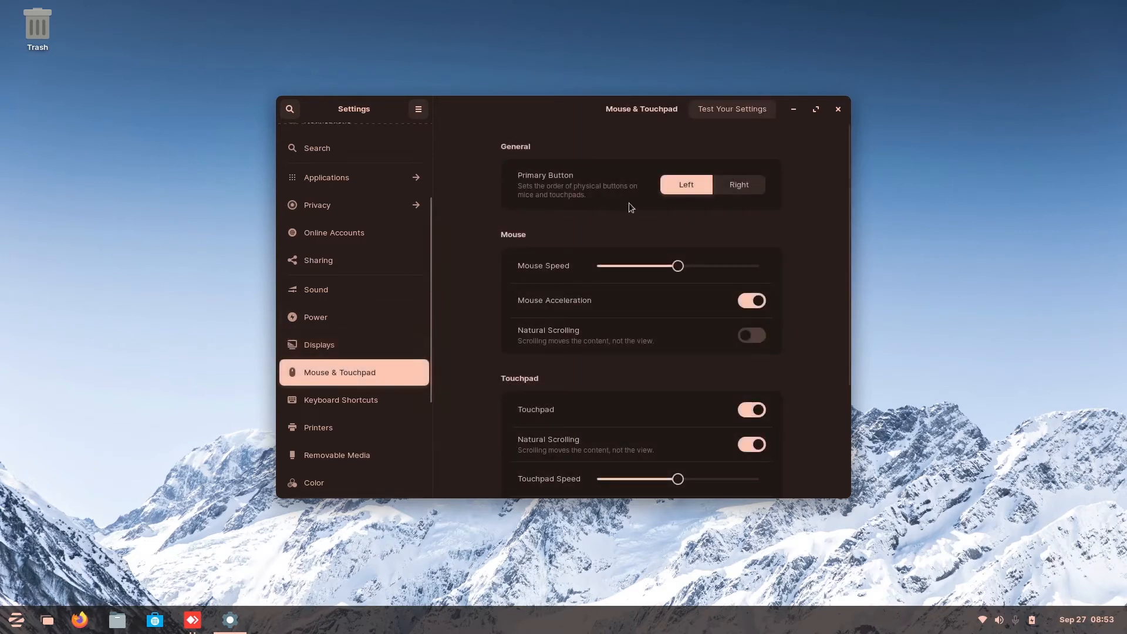
{"action": "mouse_move", "coordinate": [417, 400]}
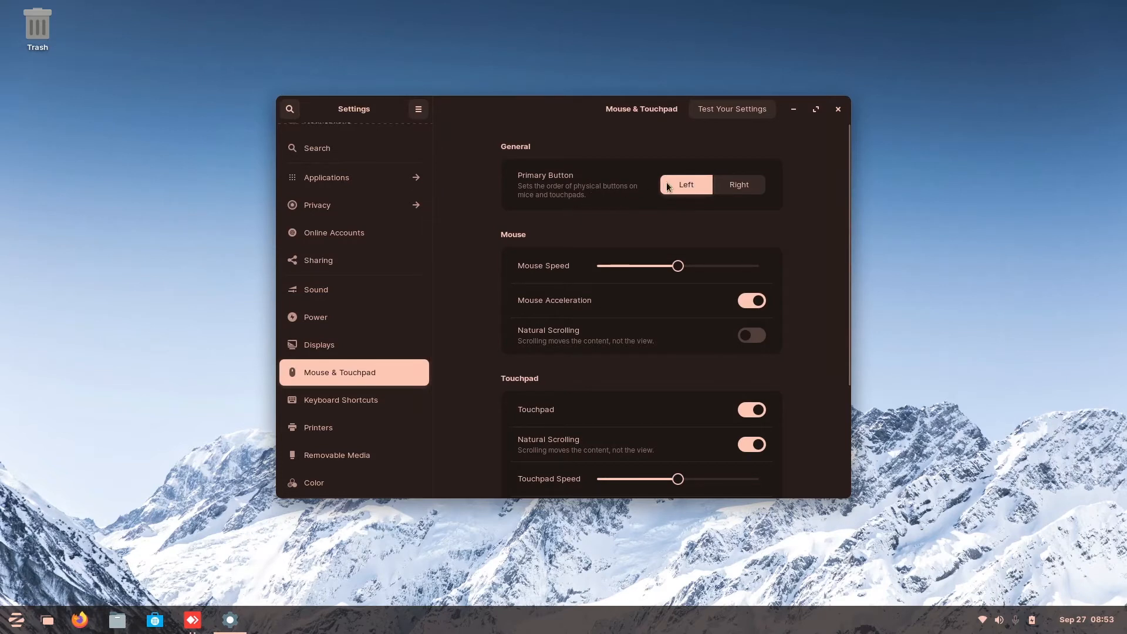
{"action": "left_click", "coordinate": [738, 183]}
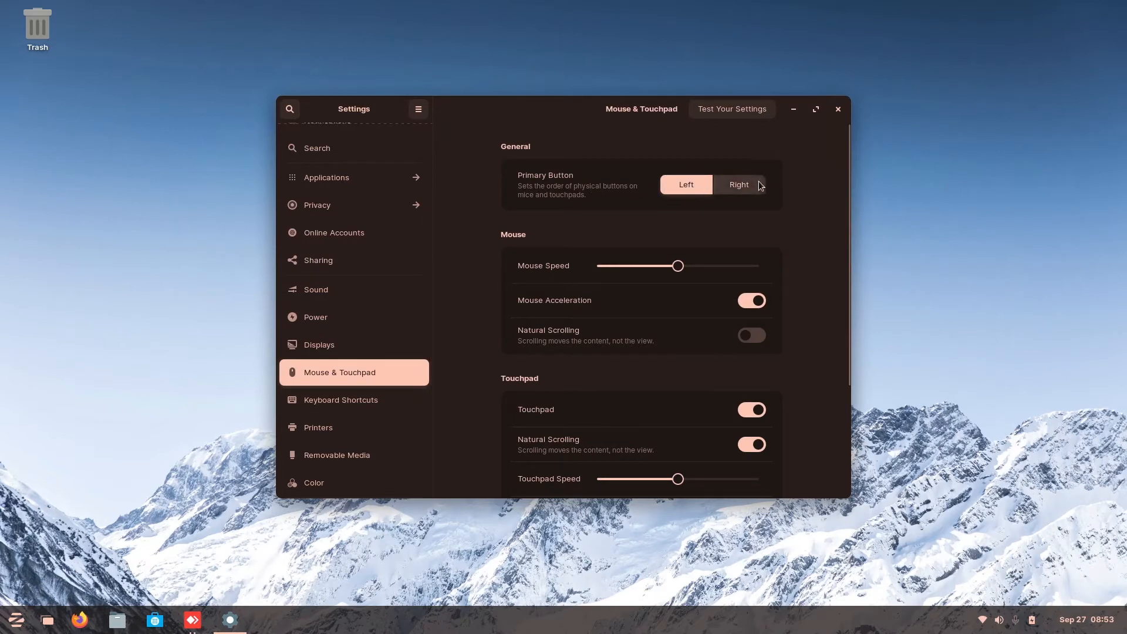
{"action": "scroll", "scroll_direction": "down", "scroll_amount": 3}
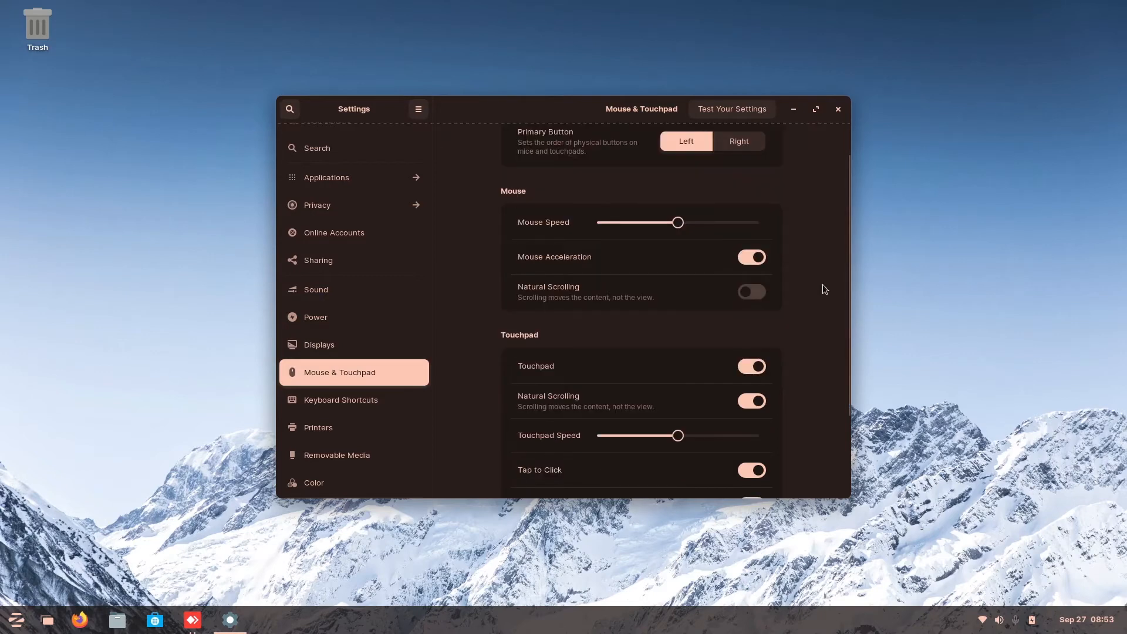
{"action": "scroll", "scroll_direction": "down", "scroll_amount": 3}
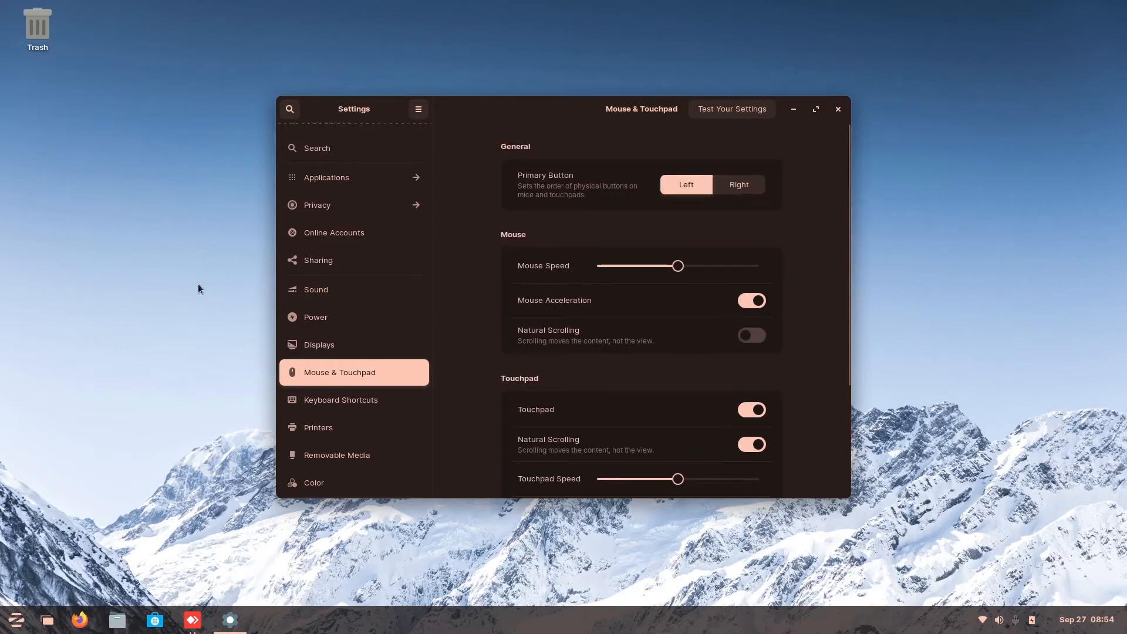
{"action": "scroll", "scroll_direction": "down", "scroll_amount": 3}
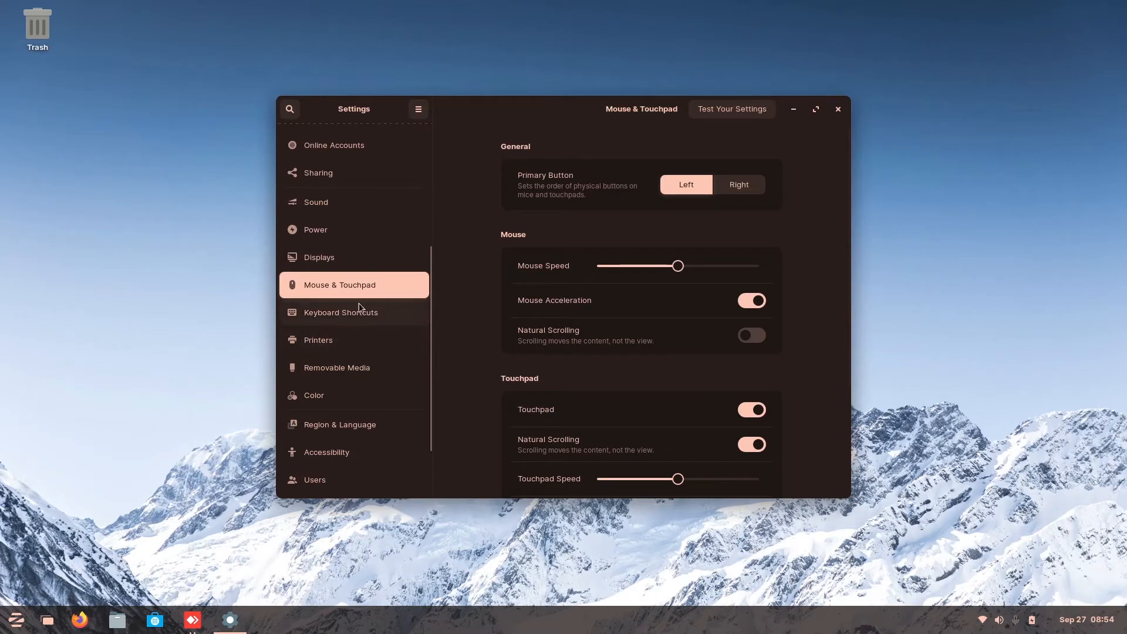
- View Keyboard Shortcuts and Printers, opening and closing the Additional Printer Settings window
{"action": "left_click", "coordinate": [340, 312]}
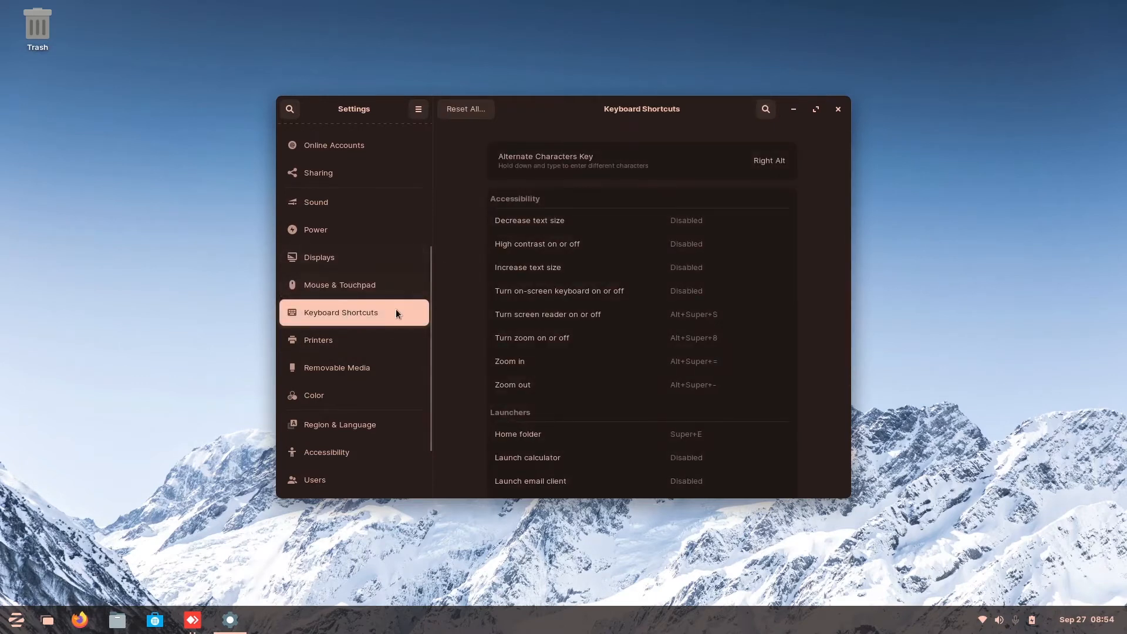
{"action": "mouse_move", "coordinate": [769, 290]}
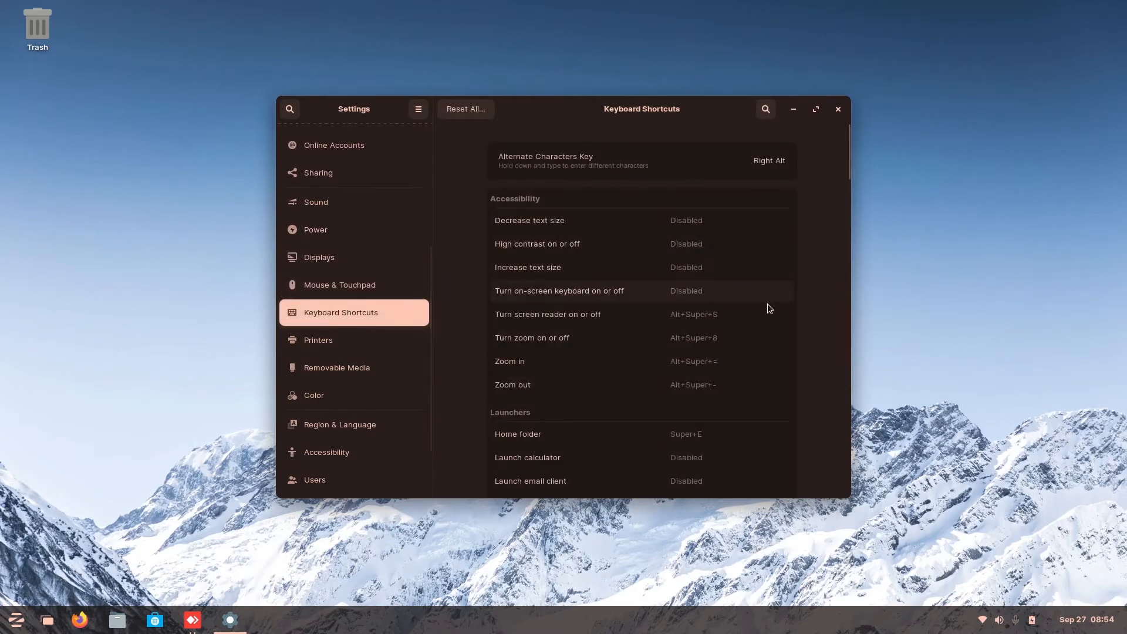
{"action": "left_click", "coordinate": [352, 340]}
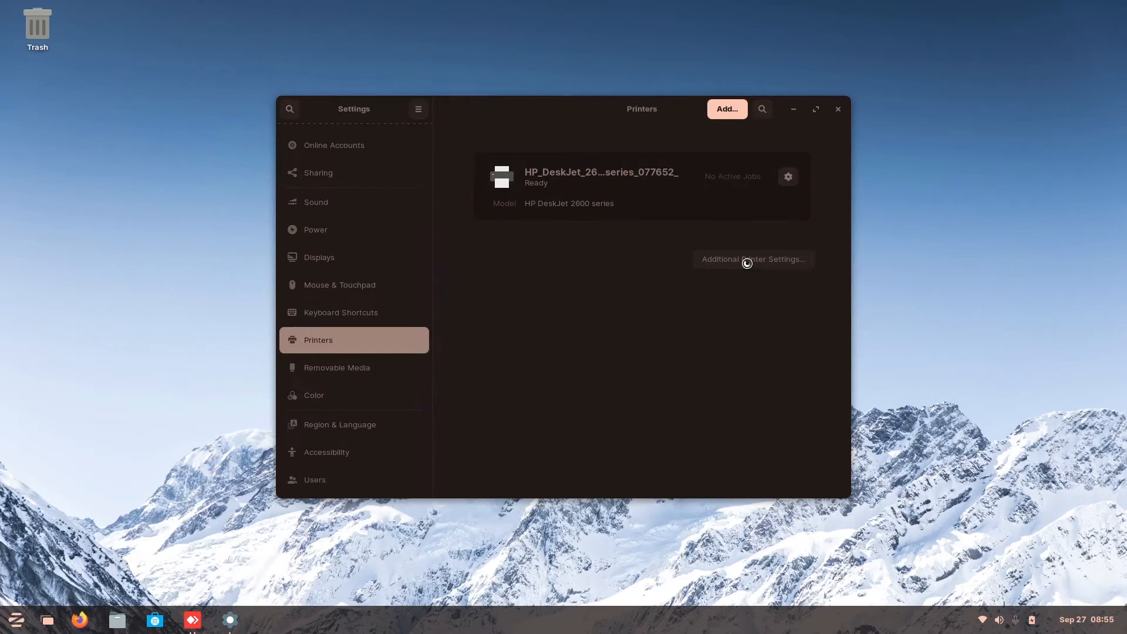
{"action": "left_click", "coordinate": [752, 259]}
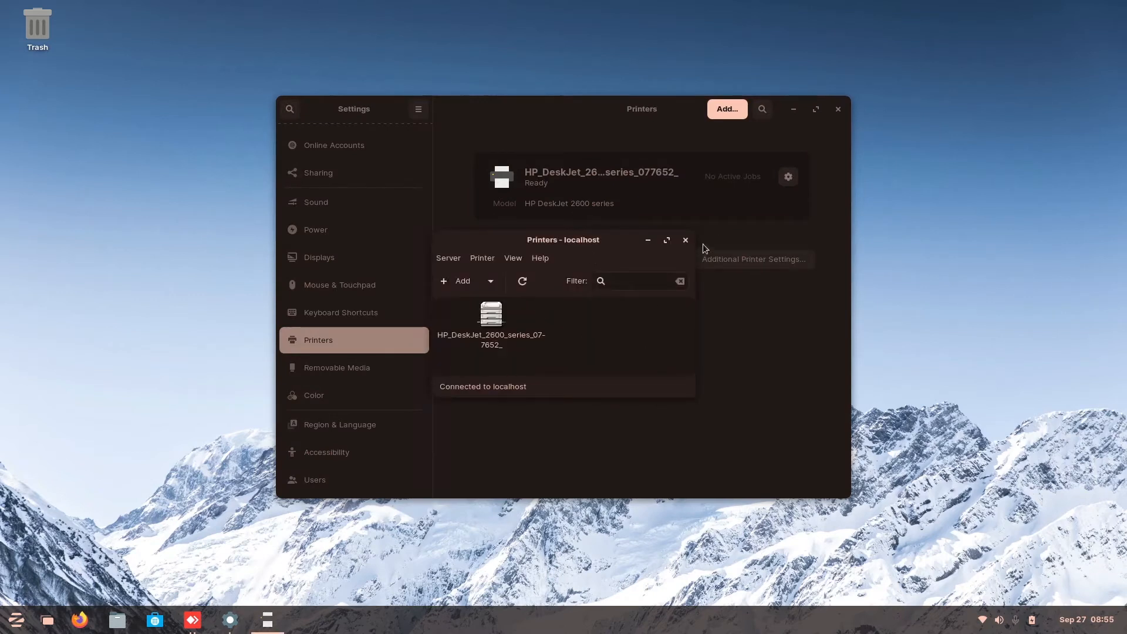
{"action": "left_click", "coordinate": [336, 368]}
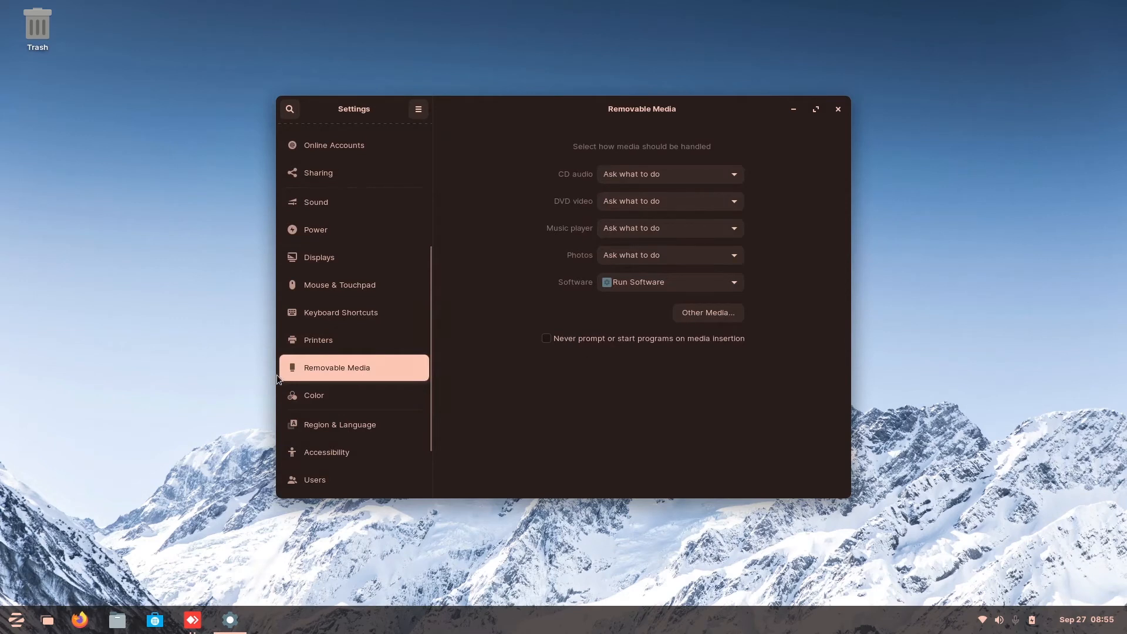
{"action": "mouse_move", "coordinate": [568, 221]}
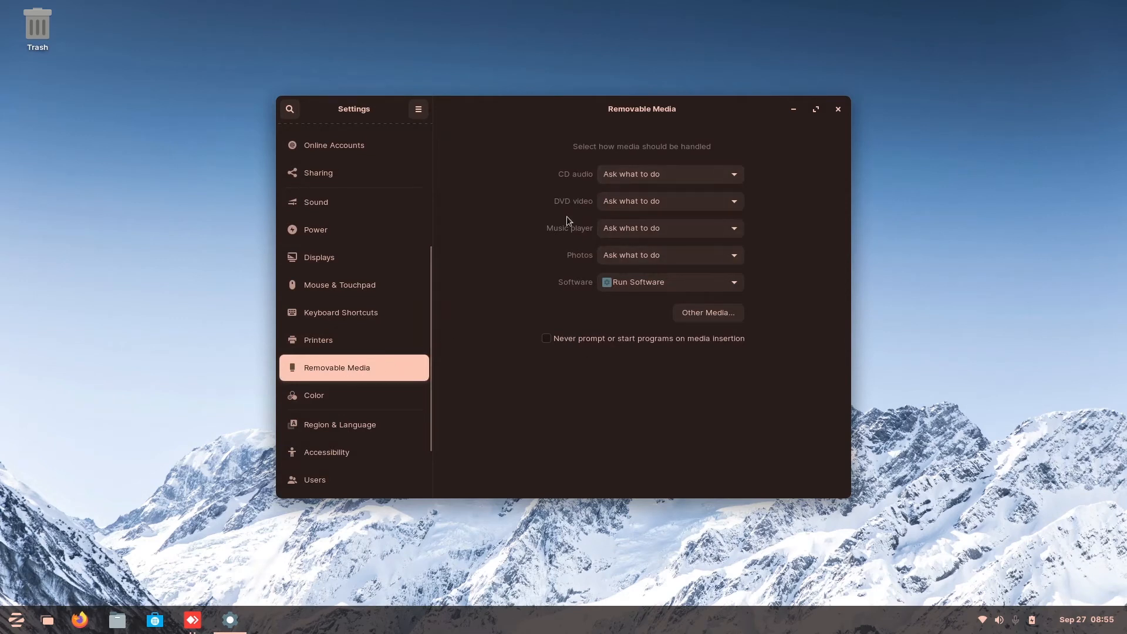
{"action": "mouse_move", "coordinate": [711, 219]}
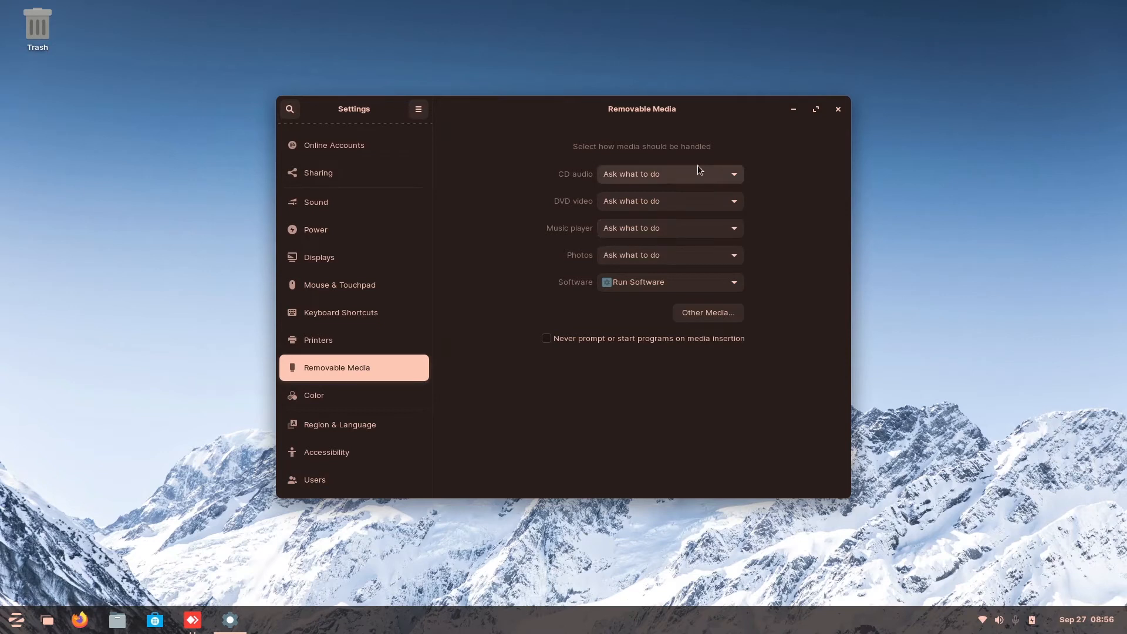
{"action": "mouse_move", "coordinate": [585, 188]}
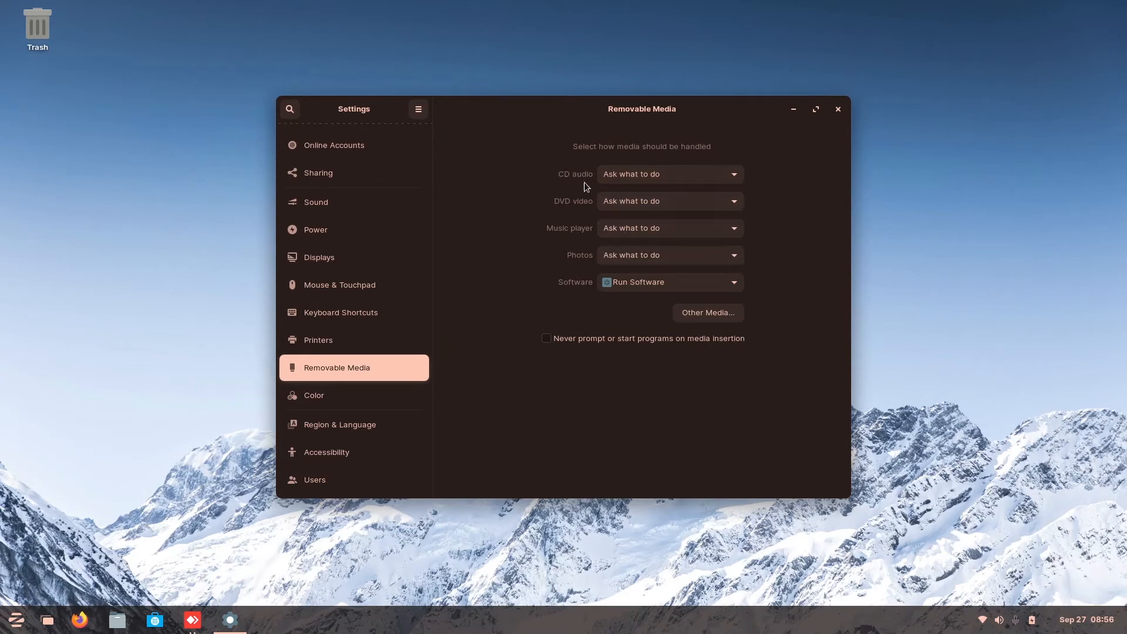
- Show the Removable Media page for handling CDs, DVDs and photos
{"action": "left_click", "coordinate": [669, 174]}
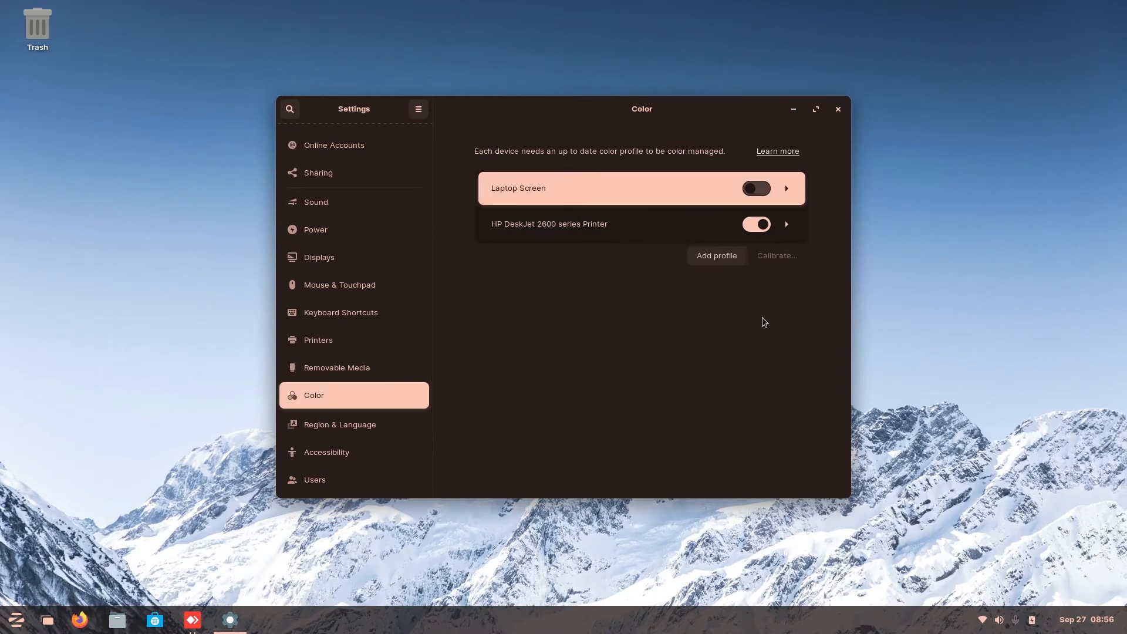
{"action": "mouse_move", "coordinate": [720, 312]}
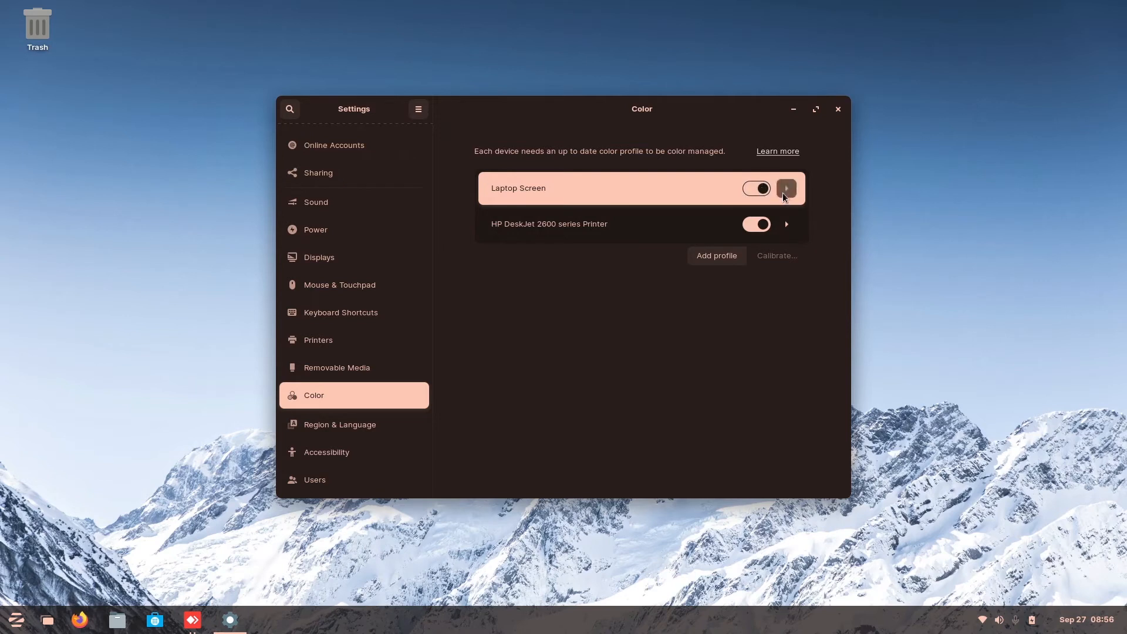
- Expand Laptop Screen to reveal its Artifex Software A98 ICC Profile, cancelling Add profile
{"action": "left_click", "coordinate": [785, 189]}
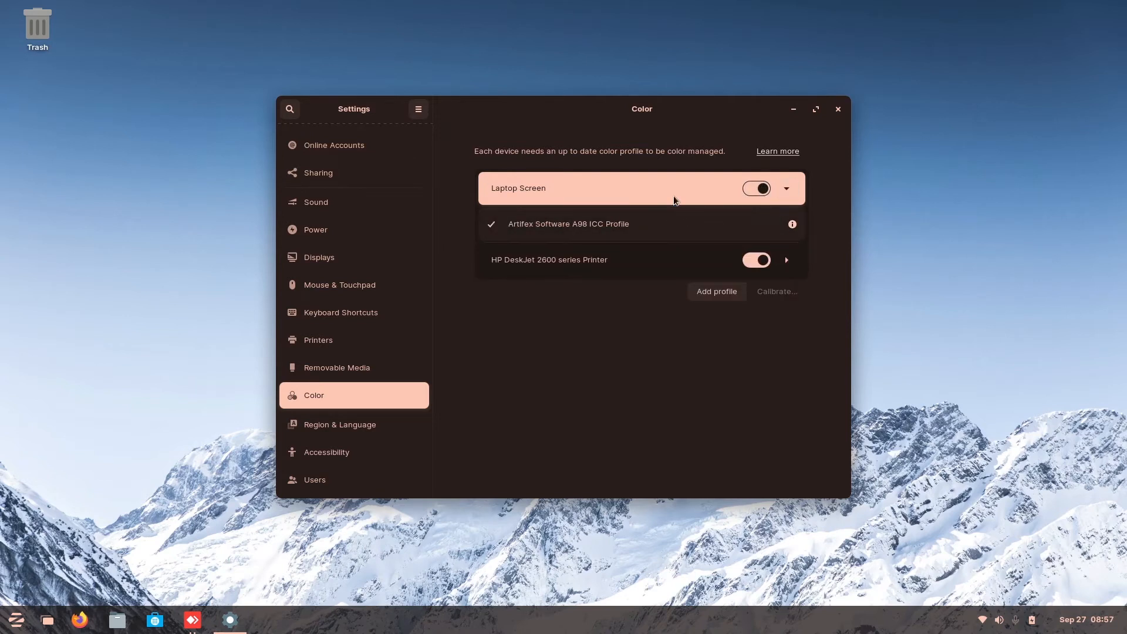
{"action": "left_click", "coordinate": [716, 292]}
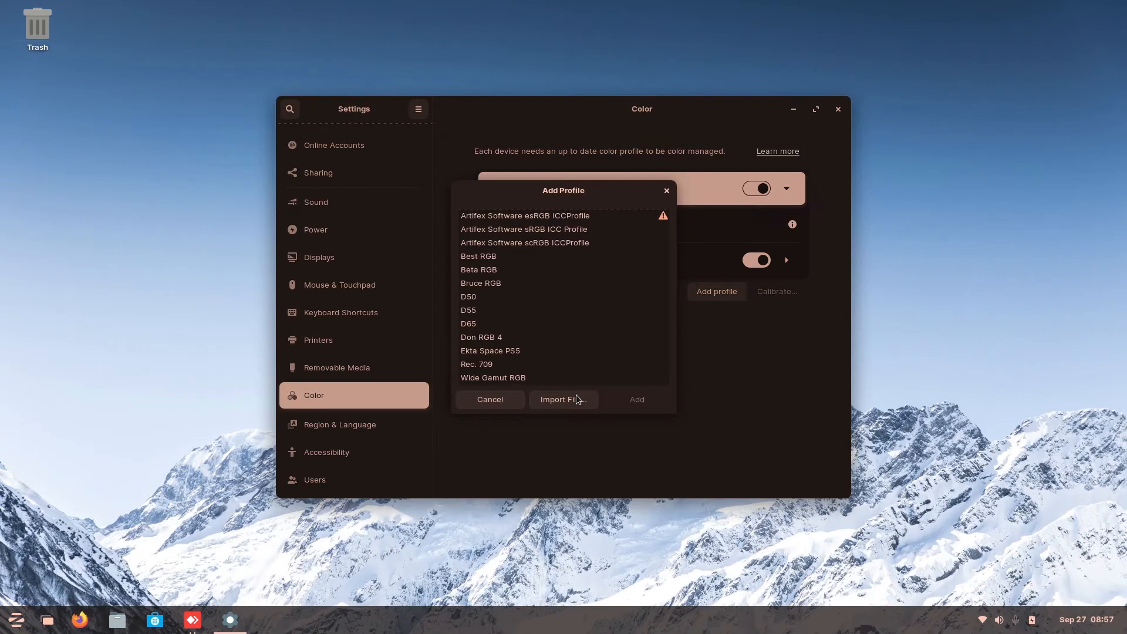
{"action": "left_click", "coordinate": [489, 399]}
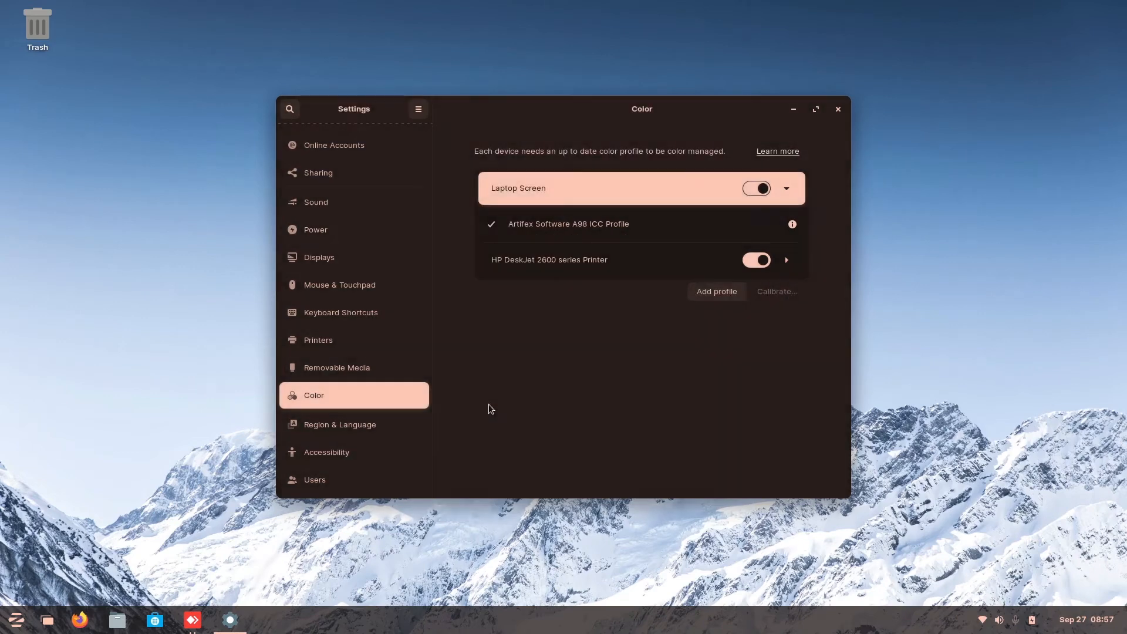
{"action": "left_click", "coordinate": [787, 188]}
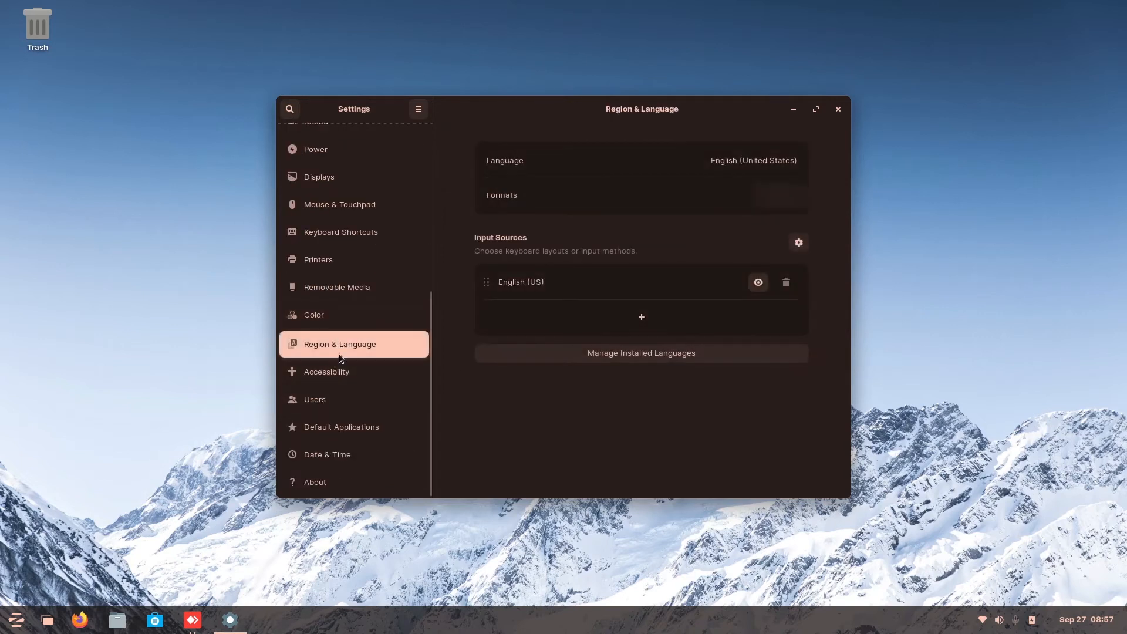
{"action": "mouse_move", "coordinate": [772, 172]}
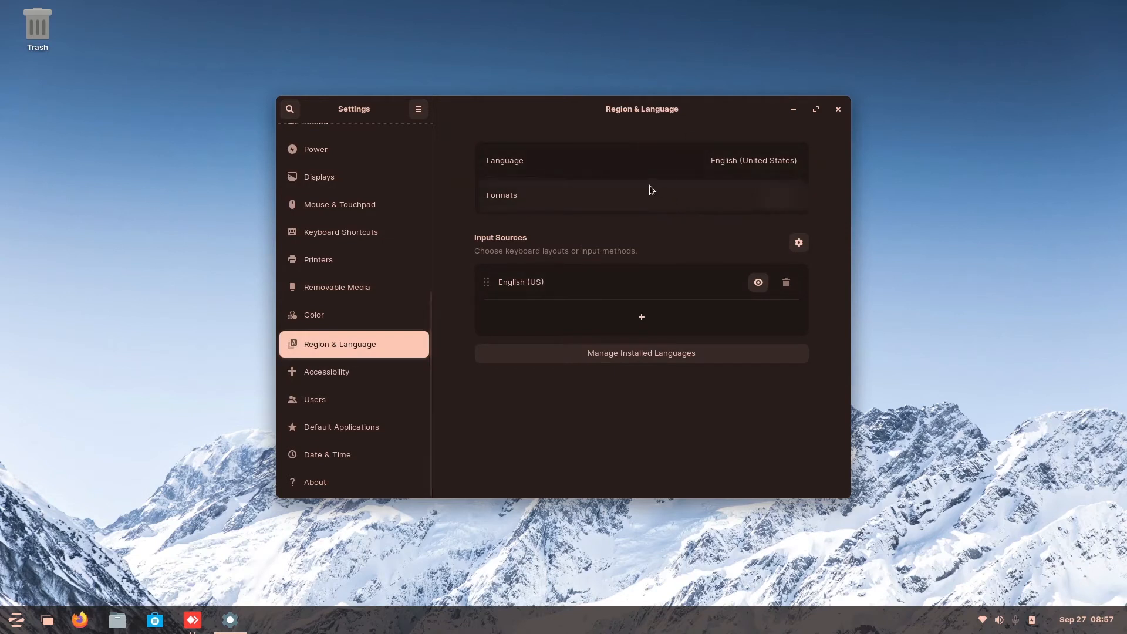
{"action": "mouse_move", "coordinate": [566, 181]}
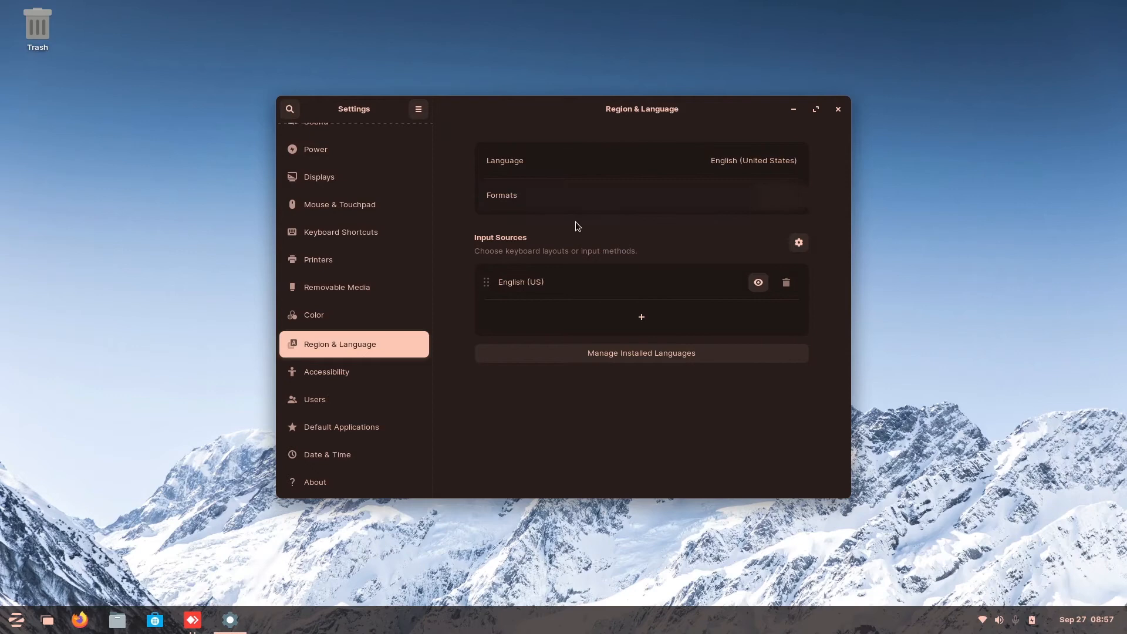
- Look over the Accessibility page, then show the Users page for account vaio
{"action": "left_click", "coordinate": [327, 372]}
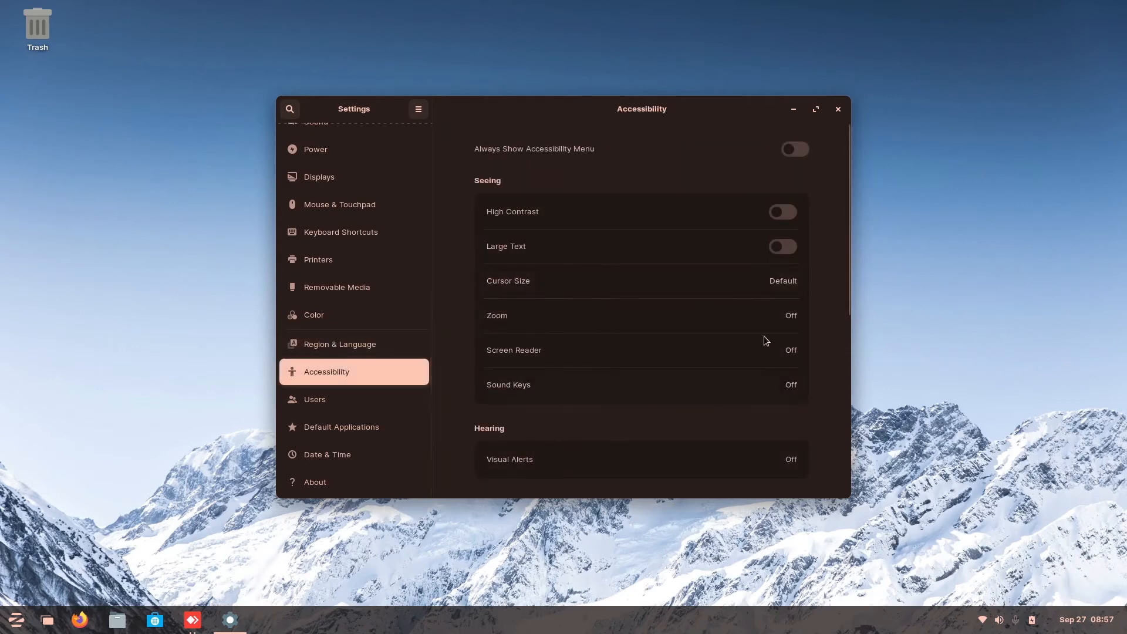
{"action": "scroll", "scroll_direction": "down", "scroll_amount": 3}
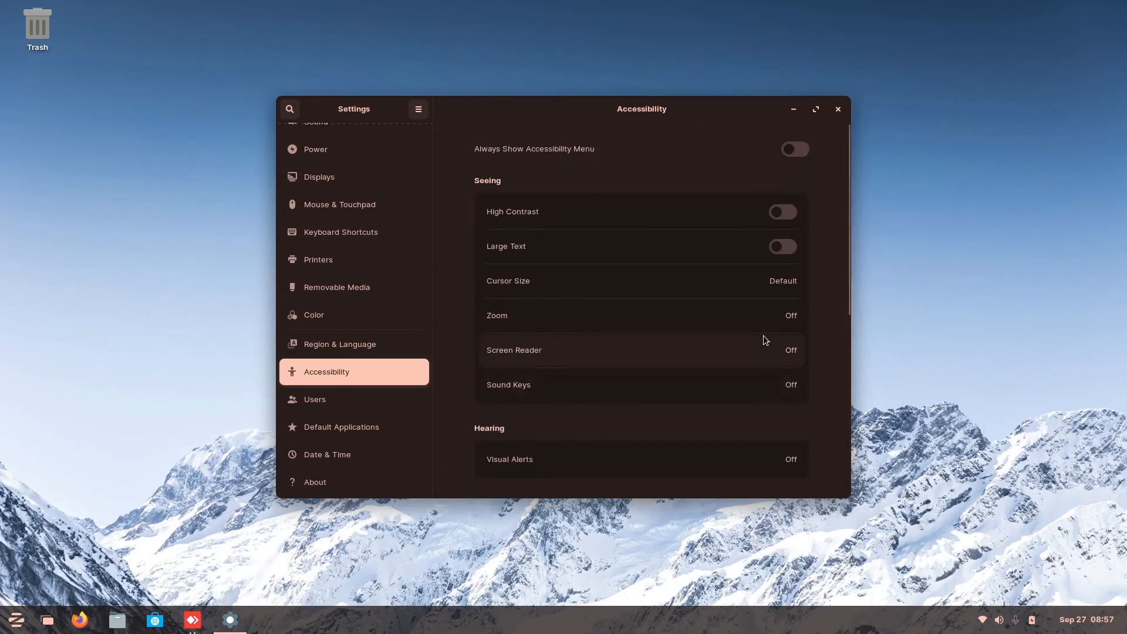
{"action": "left_click", "coordinate": [314, 399]}
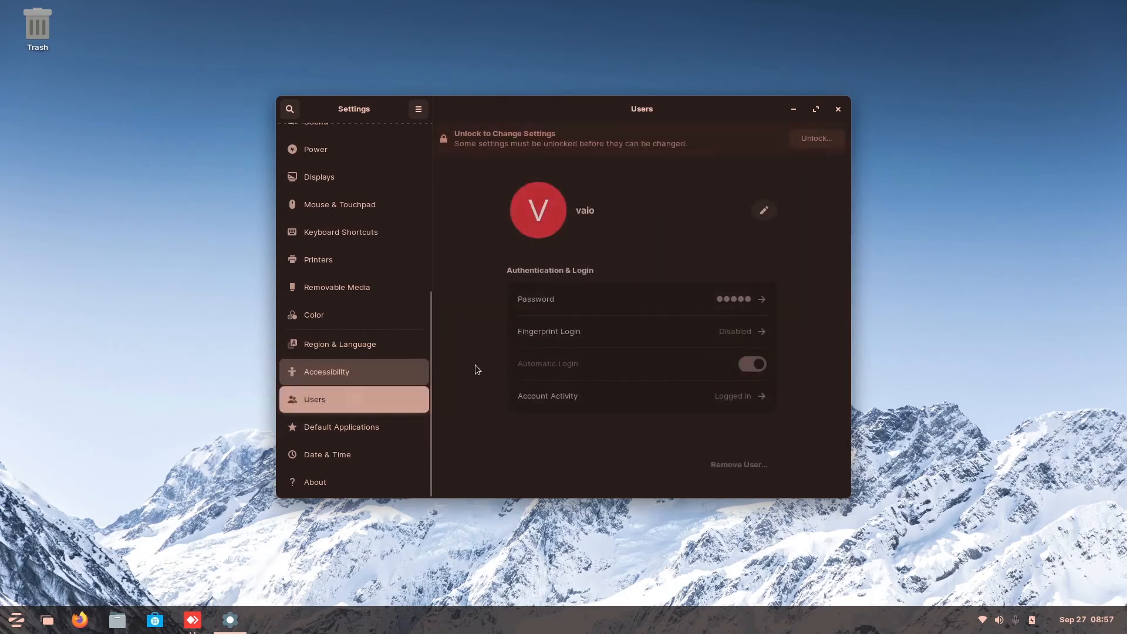
{"action": "mouse_move", "coordinate": [598, 303]}
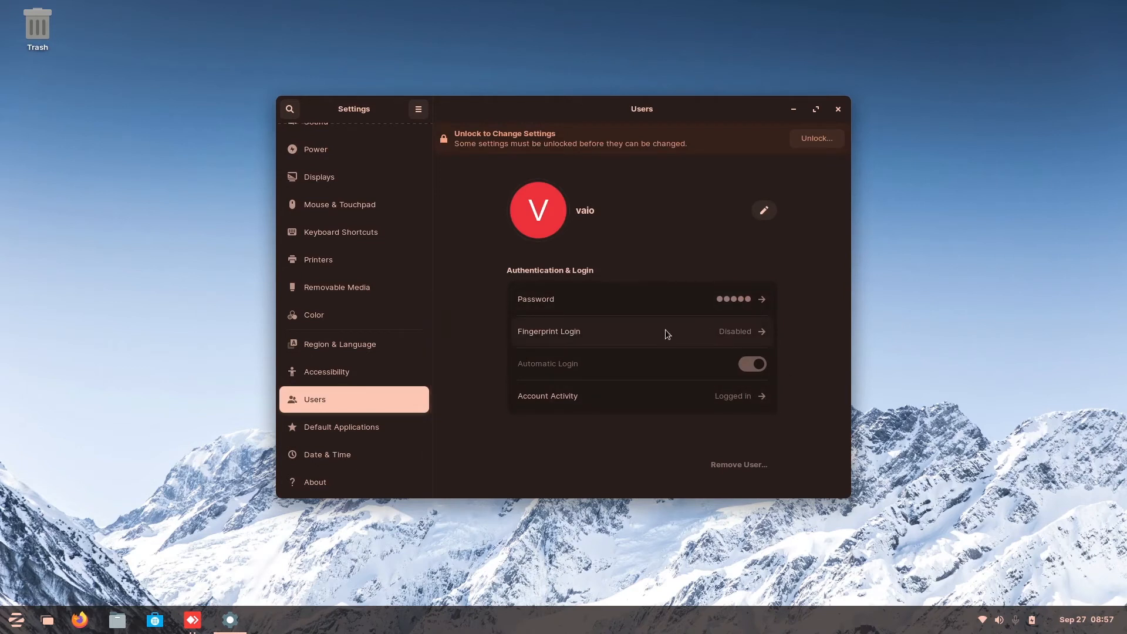
{"action": "mouse_move", "coordinate": [628, 228]}
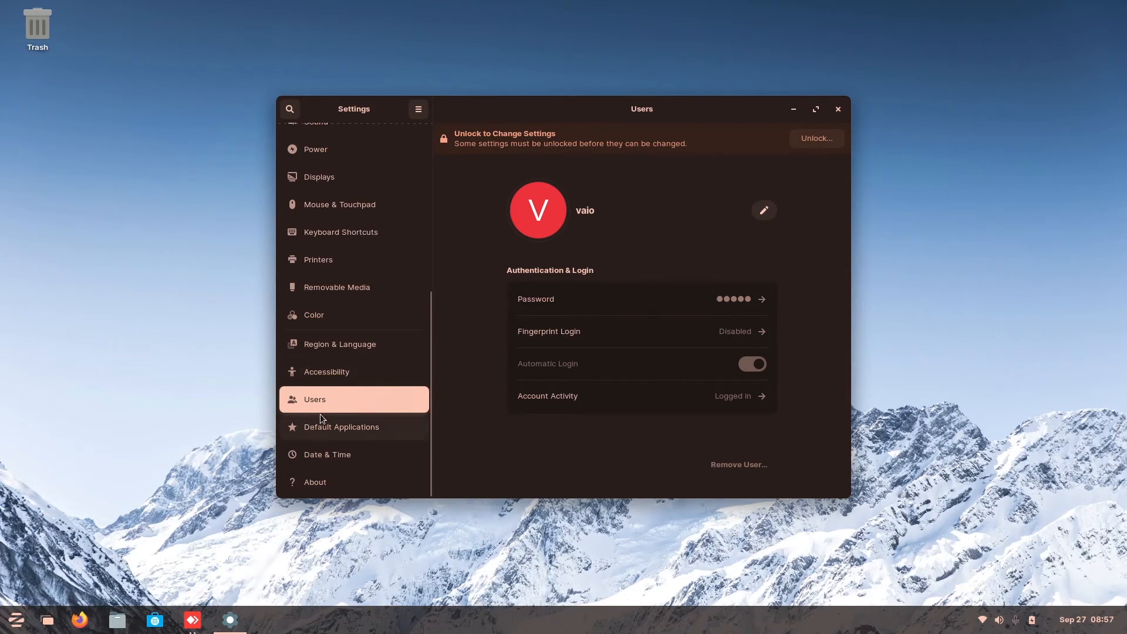
- Show Default Applications, listing Firefox for web and Evolution for mail and calendar
{"action": "left_click", "coordinate": [342, 426]}
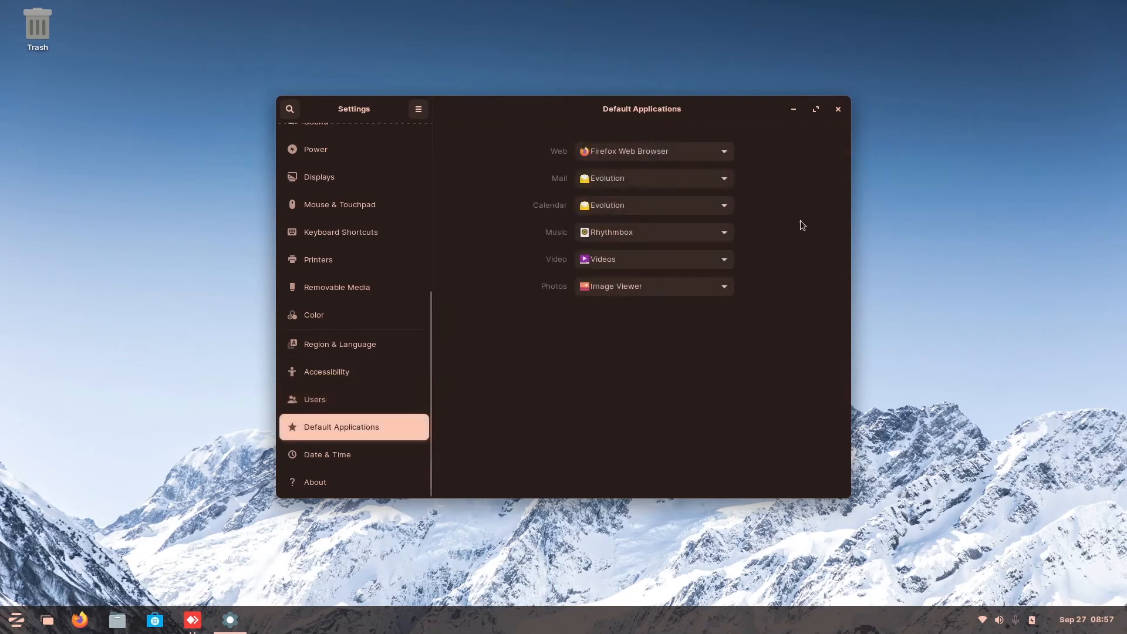
{"action": "mouse_move", "coordinate": [675, 167]}
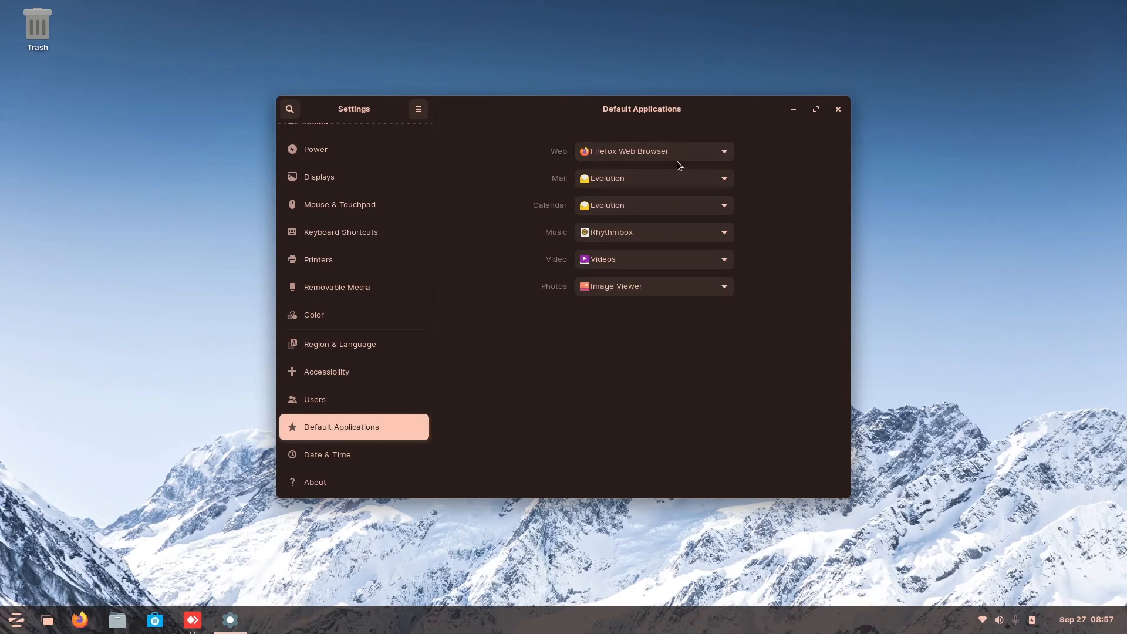
- Keep Rhythmbox as music player, view Date & Time, then scroll the About page
{"action": "left_click", "coordinate": [653, 151]}
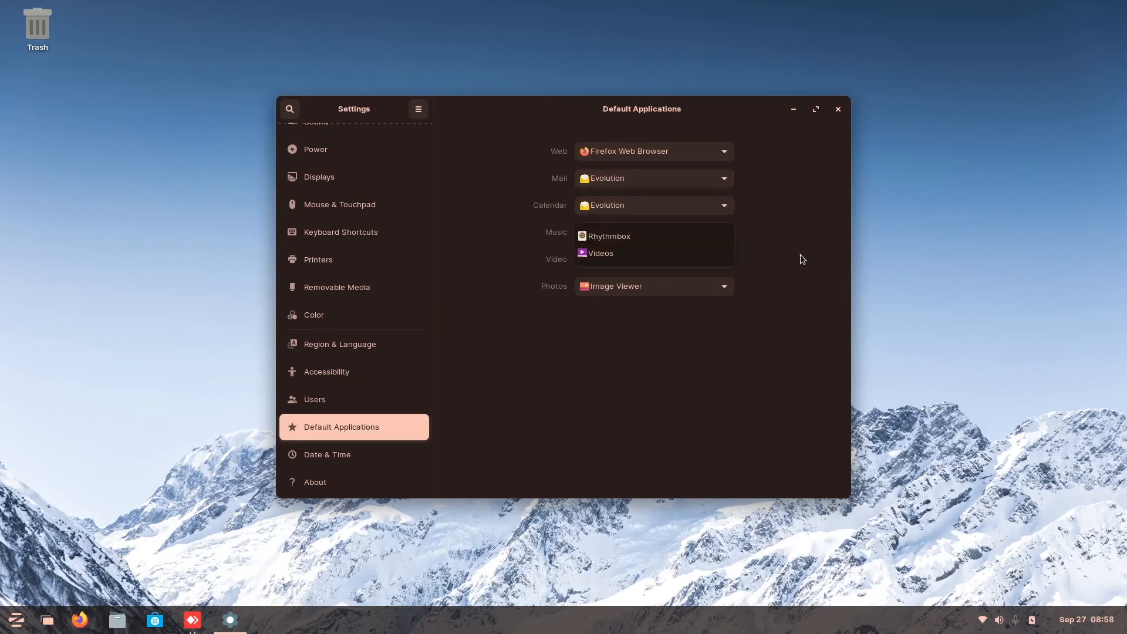
{"action": "left_click", "coordinate": [610, 236]}
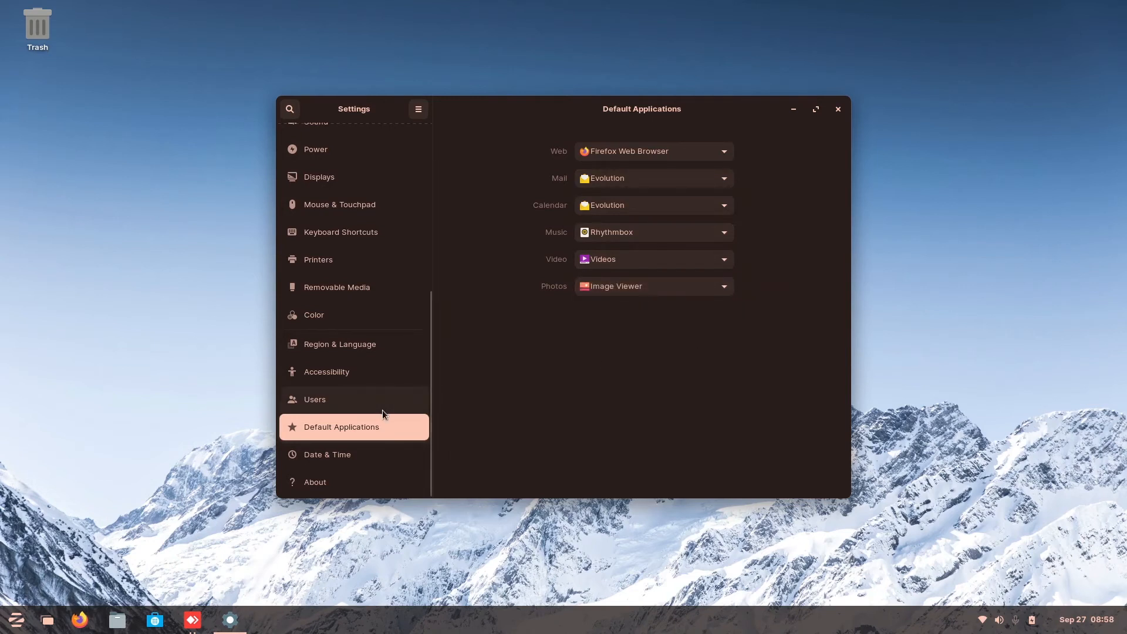
{"action": "left_click", "coordinate": [327, 455]}
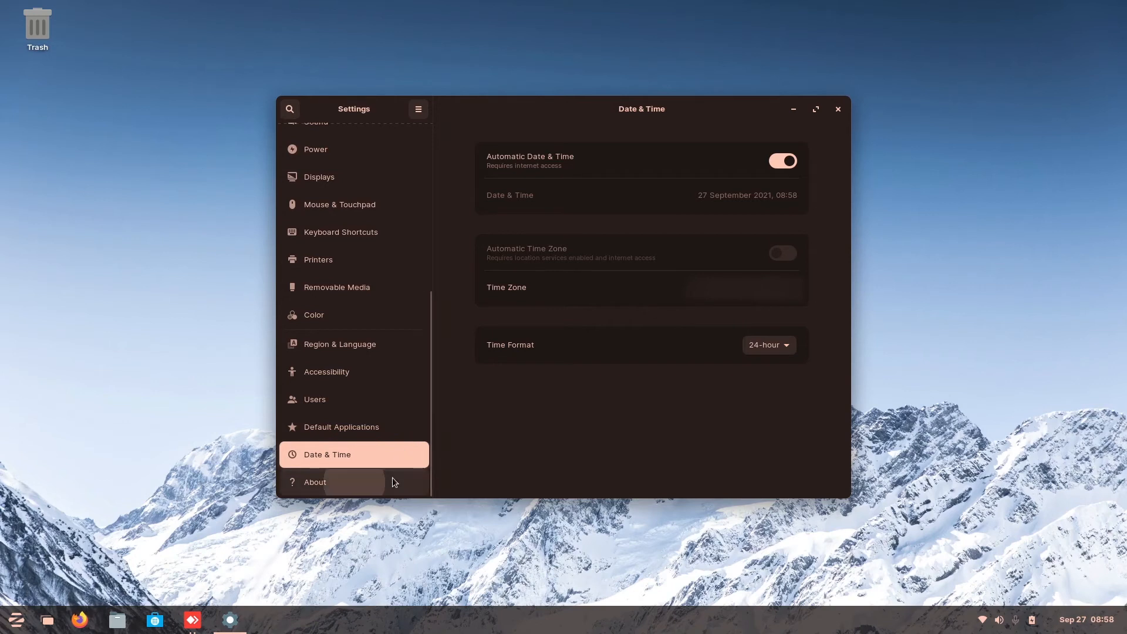
{"action": "left_click", "coordinate": [324, 482]}
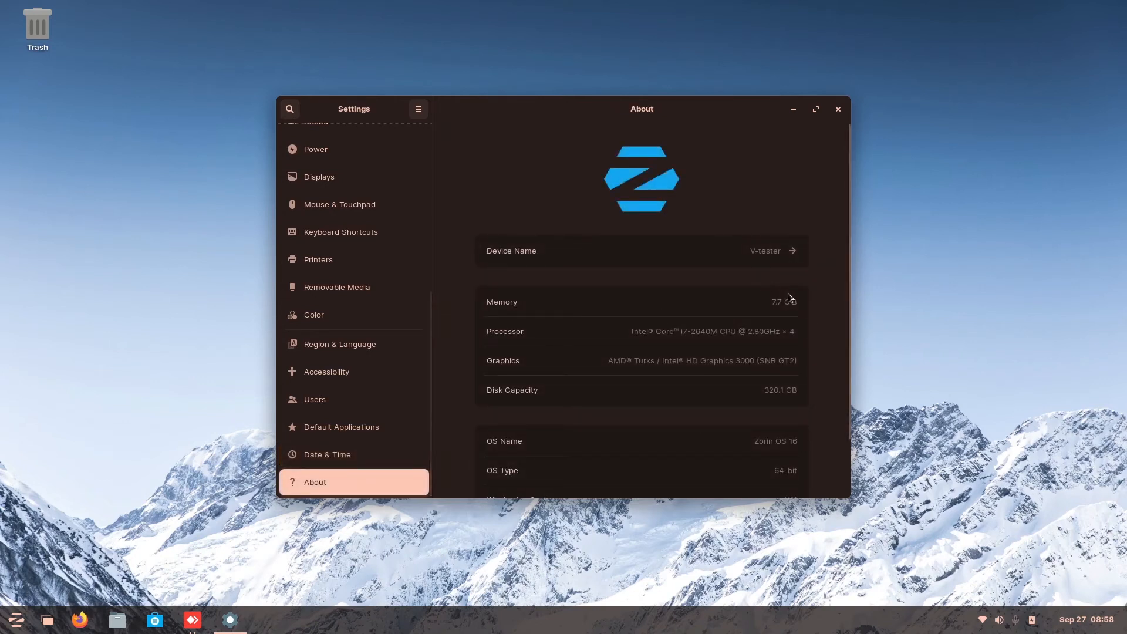
{"action": "scroll", "scroll_direction": "down", "scroll_amount": 3}
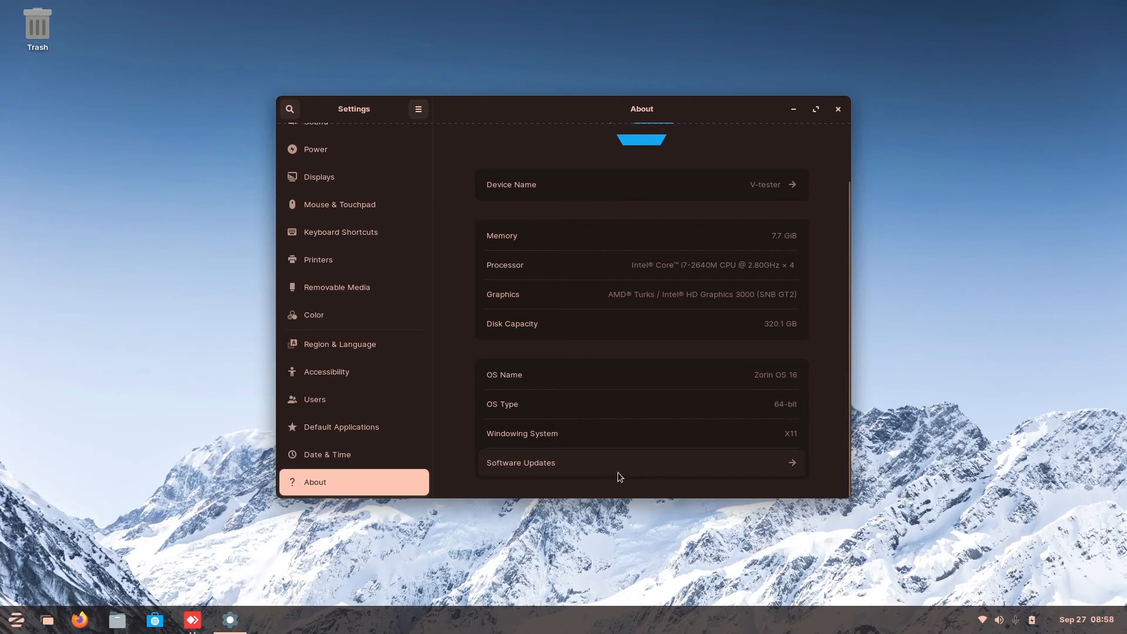
- Check for software updates and authenticate with the account password to install them
{"action": "left_click", "coordinate": [519, 462]}
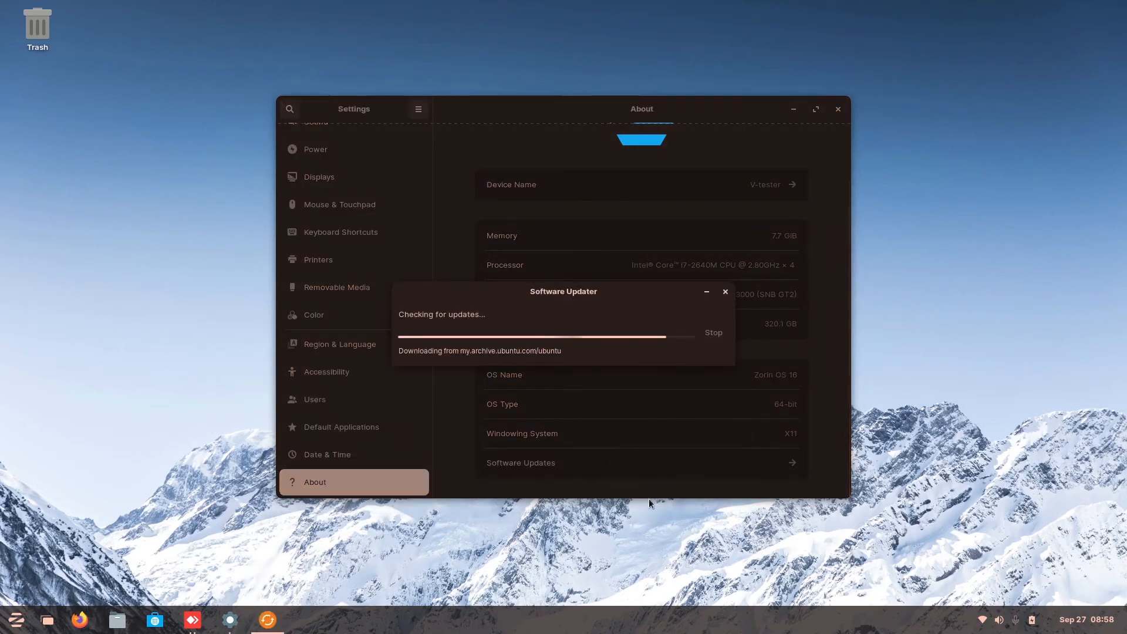
{"action": "mouse_move", "coordinate": [752, 382]}
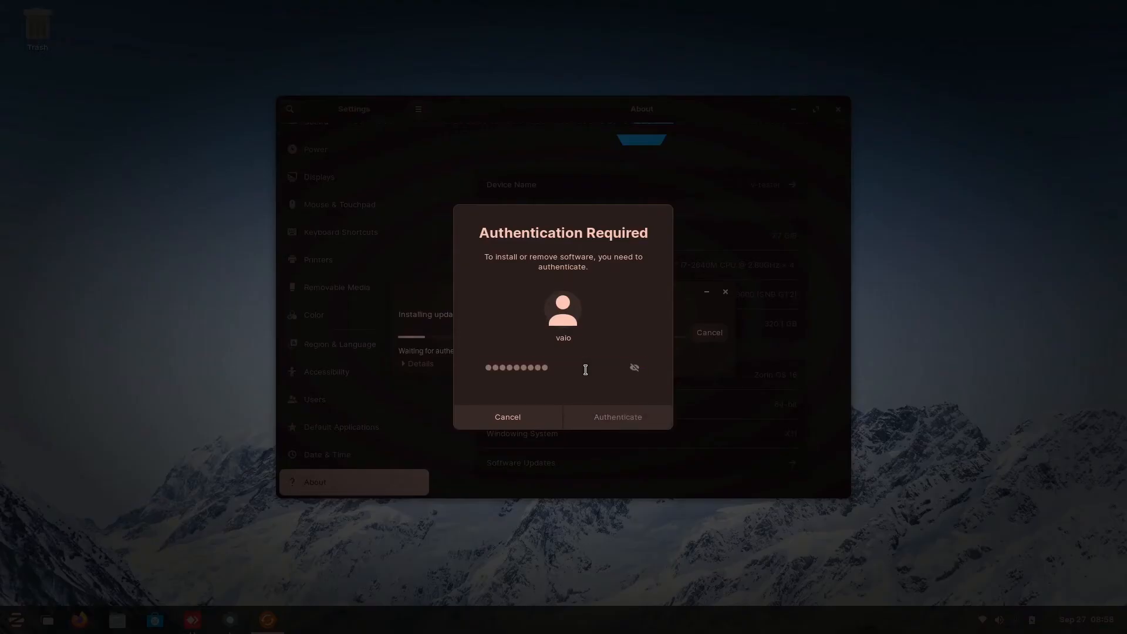
{"action": "left_click", "coordinate": [616, 416]}
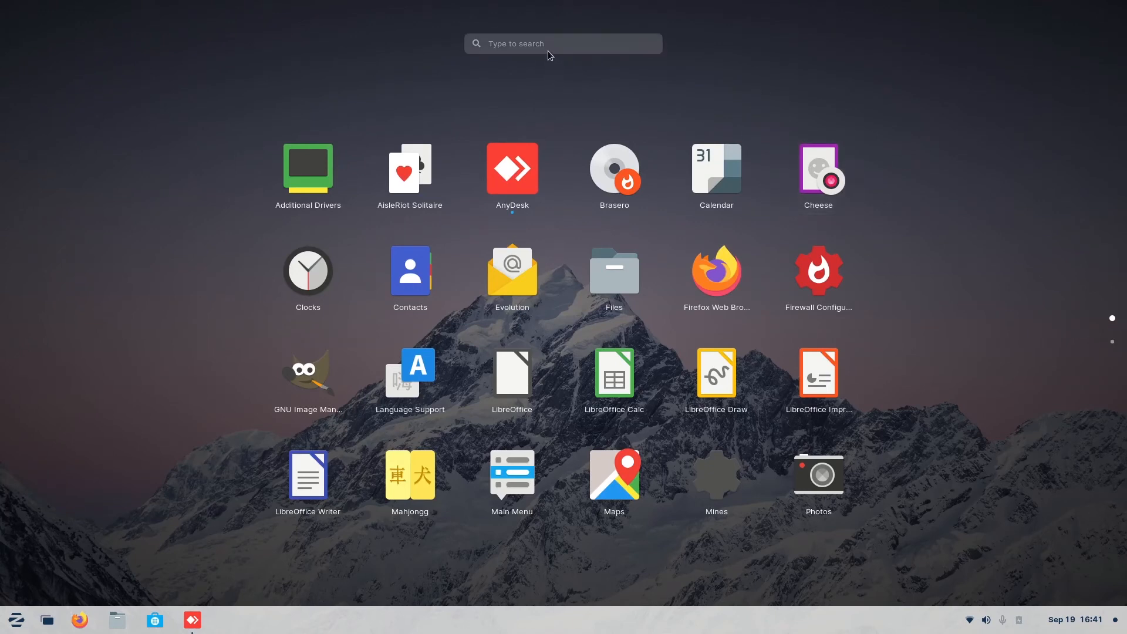
- Find Zorin Appearance by searching 'zorin a' and apply the third, centred-taskbar layout
{"action": "type", "text": "zorin a"}
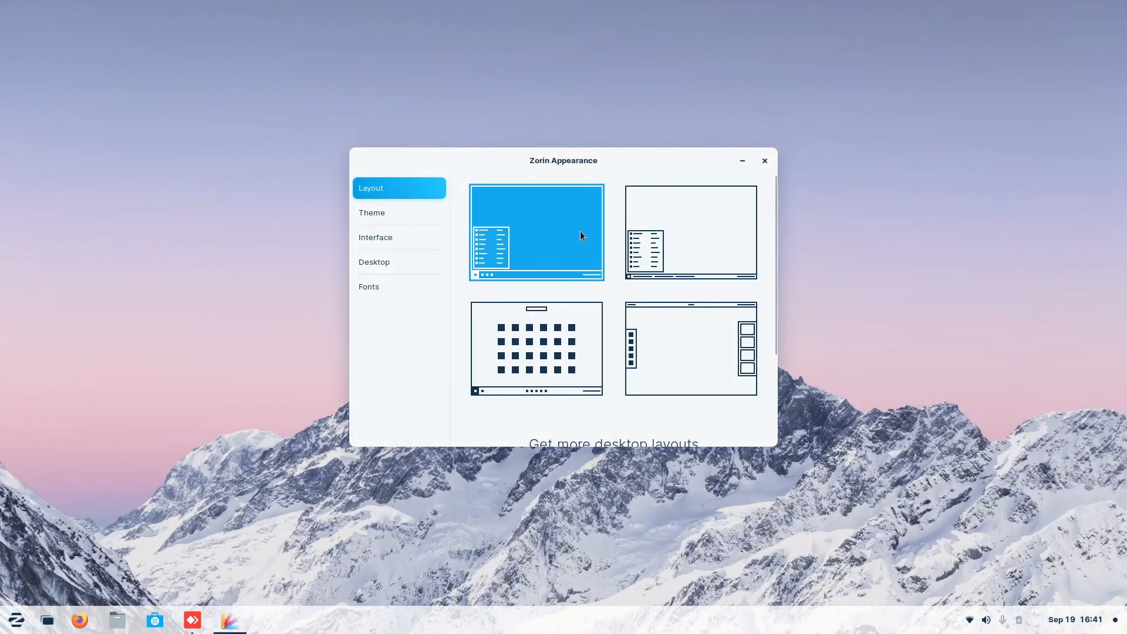
{"action": "left_click", "coordinate": [535, 349]}
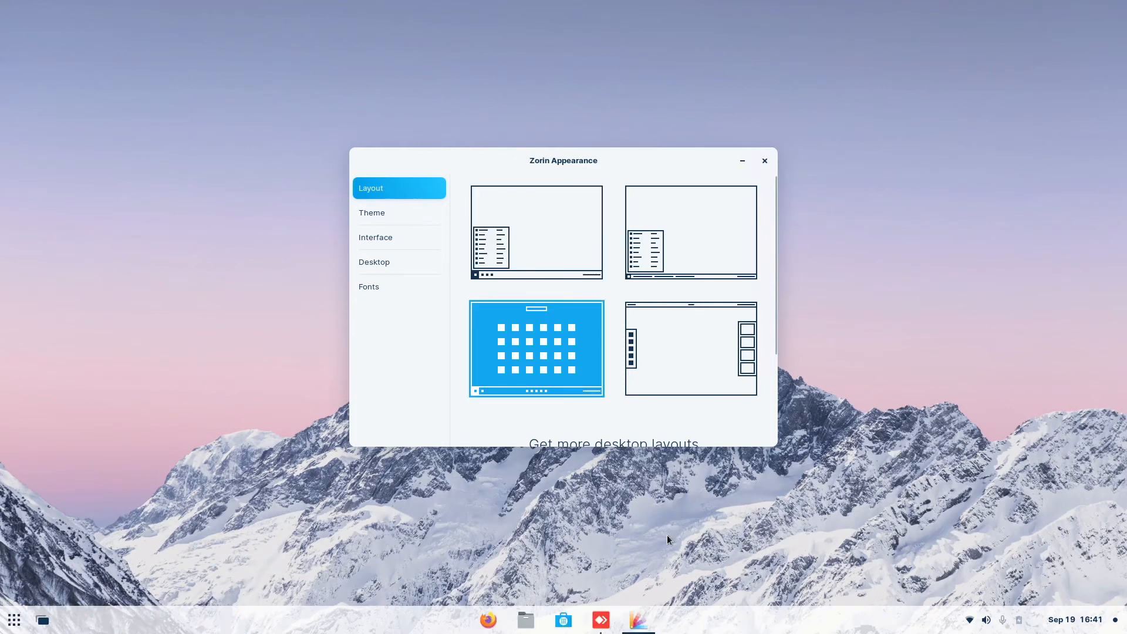
{"action": "mouse_move", "coordinate": [465, 271]}
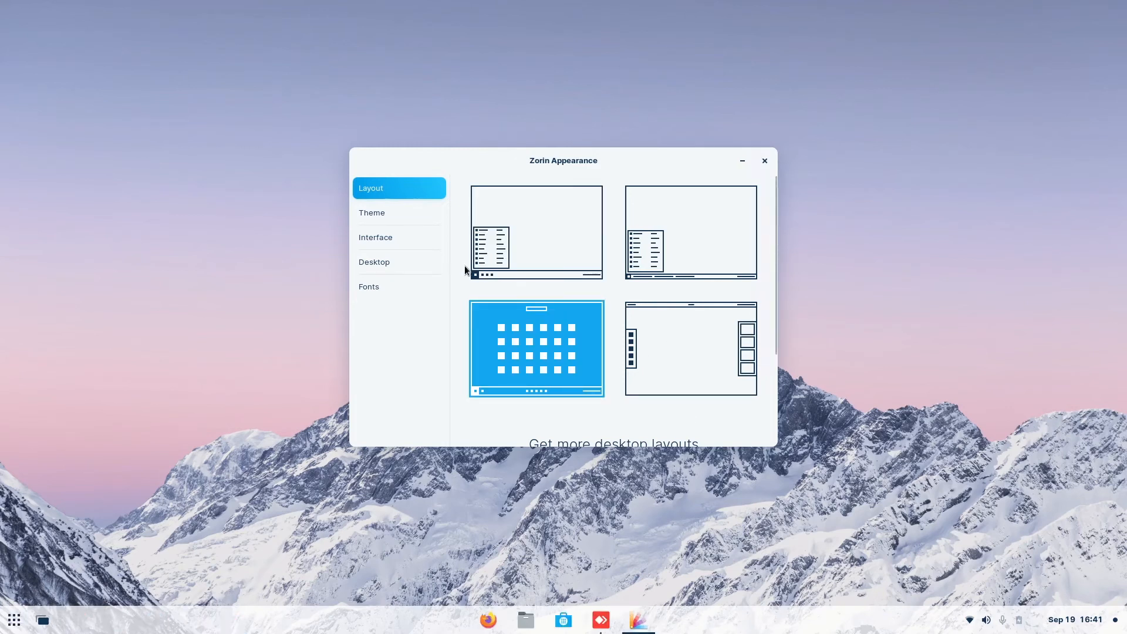
- Give the theme a dark background with an orange accent colour
{"action": "left_click", "coordinate": [388, 212]}
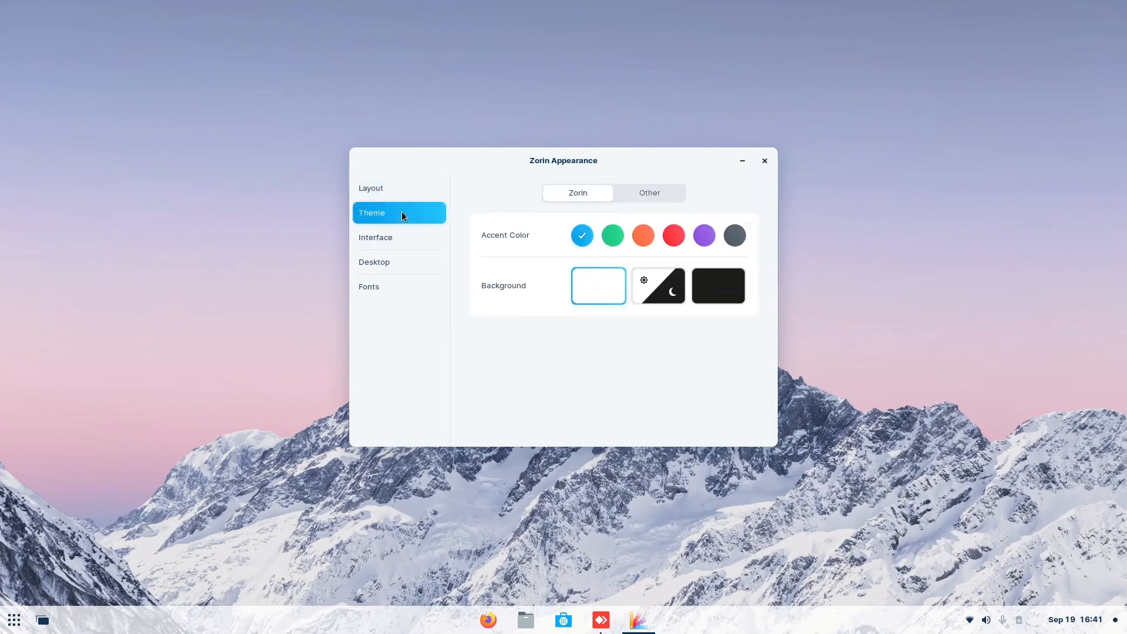
{"action": "mouse_move", "coordinate": [577, 195]}
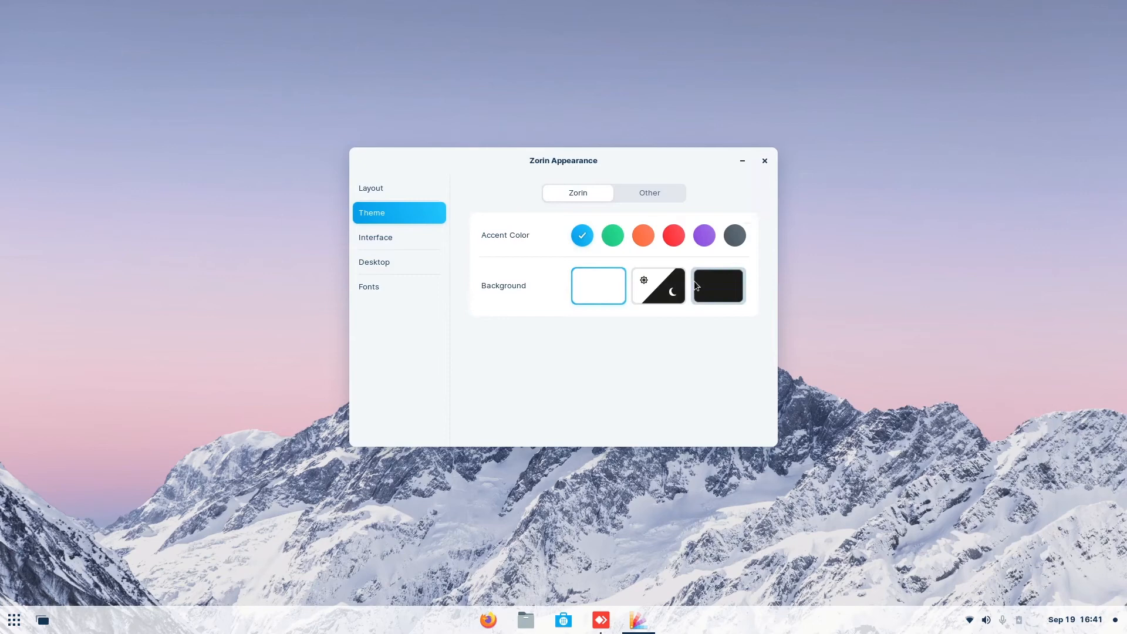
{"action": "left_click", "coordinate": [717, 285]}
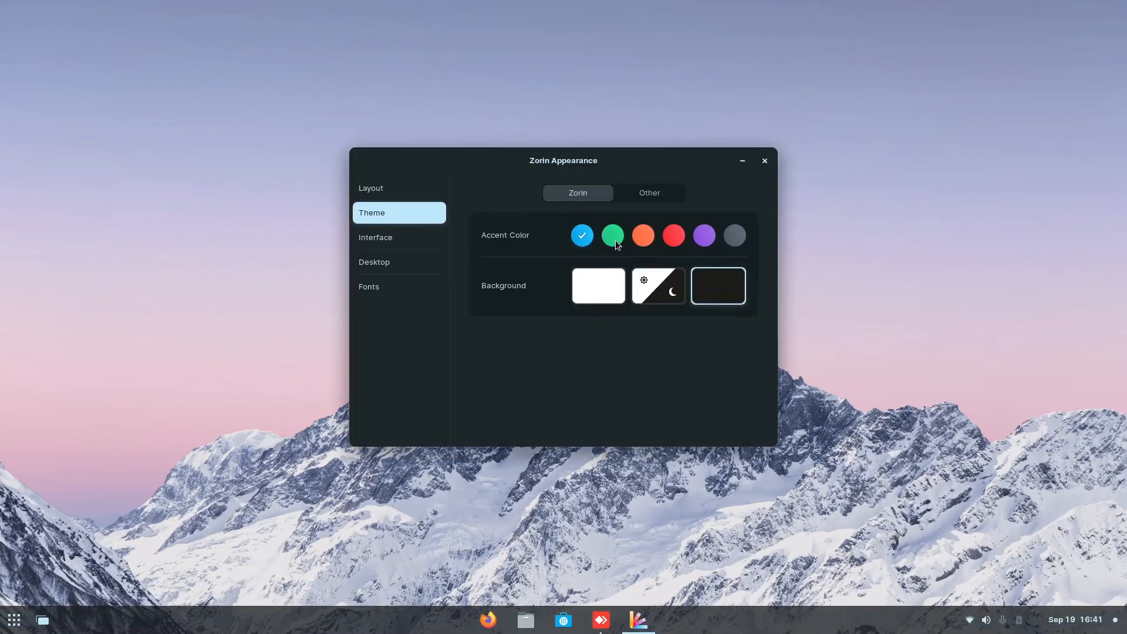
{"action": "left_click", "coordinate": [641, 235]}
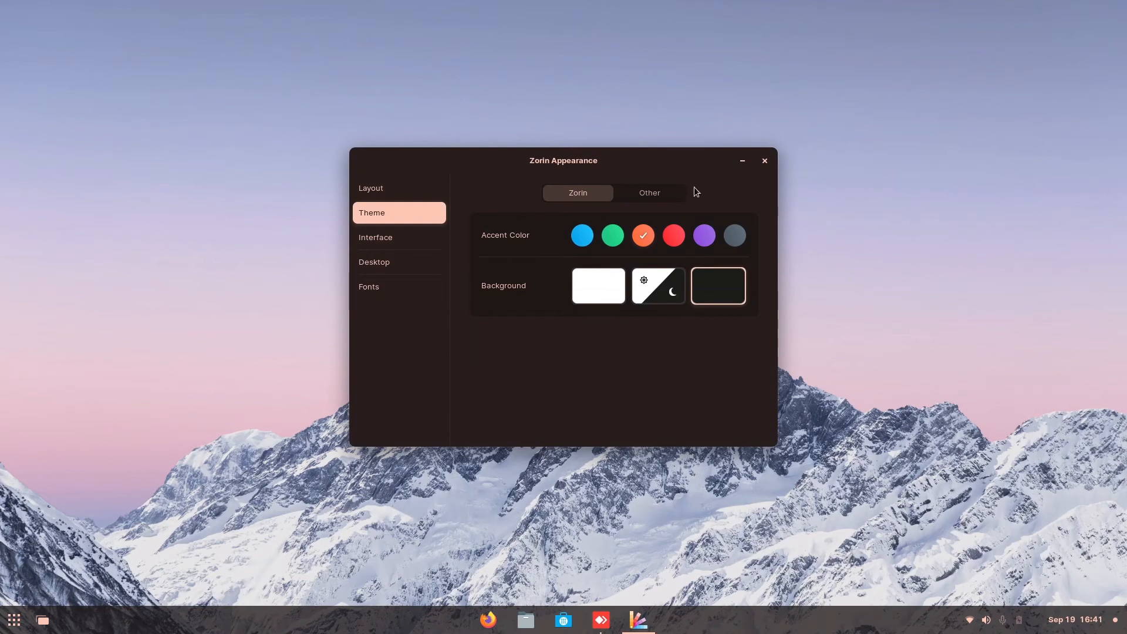
{"action": "mouse_move", "coordinate": [638, 211]}
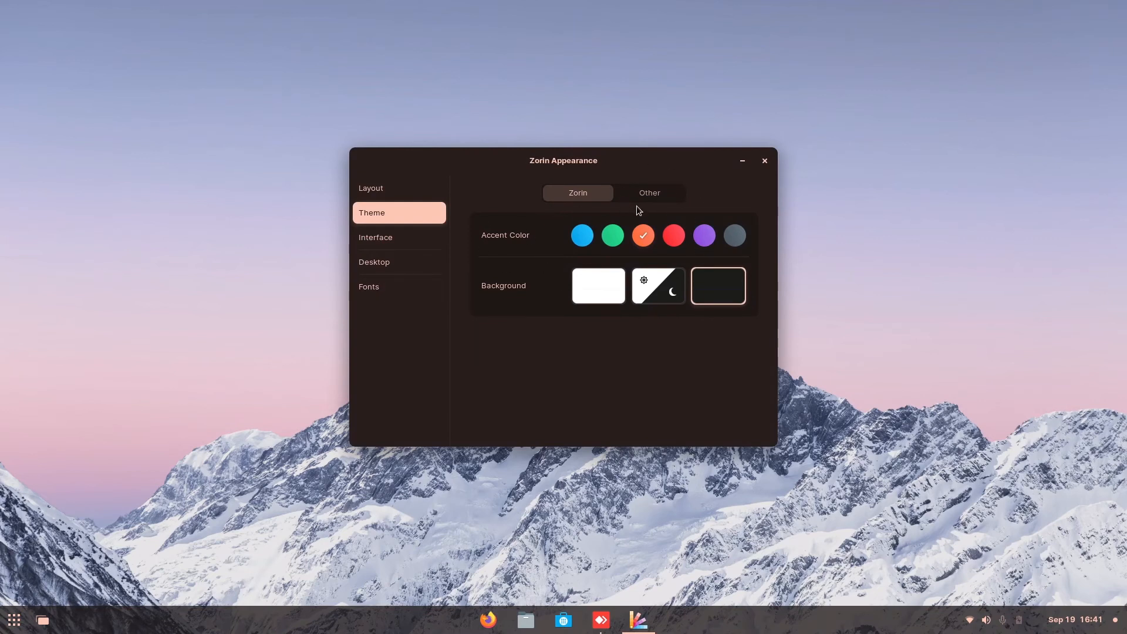
- Browse the Other tab's application, icon and shell themes, then return to Zorin and Interface
{"action": "left_click", "coordinate": [648, 192]}
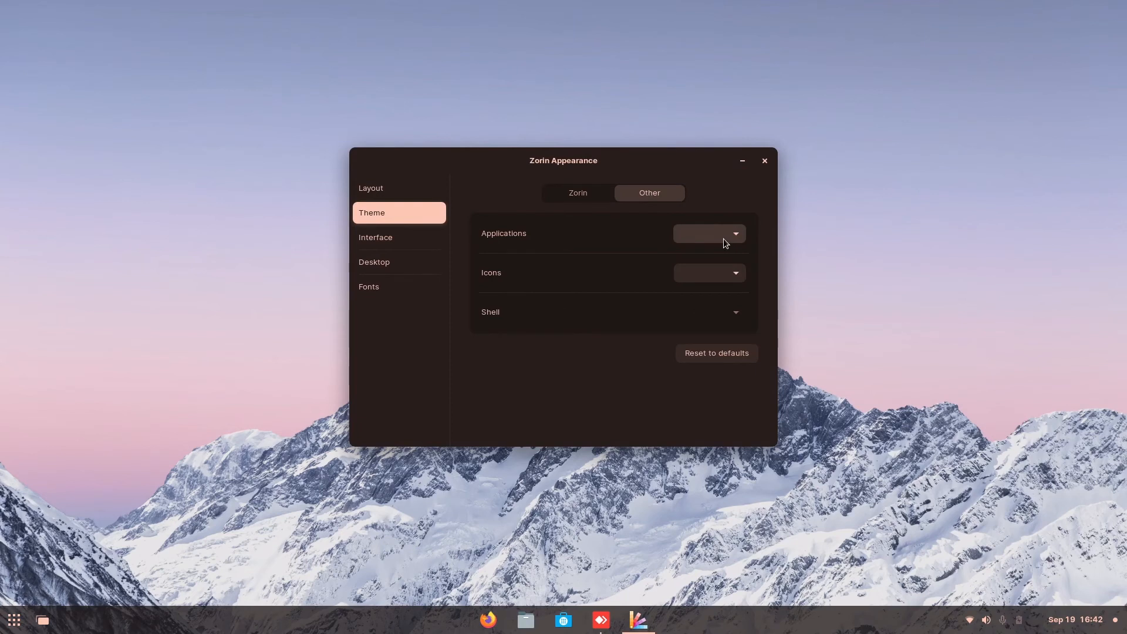
{"action": "left_click", "coordinate": [708, 234]}
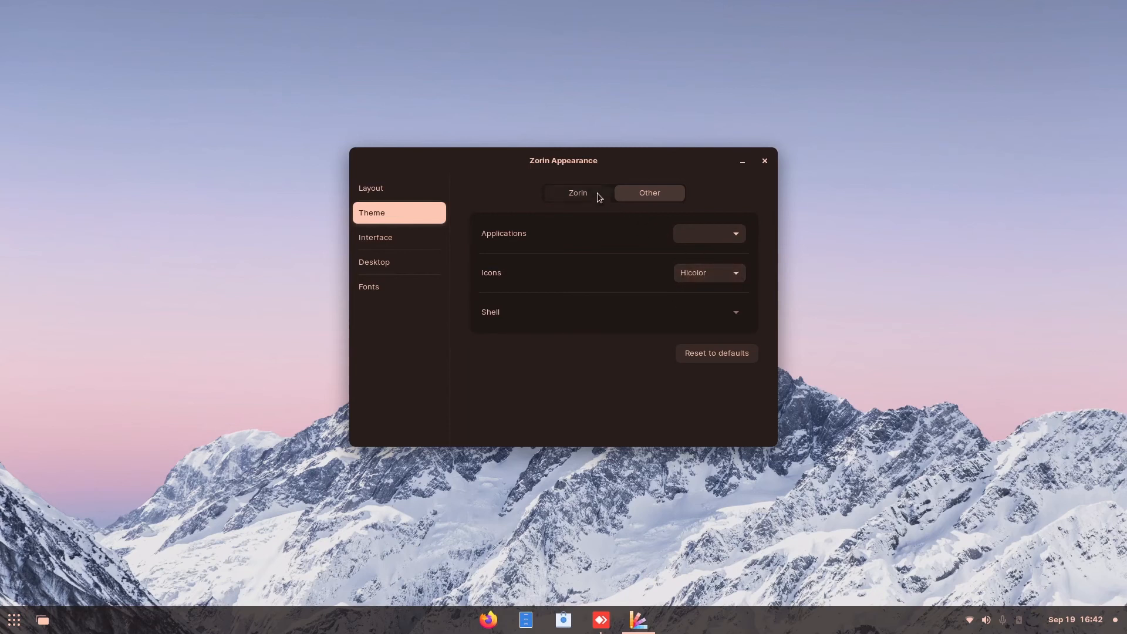
{"action": "left_click", "coordinate": [578, 193]}
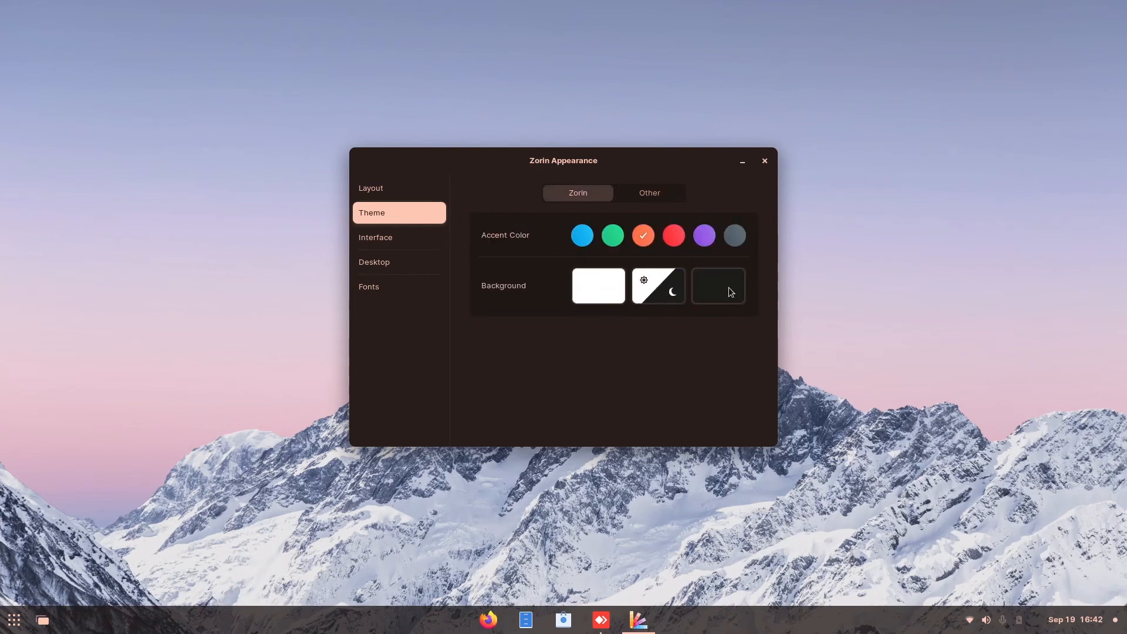
{"action": "left_click", "coordinate": [647, 193]}
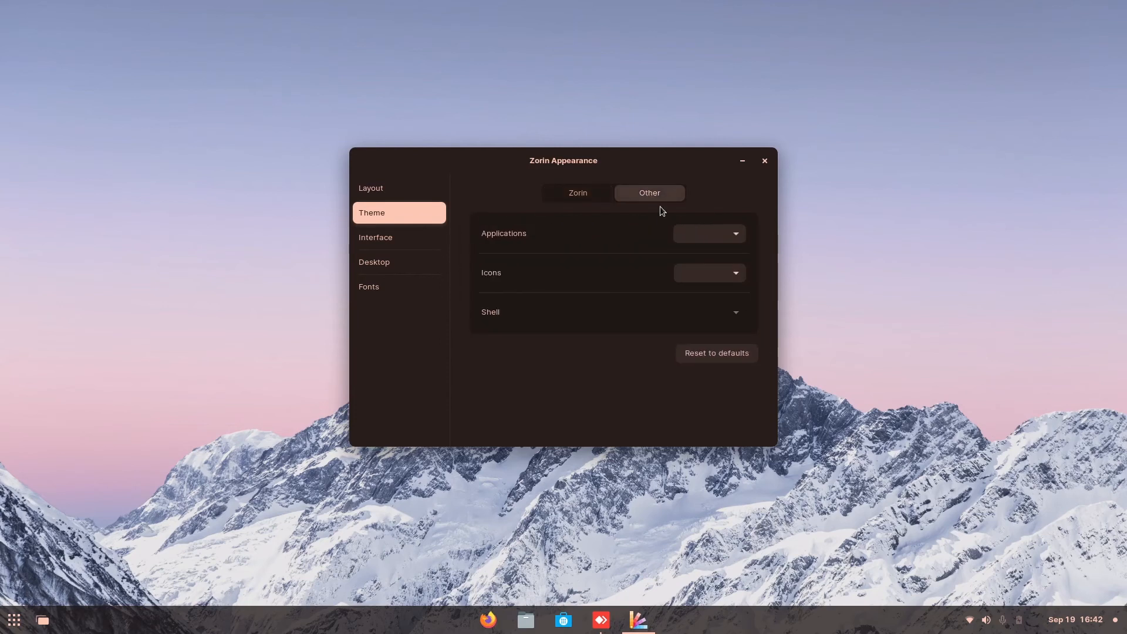
{"action": "mouse_move", "coordinate": [736, 320]}
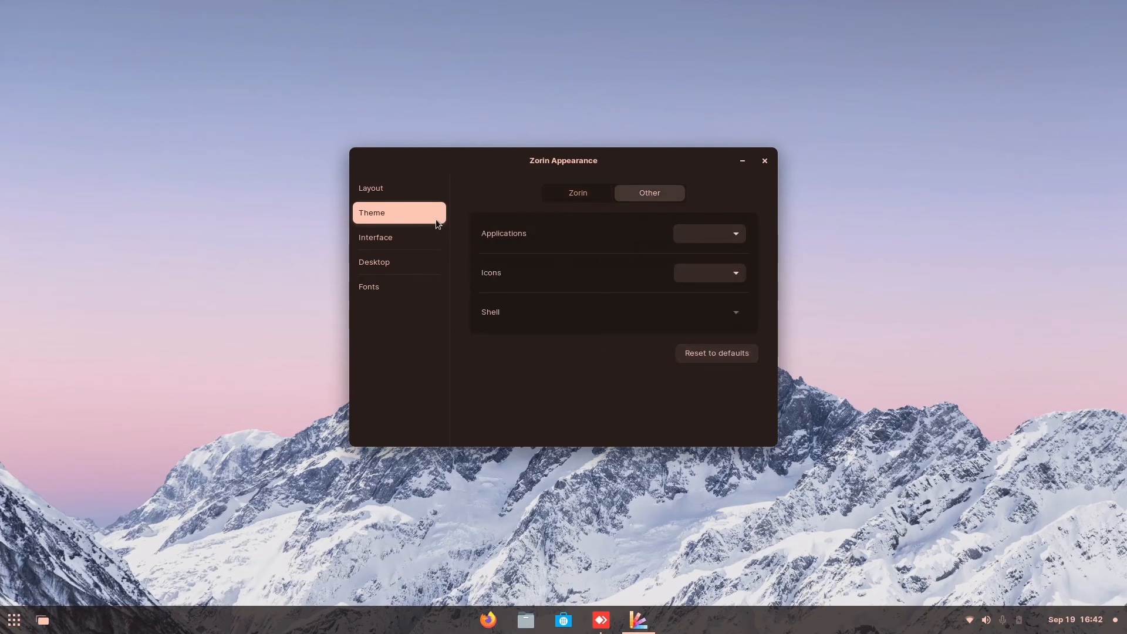
{"action": "mouse_move", "coordinate": [567, 210]}
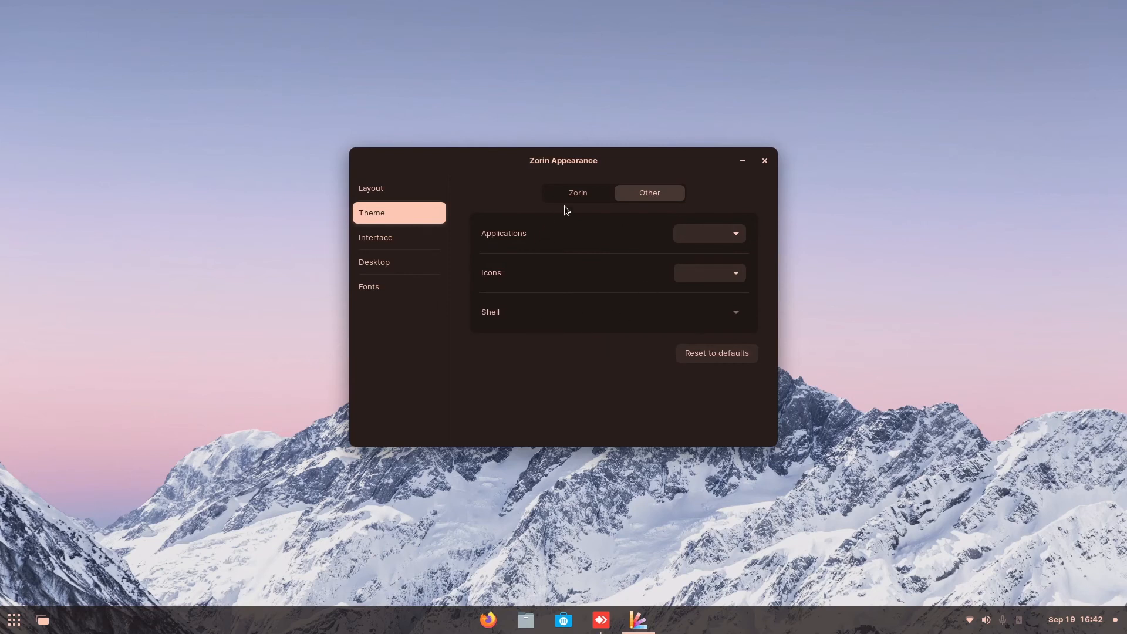
{"action": "left_click", "coordinate": [577, 193]}
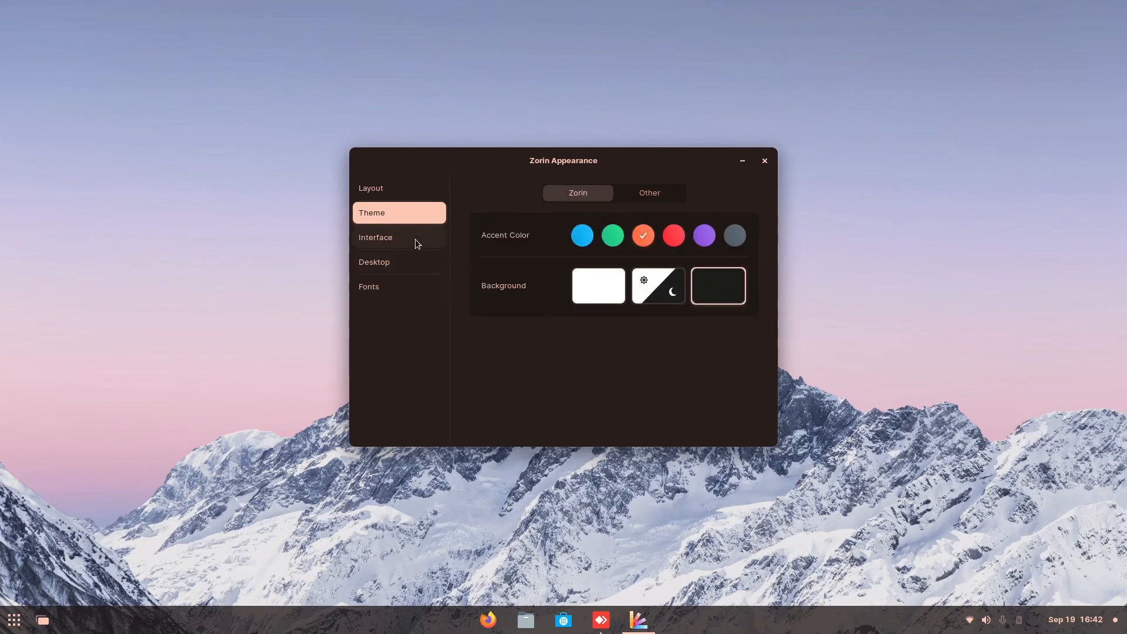
{"action": "left_click", "coordinate": [375, 238]}
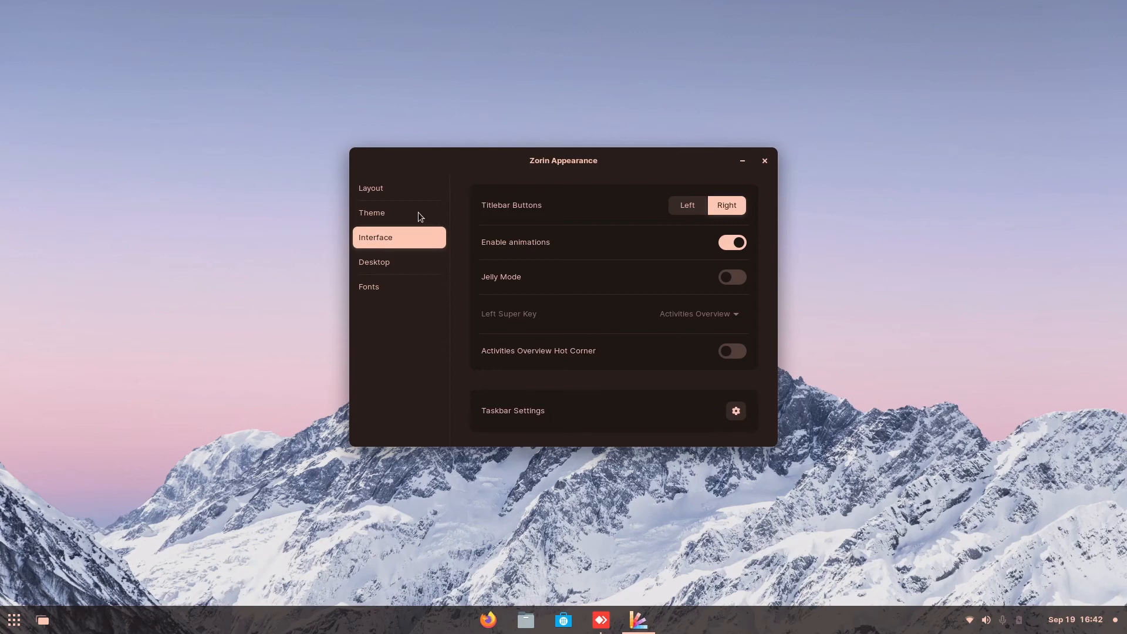
- Scroll through the desktop layout previews, including Pro layouts, then return to Theme
{"action": "left_click", "coordinate": [371, 188]}
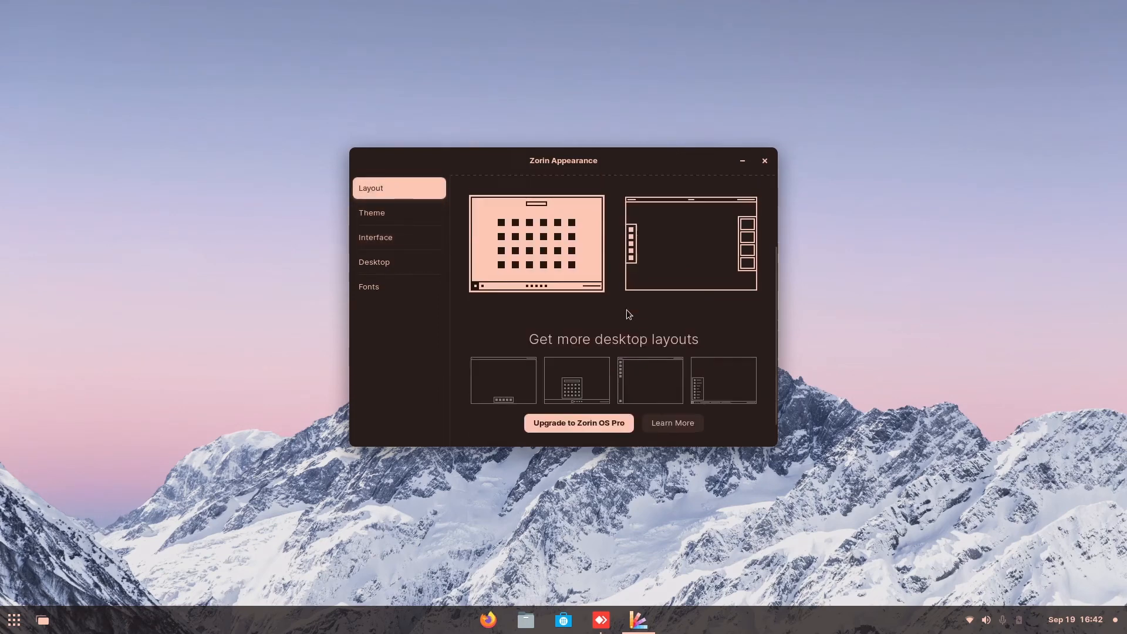
{"action": "scroll", "scroll_direction": "down", "scroll_amount": 3}
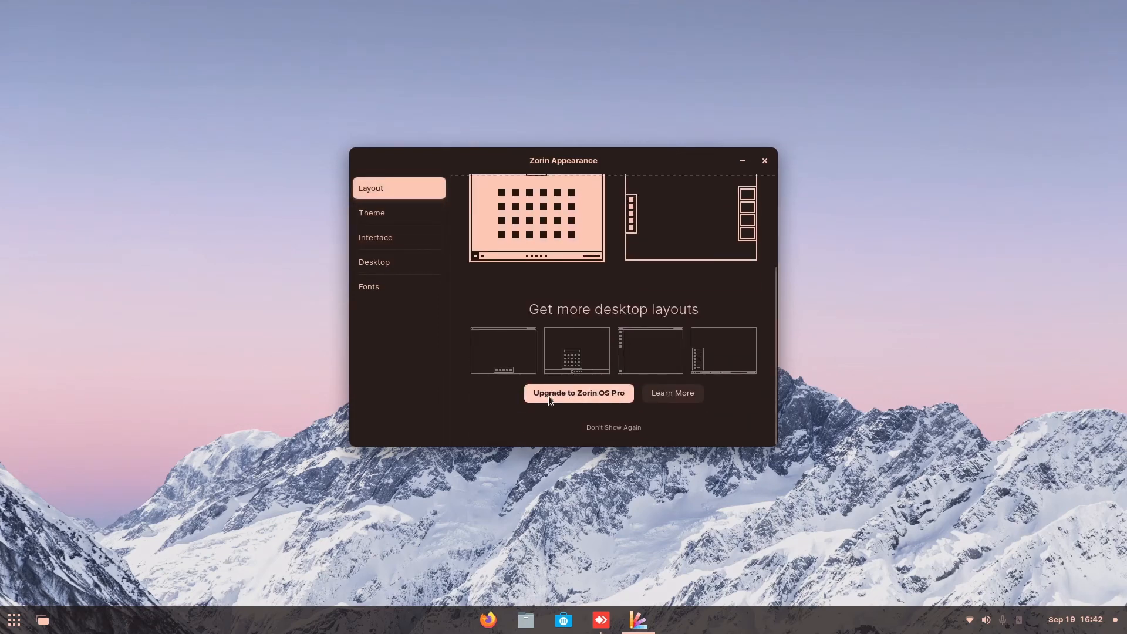
{"action": "mouse_move", "coordinate": [595, 404]}
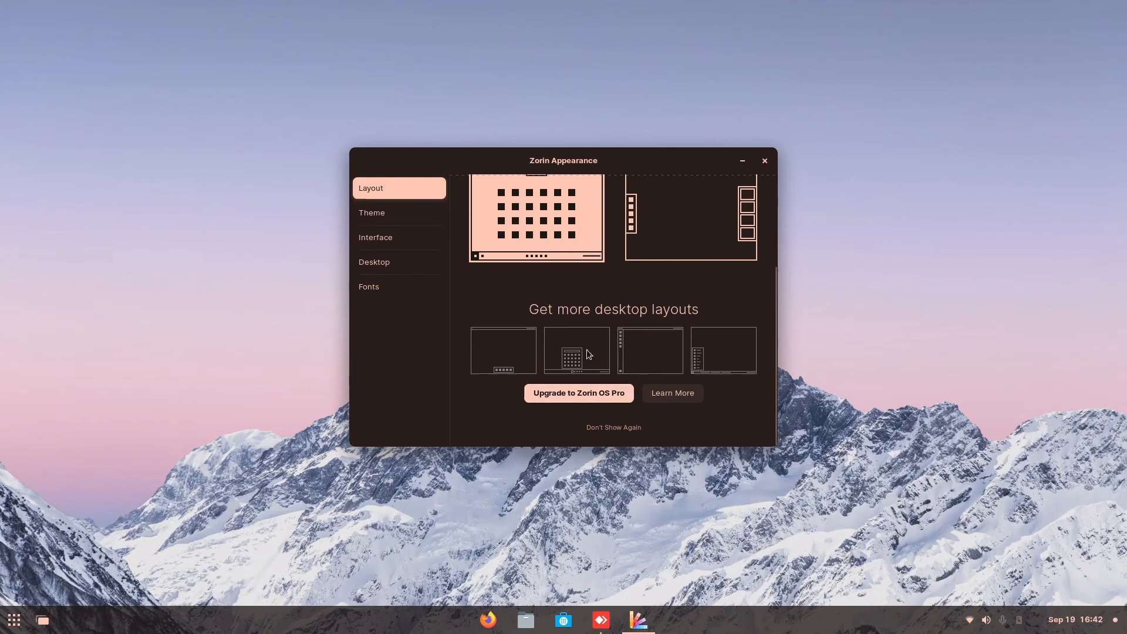
{"action": "mouse_move", "coordinate": [530, 364]}
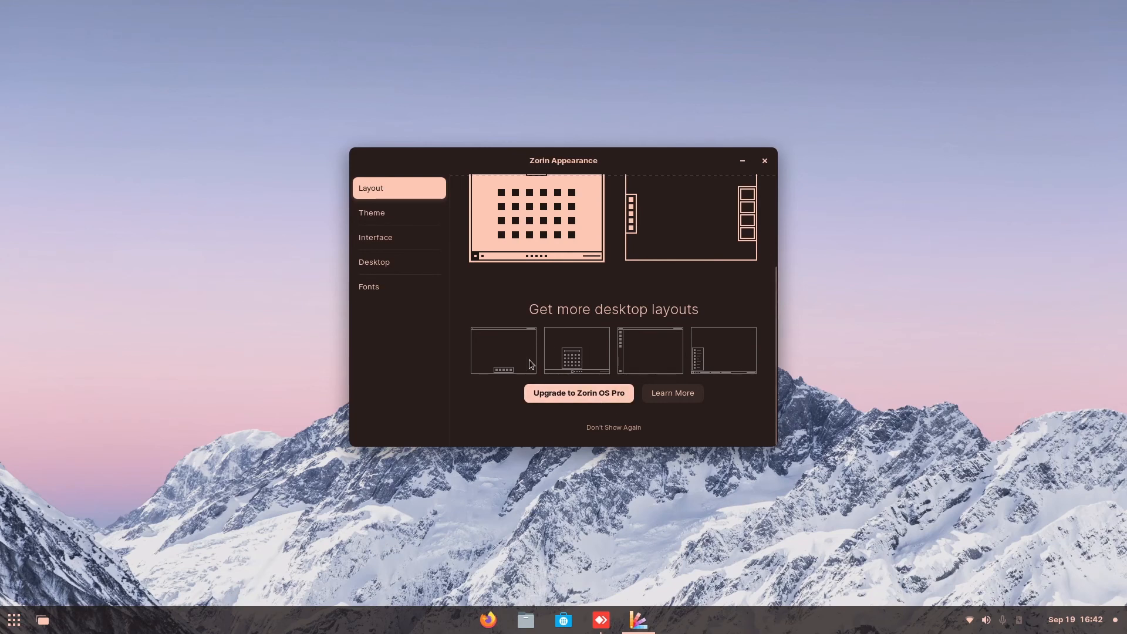
{"action": "mouse_move", "coordinate": [724, 394]}
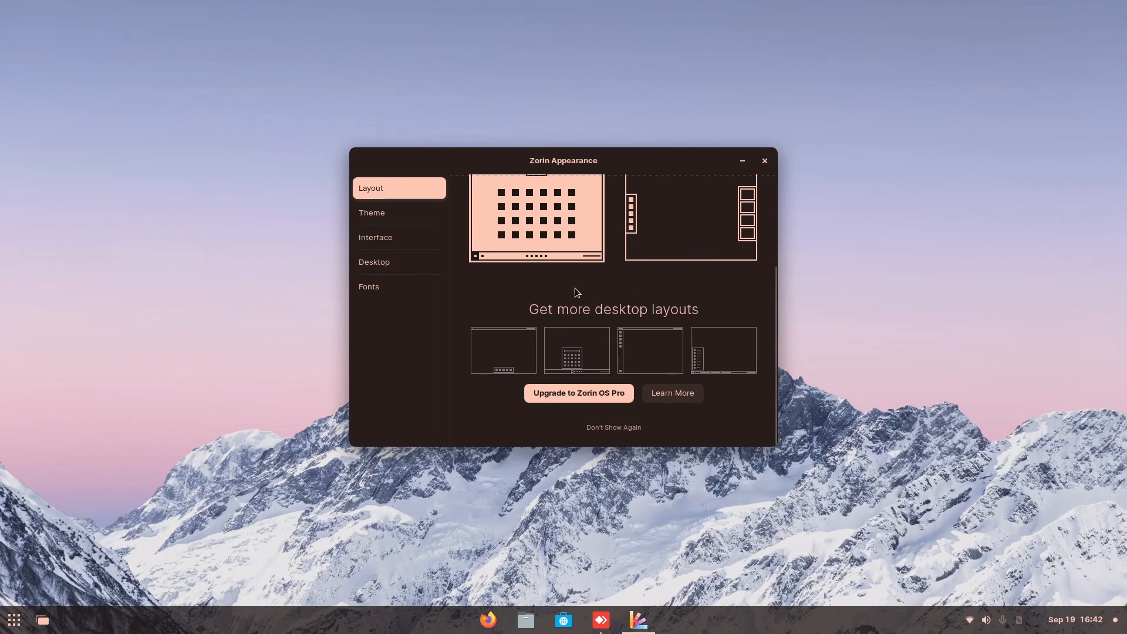
{"action": "left_click", "coordinate": [371, 212]}
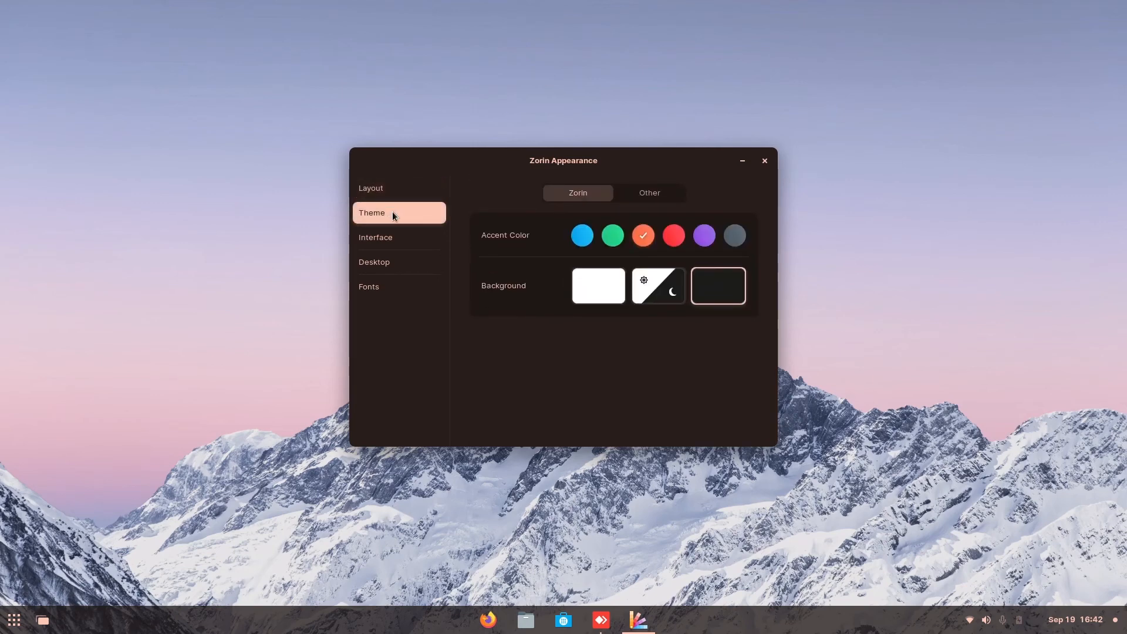
- Enable Jelly Mode under Interface and drag the window to see it wobble
{"action": "left_click", "coordinate": [375, 237]}
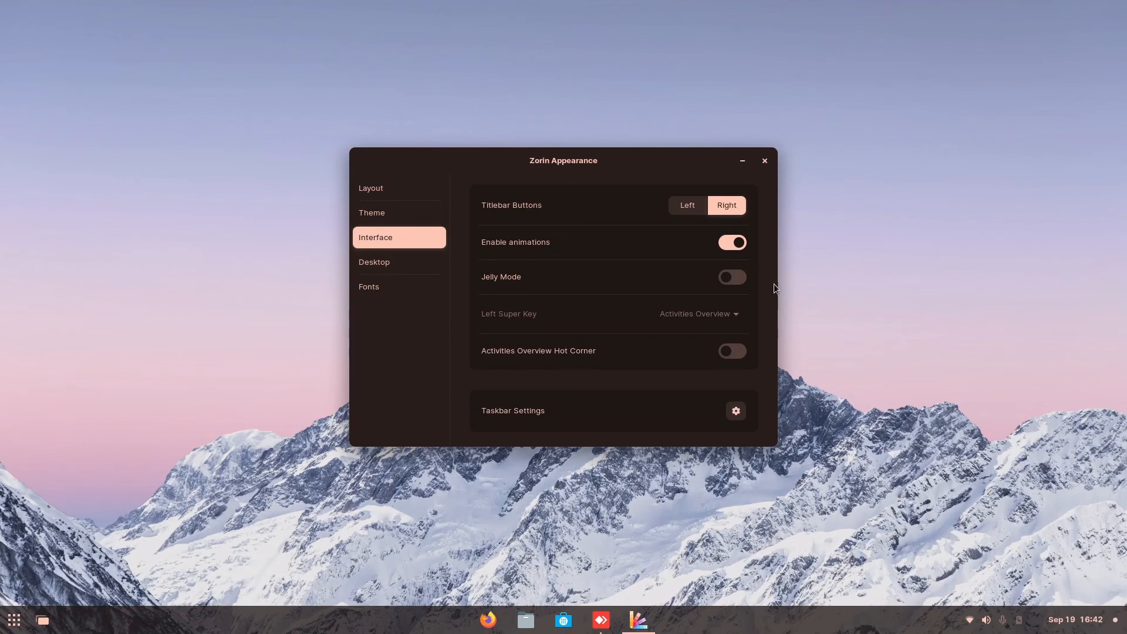
{"action": "left_click", "coordinate": [731, 277]}
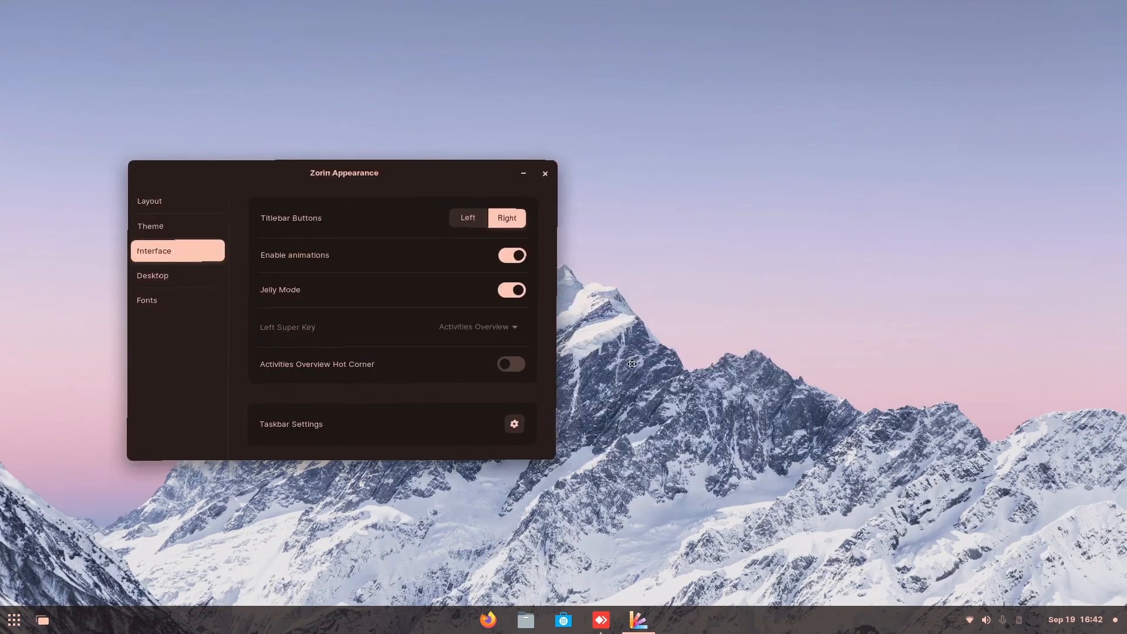
{"action": "left_click_drag", "start_coordinate": [343, 172], "coordinate": [567, 180]}
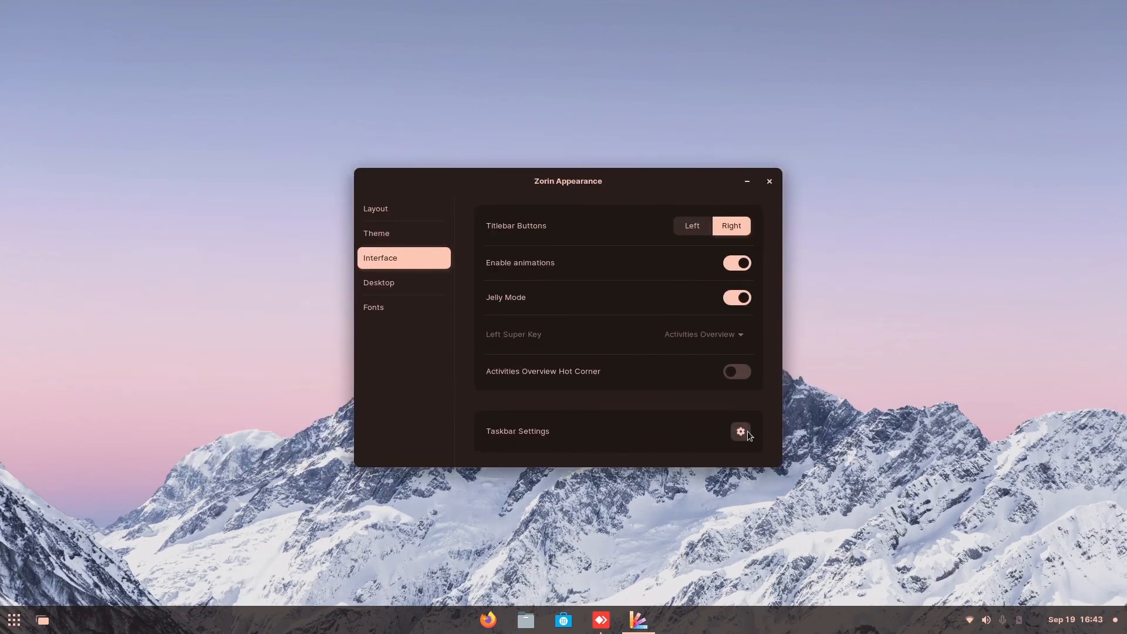
- Try the taskbar panel opacity override up to 100%, turn it off, then review click actions
{"action": "left_click", "coordinate": [740, 432]}
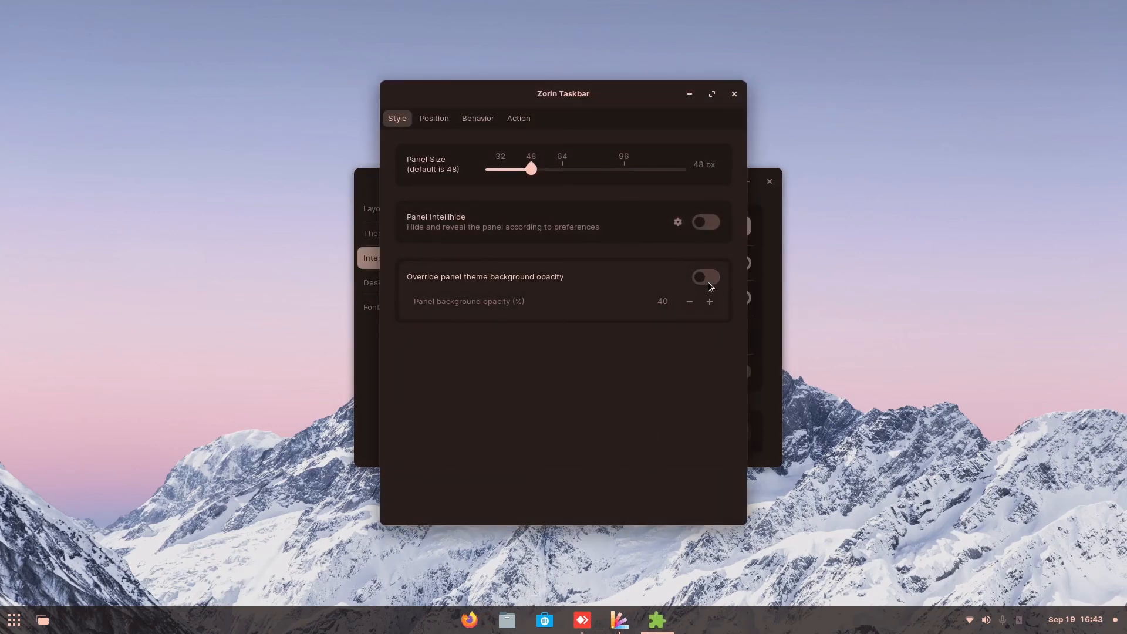
{"action": "left_click", "coordinate": [705, 278]}
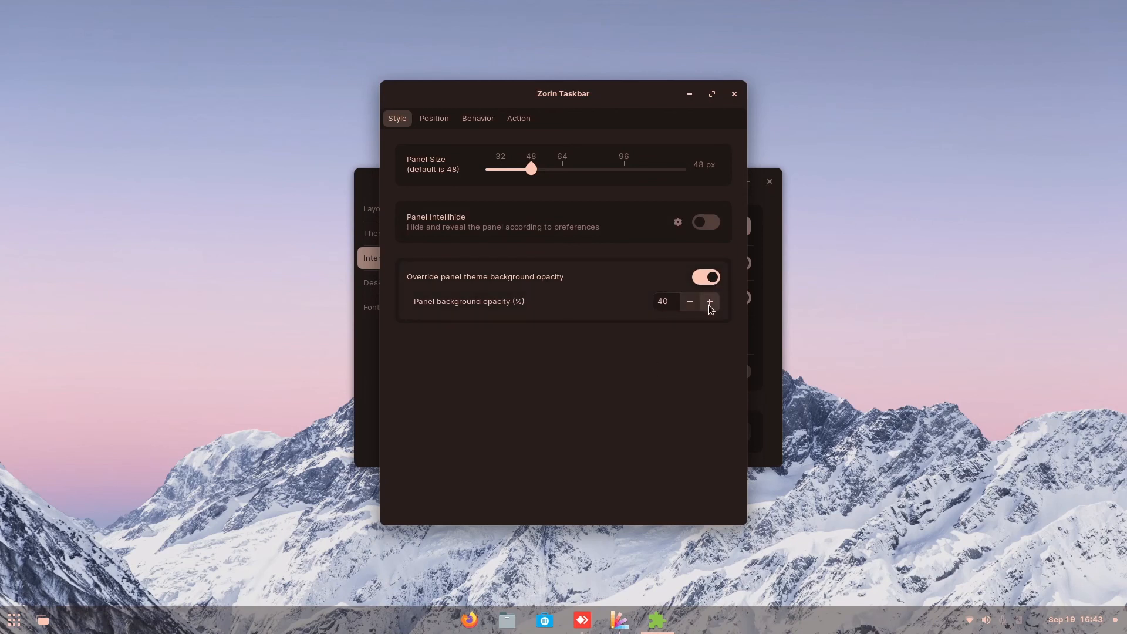
{"action": "left_click", "coordinate": [708, 301]}
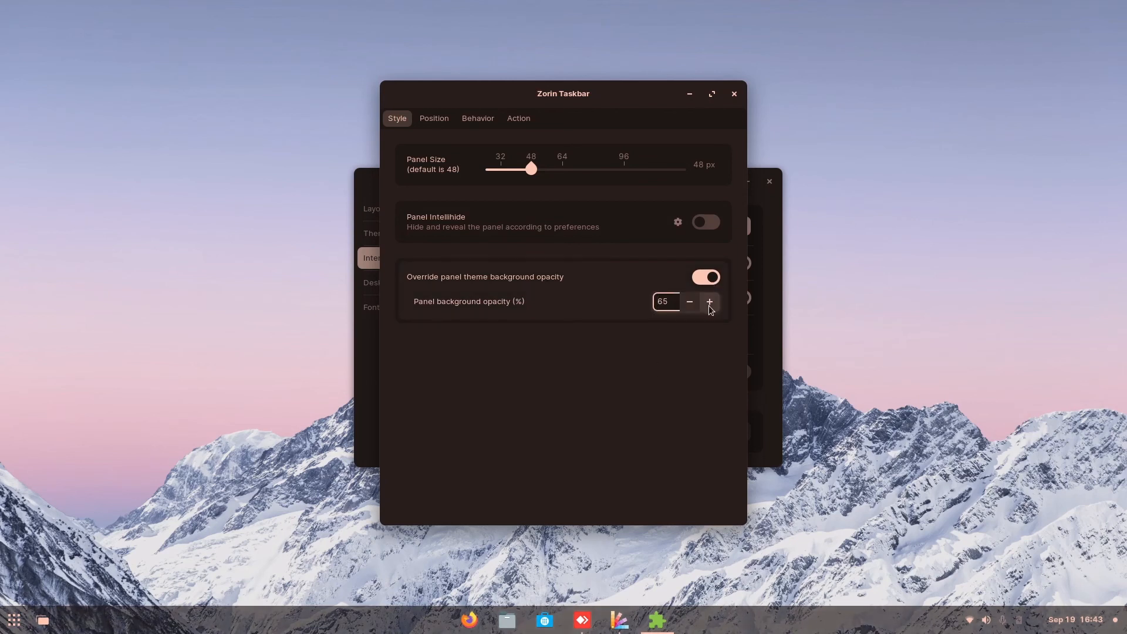
{"action": "left_click", "coordinate": [709, 302]}
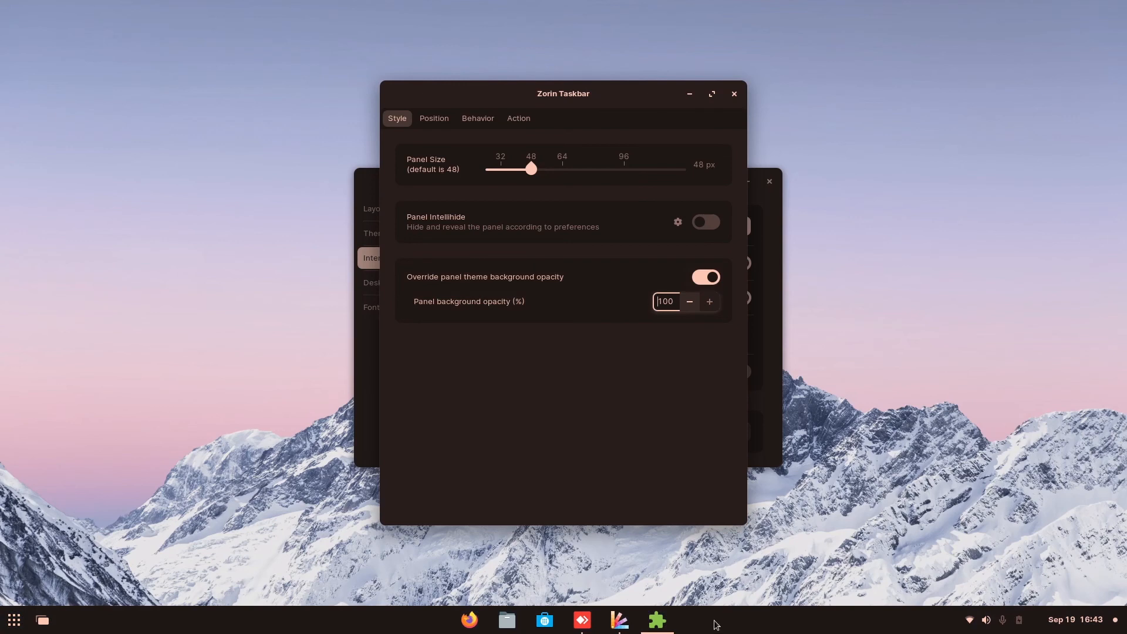
{"action": "left_click", "coordinate": [705, 278]}
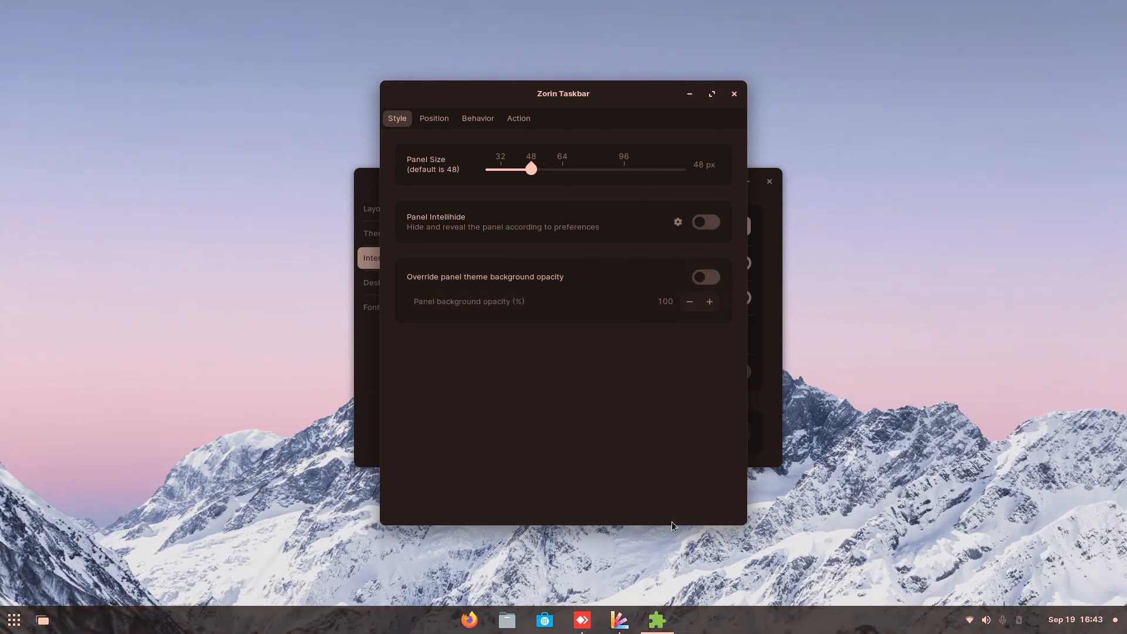
{"action": "mouse_move", "coordinate": [758, 109]}
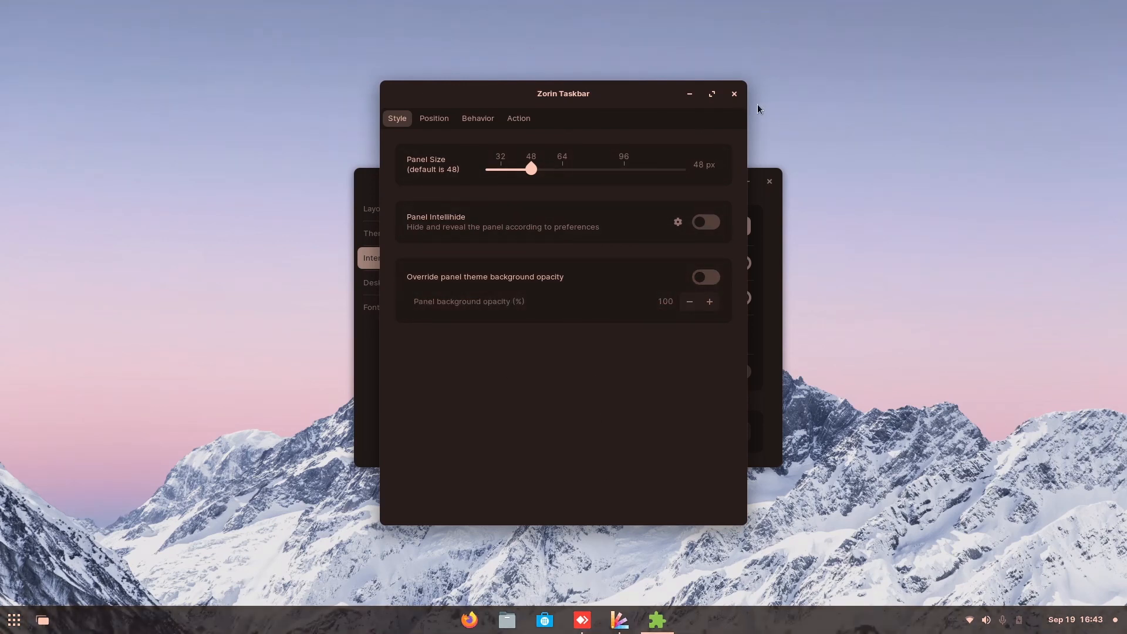
{"action": "left_click", "coordinate": [518, 118]}
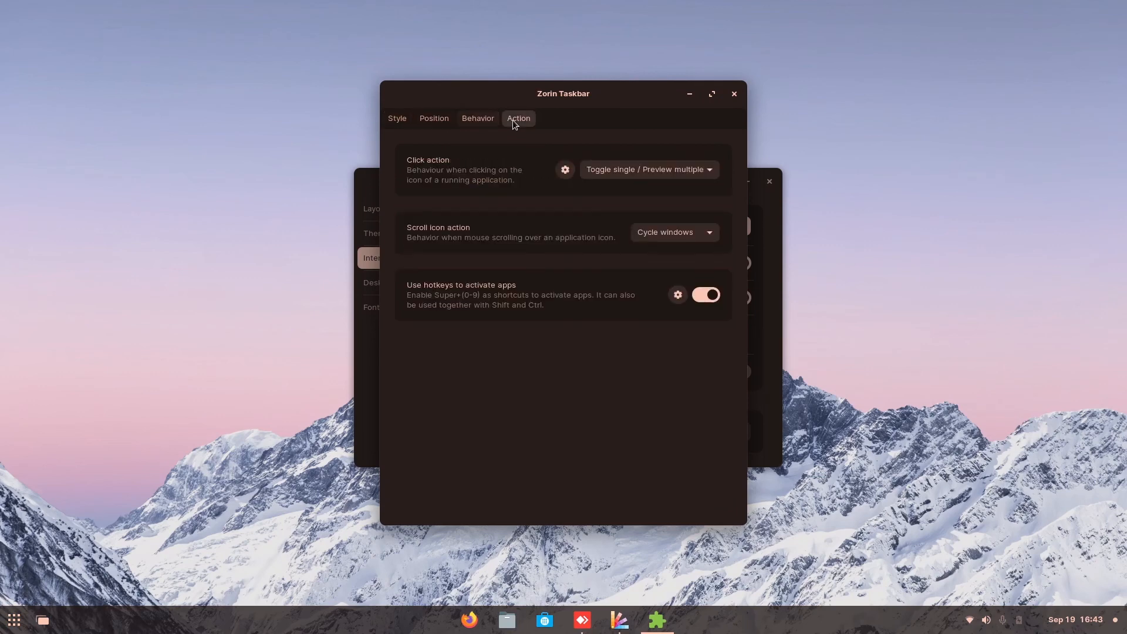
{"action": "left_click", "coordinate": [733, 93]}
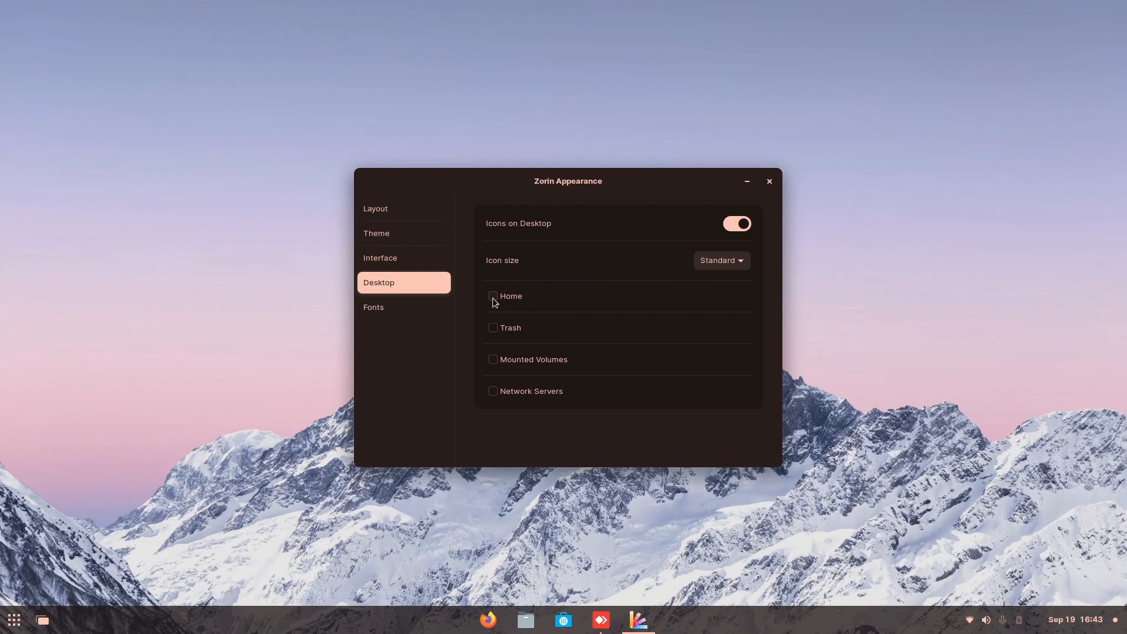
- Enable the Trash desktop icon, glance at Fonts, and close Zorin Appearance
{"action": "left_click", "coordinate": [493, 327]}
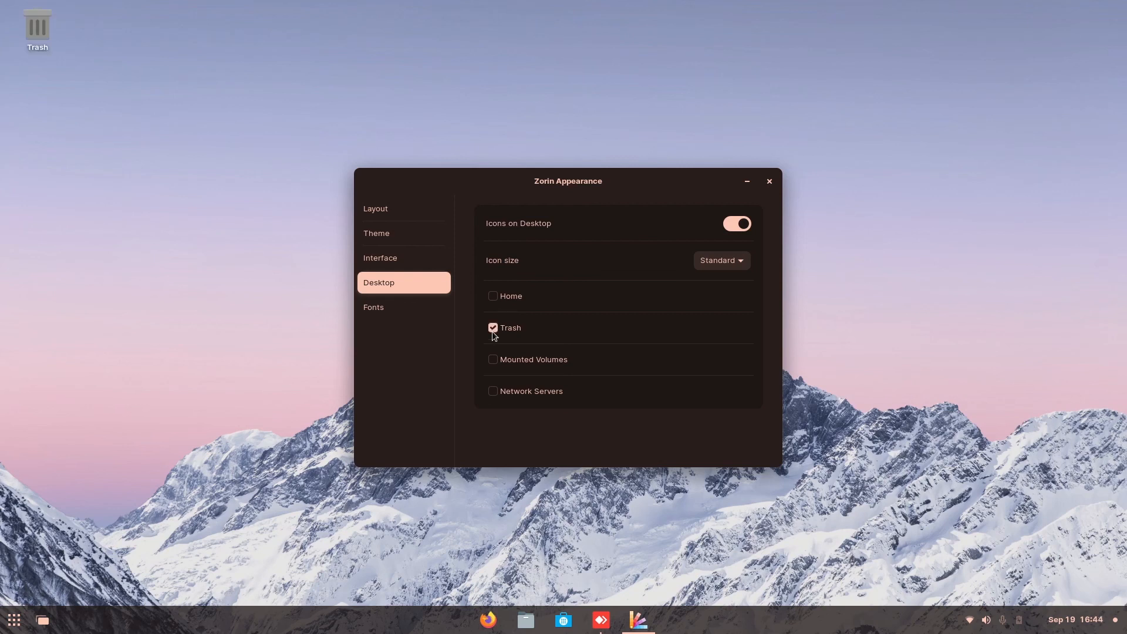
{"action": "mouse_move", "coordinate": [424, 336]}
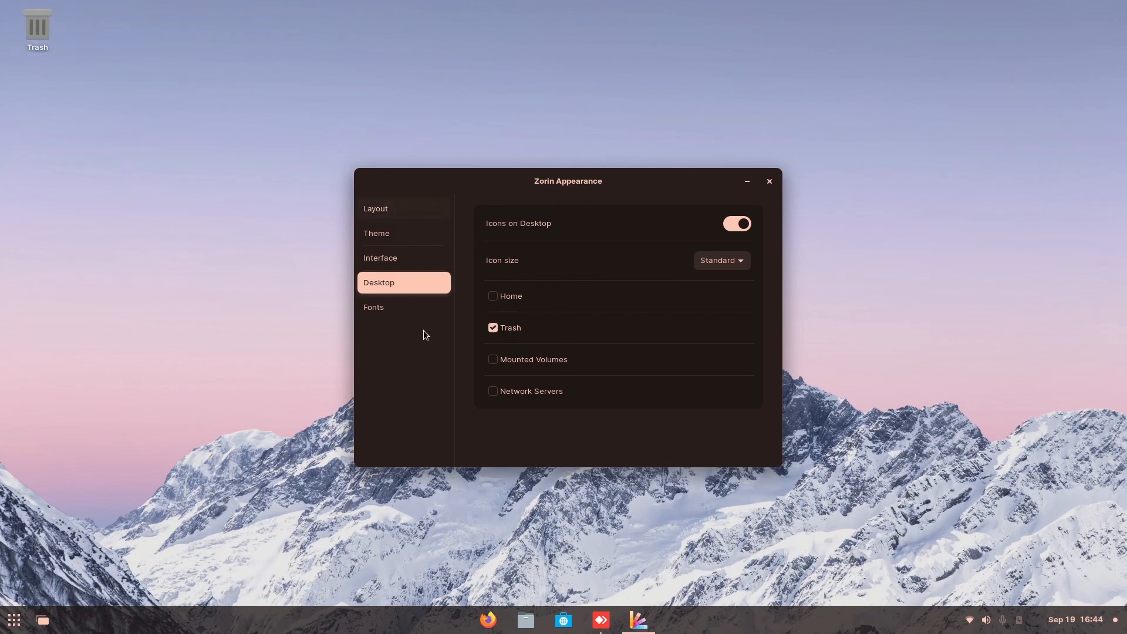
{"action": "left_click", "coordinate": [402, 307]}
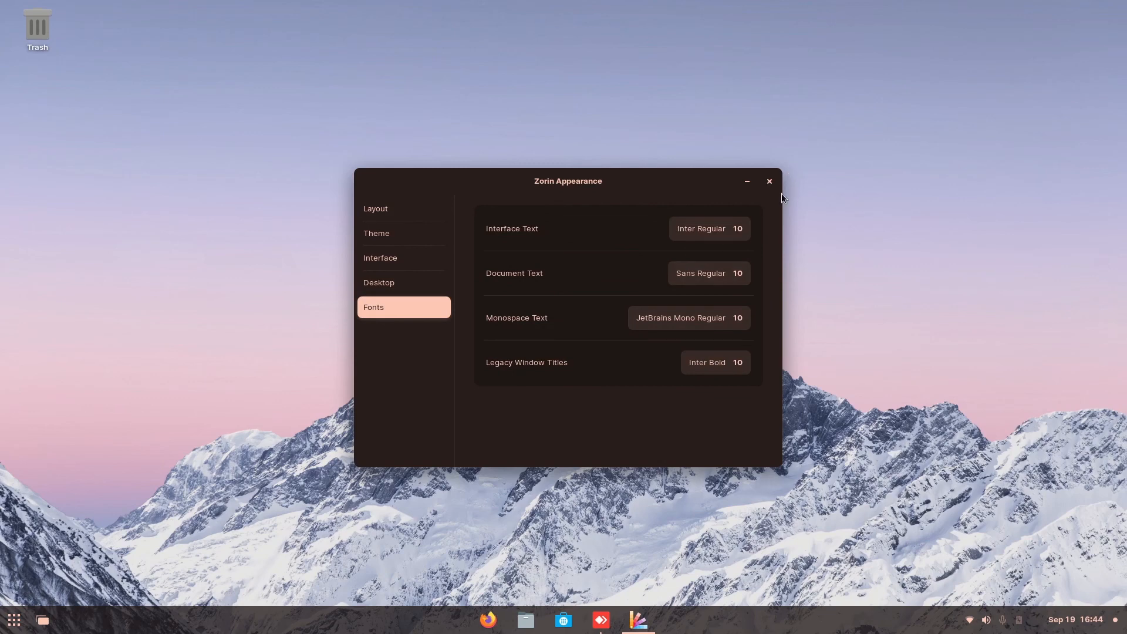
{"action": "left_click", "coordinate": [768, 181]}
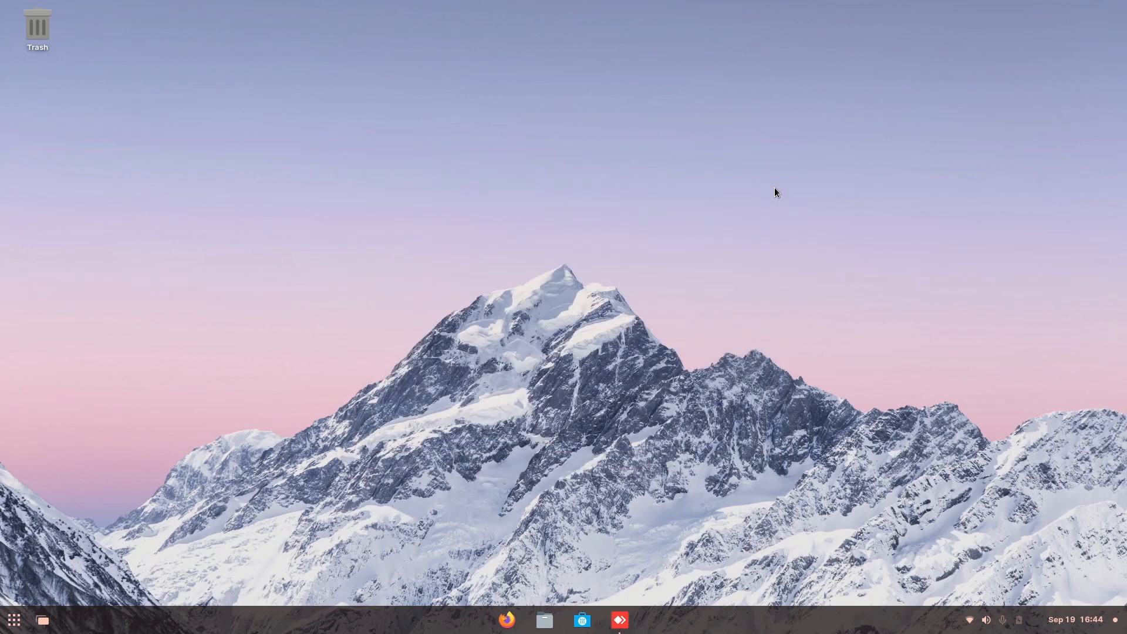